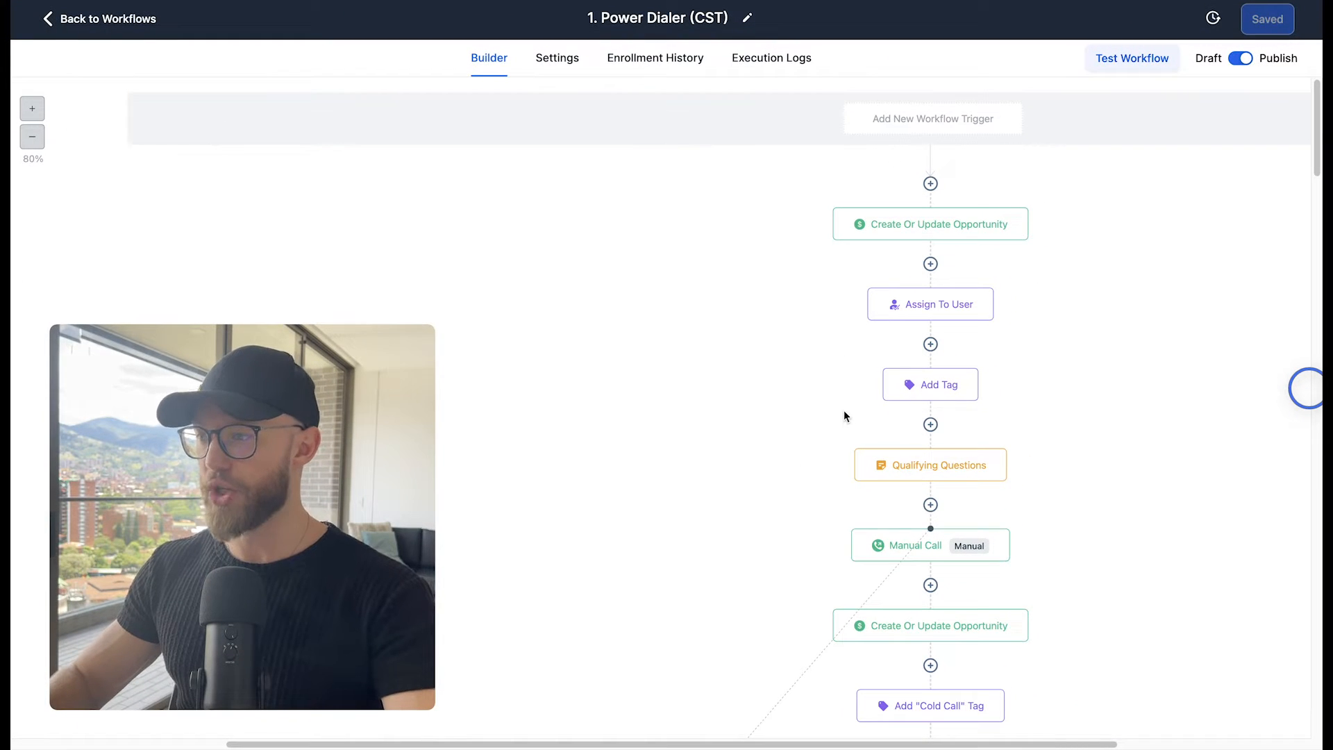
mouse_move(895, 338)
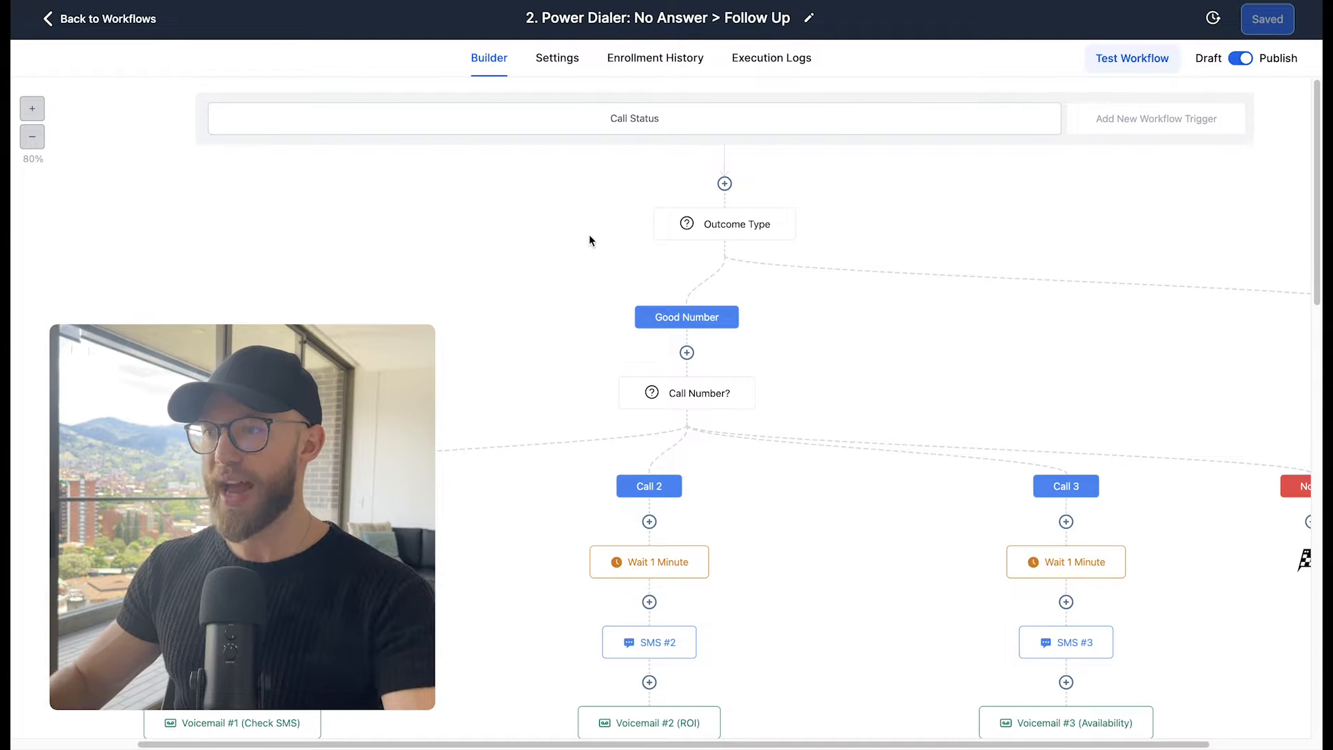
Step: Scroll through the No Answer > Follow Up workflow's Call 1, Call 2 and Call 3 branches
scroll("down", 3)
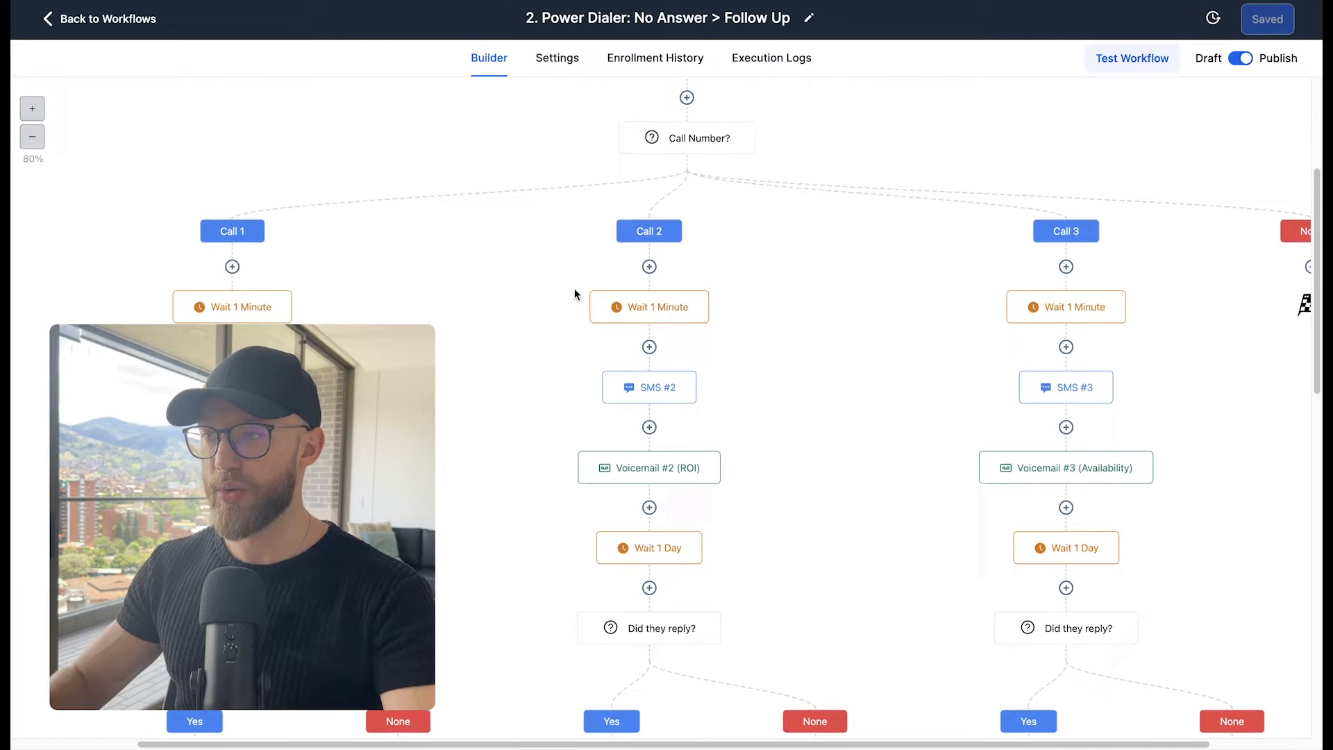
scroll("down", 3)
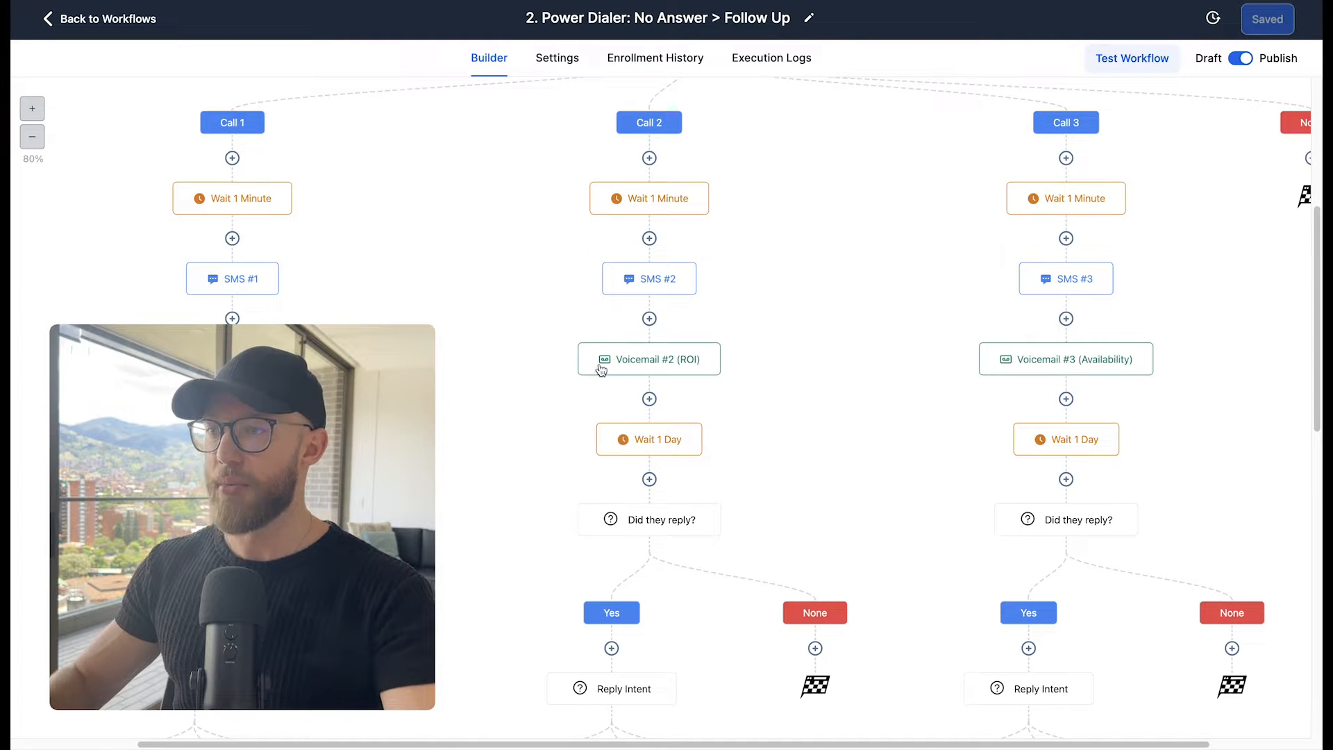
scroll("down", 3)
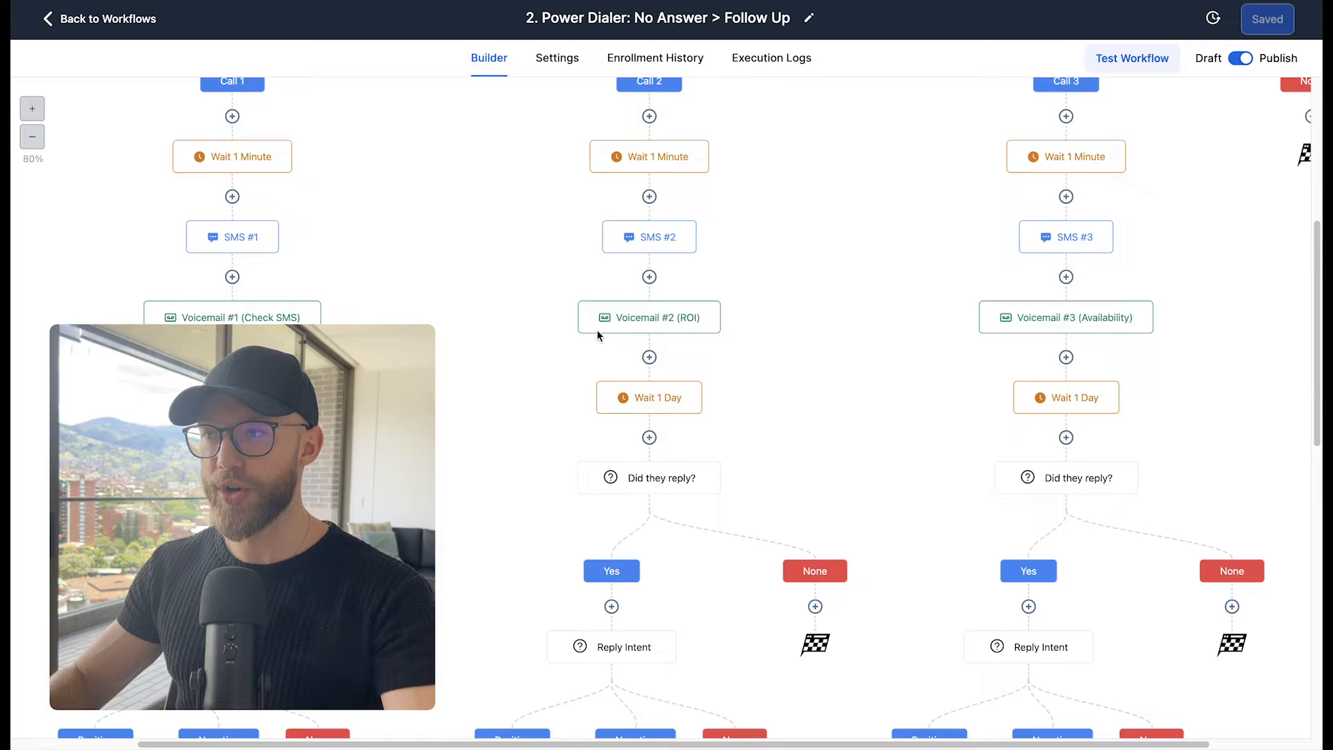
scroll("up", 3)
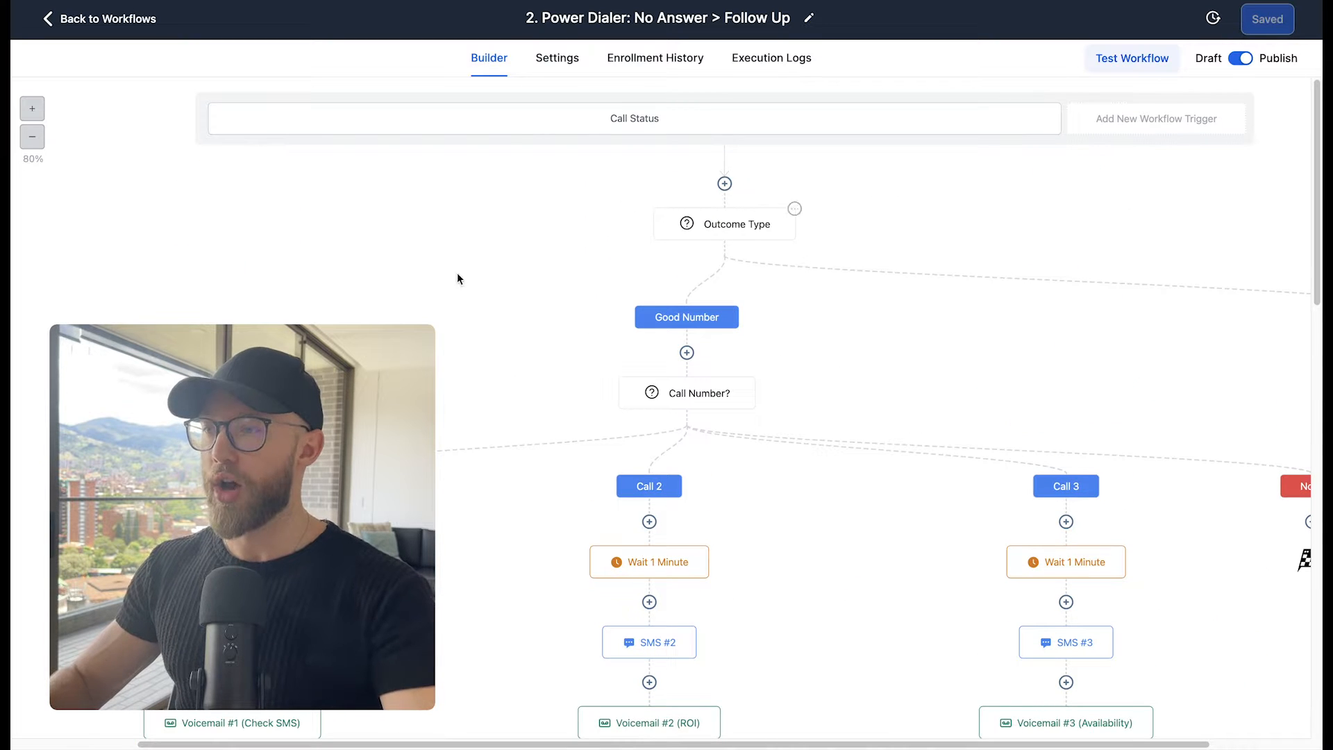
Step: Open Opportunities to view the Cold Call pipeline's empty Call 1–3 and No Answer stages
left_click(77, 292)
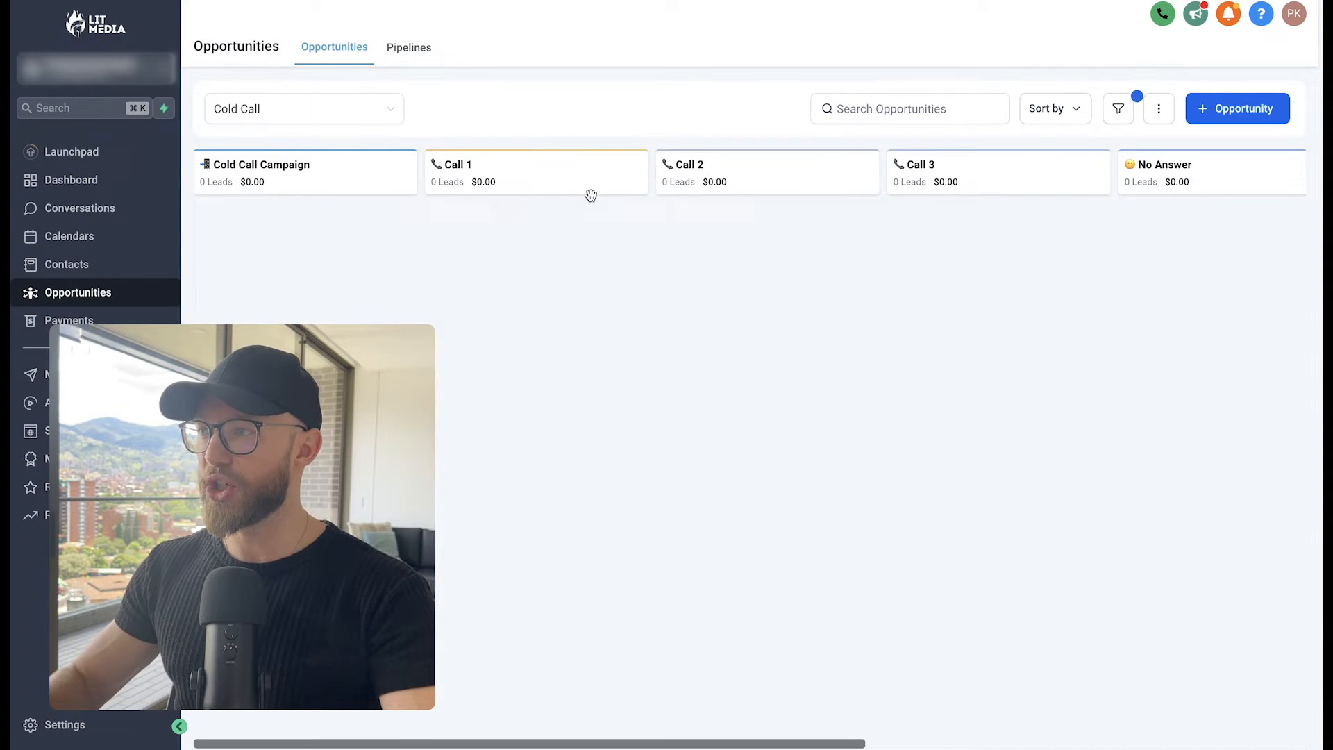
mouse_move(542, 194)
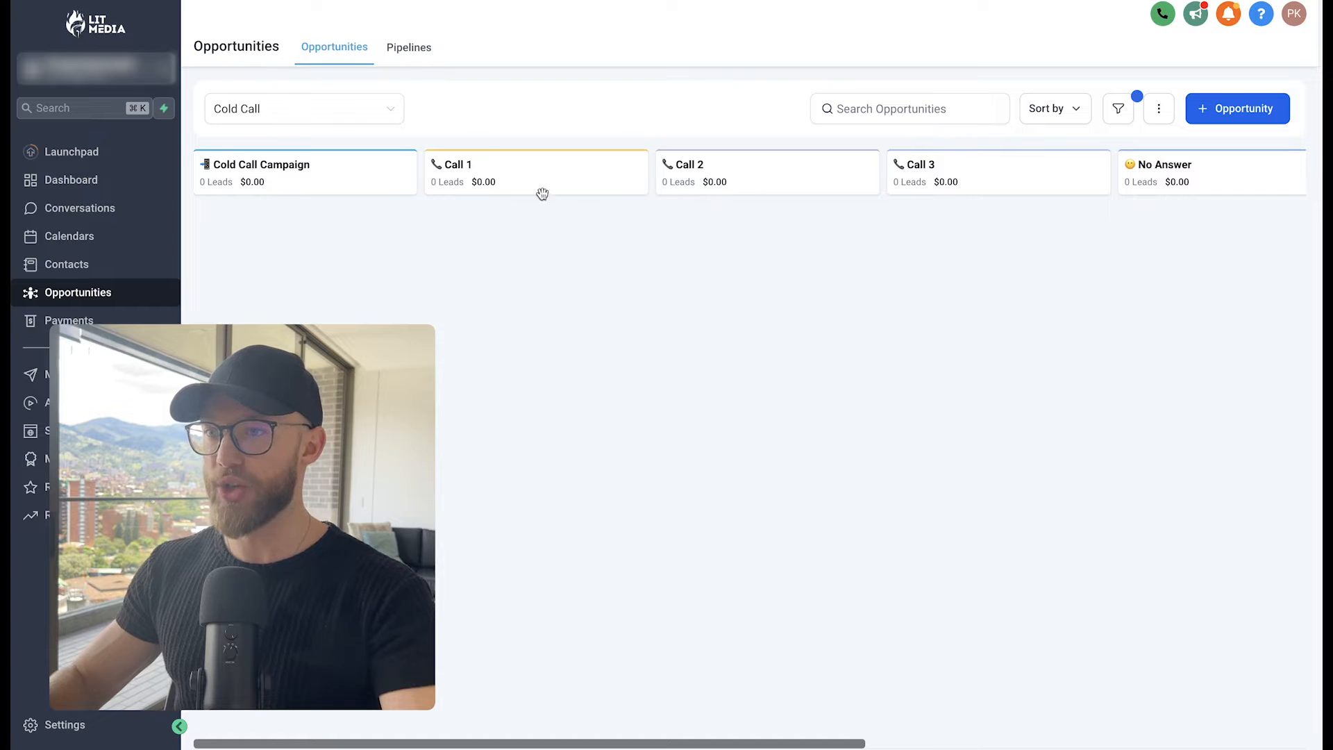
mouse_move(1225, 183)
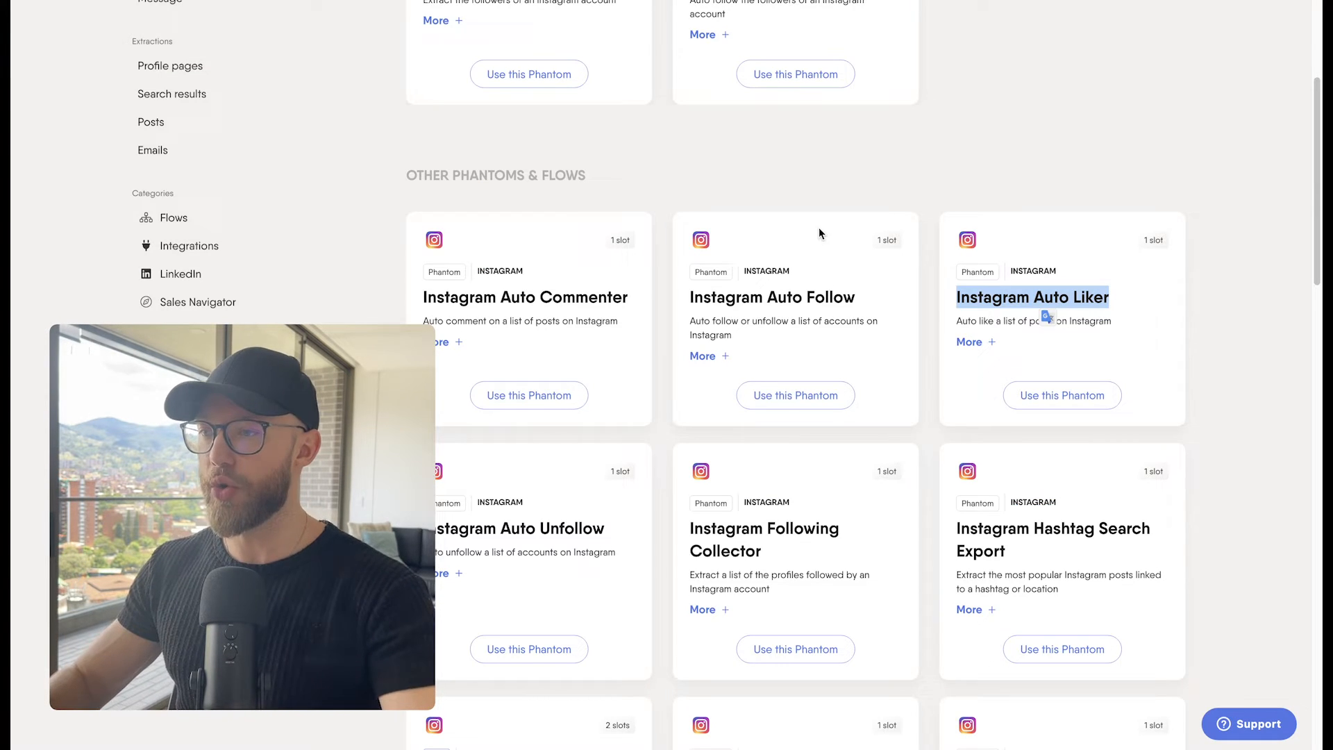
Step: Scroll down to the Instagram phantom cards like Auto Commenter, Auto Follow and Auto Liker
scroll("down", 3)
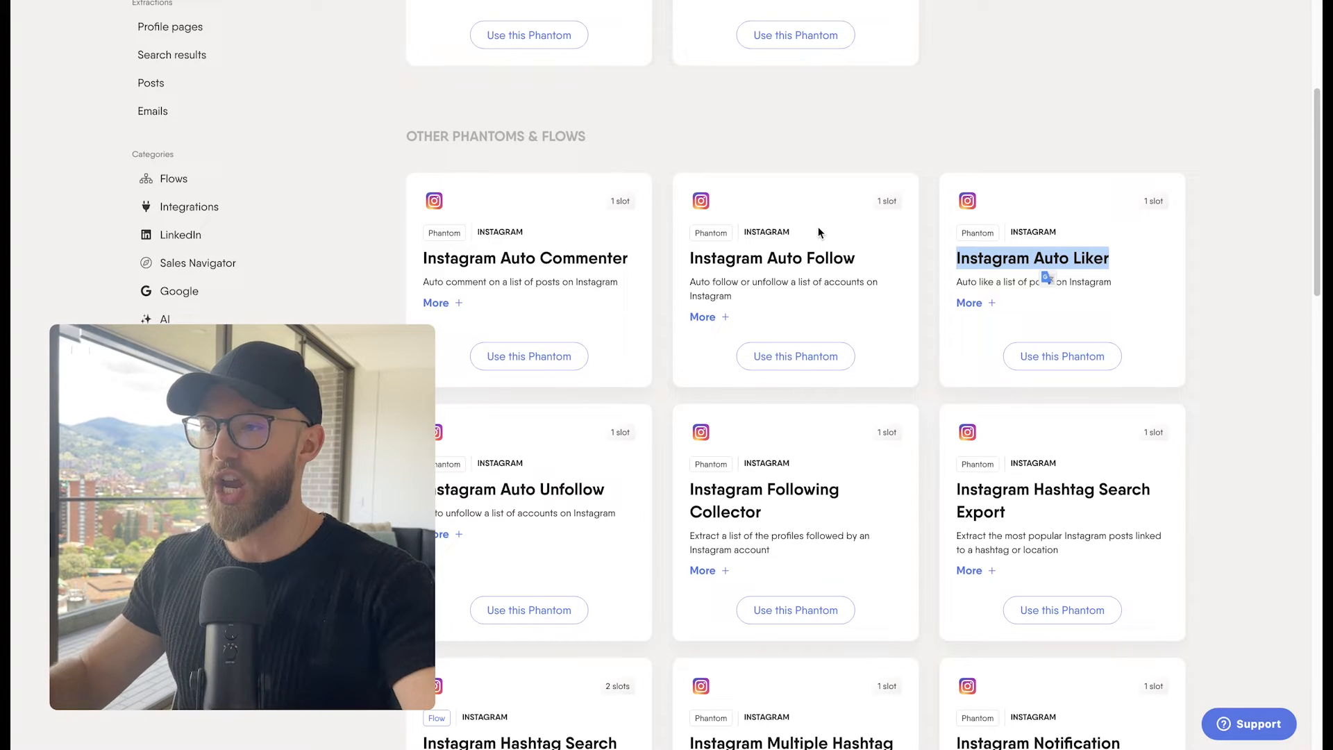
mouse_move(546, 258)
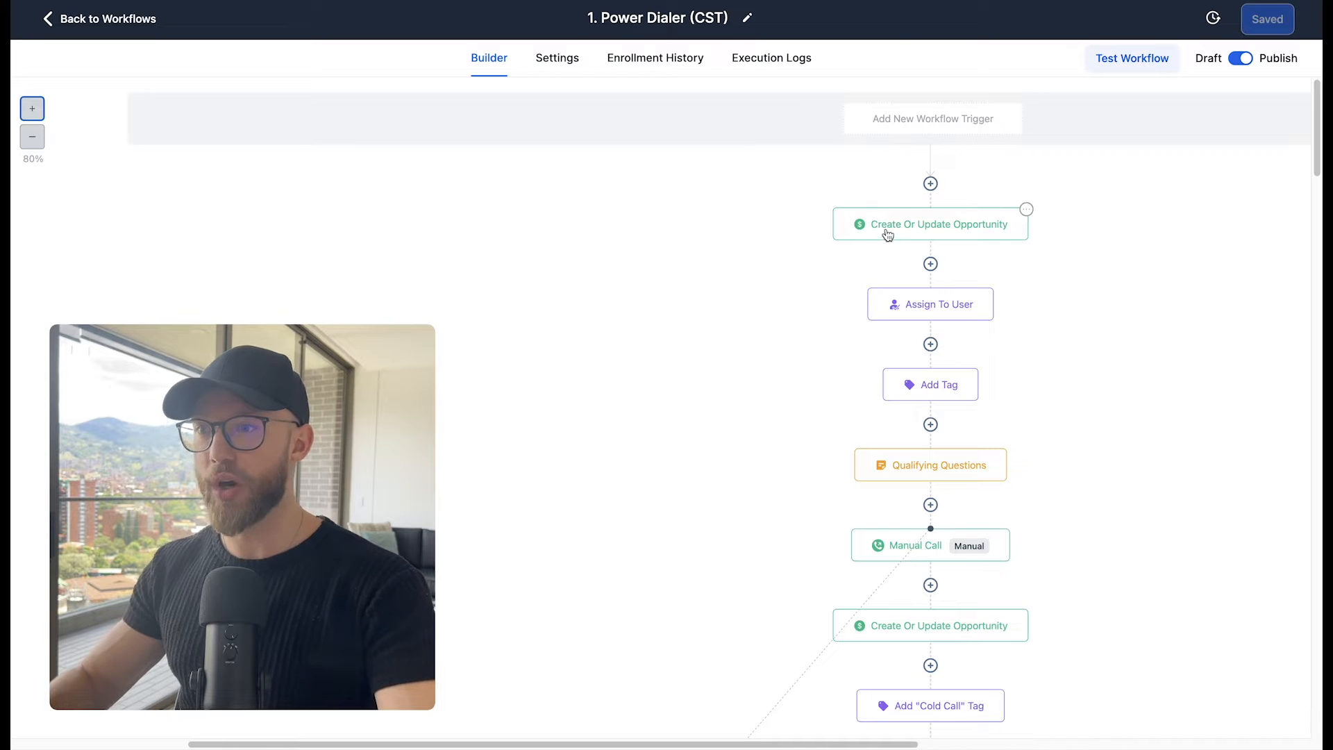
left_click(928, 224)
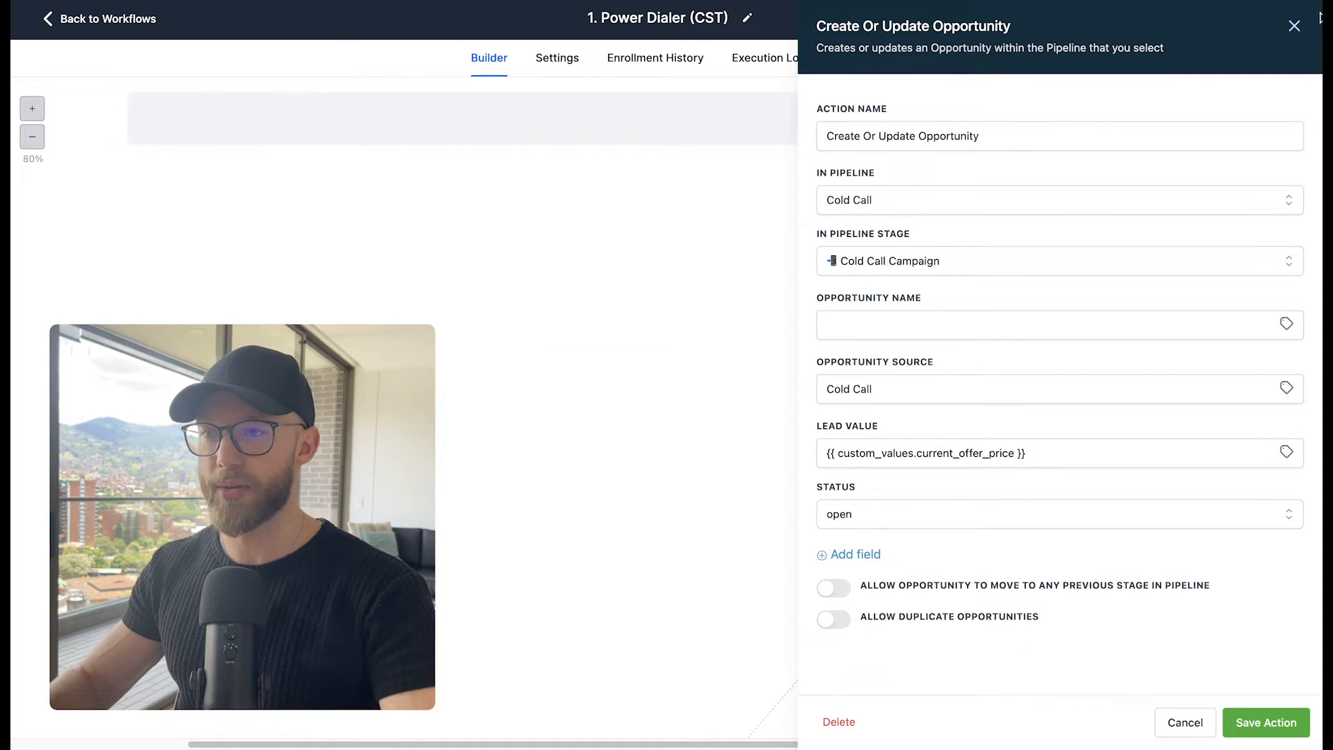
left_click(1263, 721)
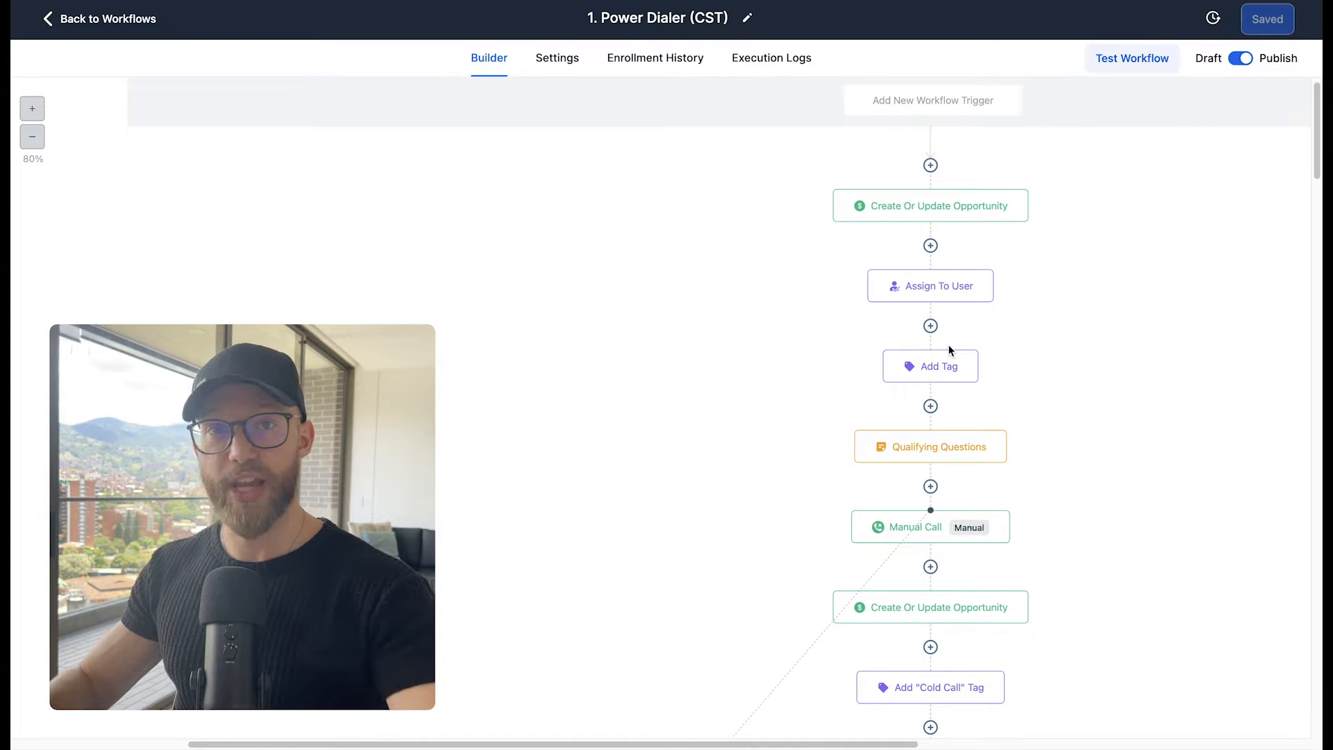
left_click(930, 366)
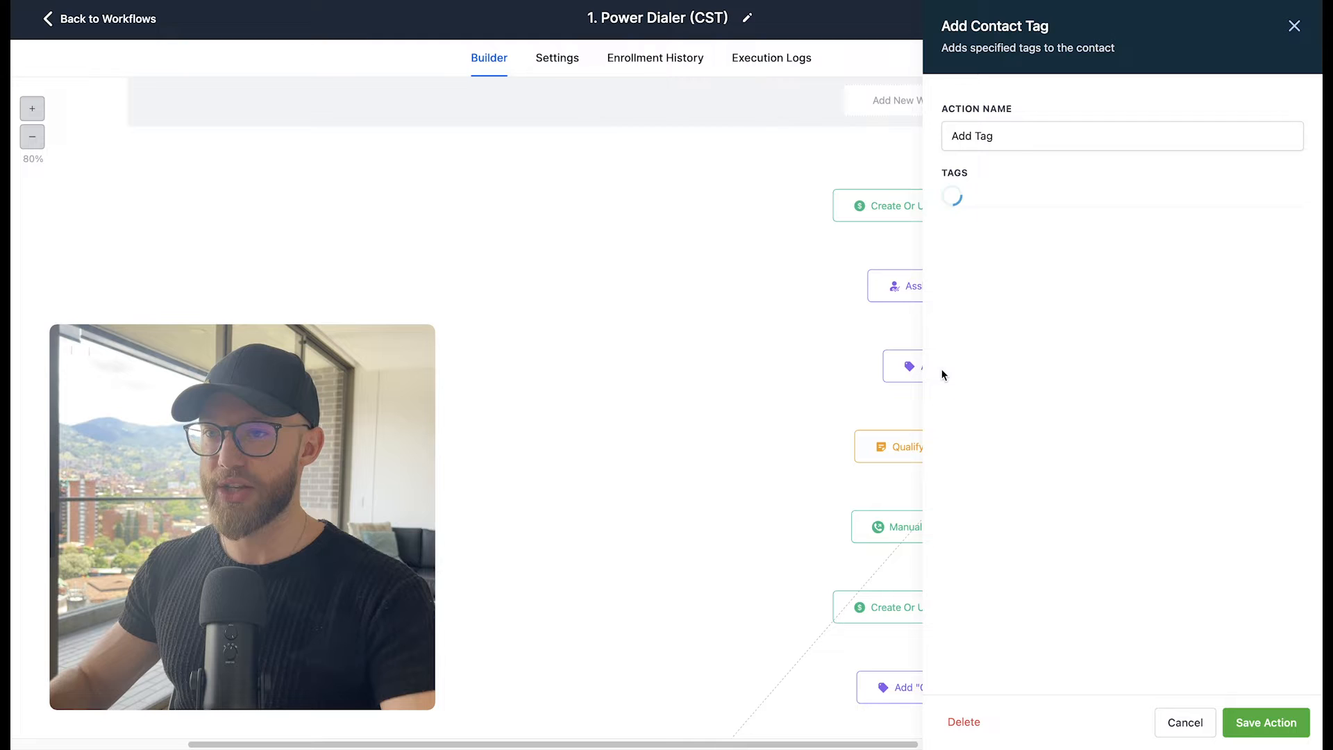
left_click(1120, 203)
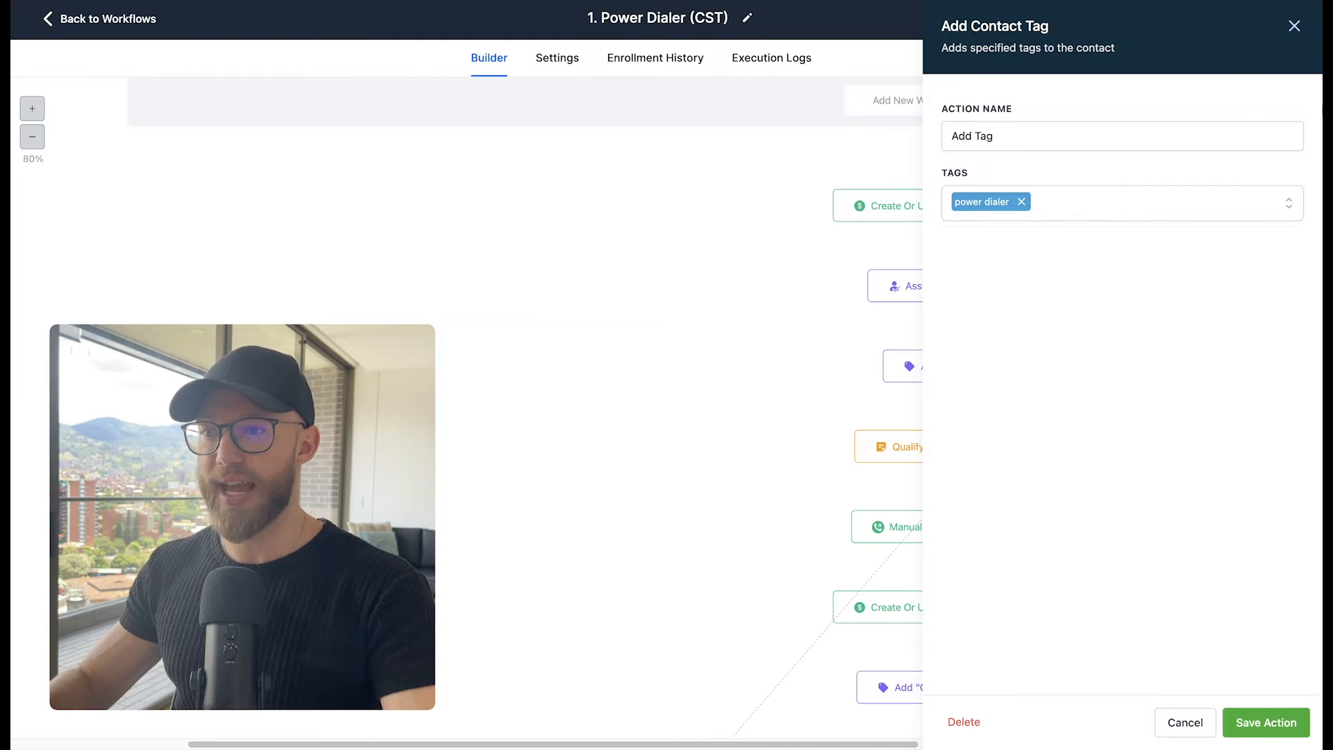
left_click(1264, 722)
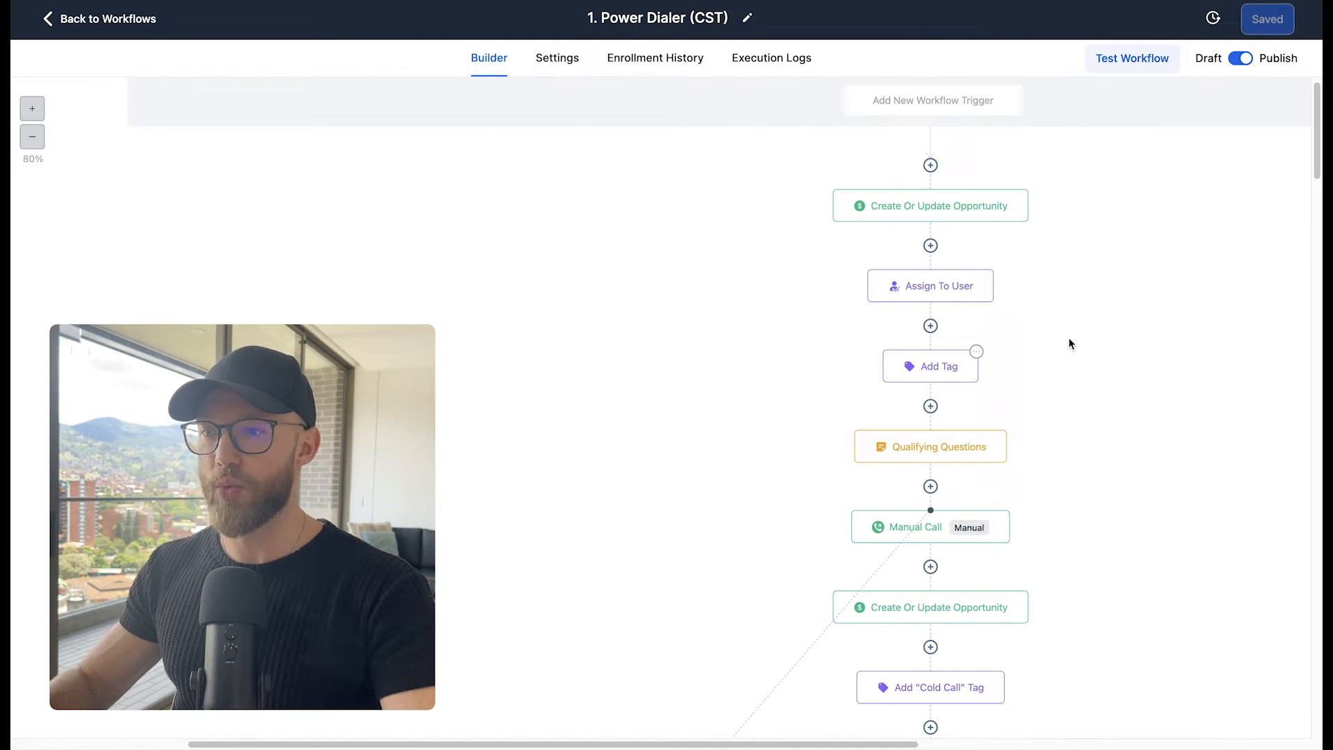
scroll("down", 3)
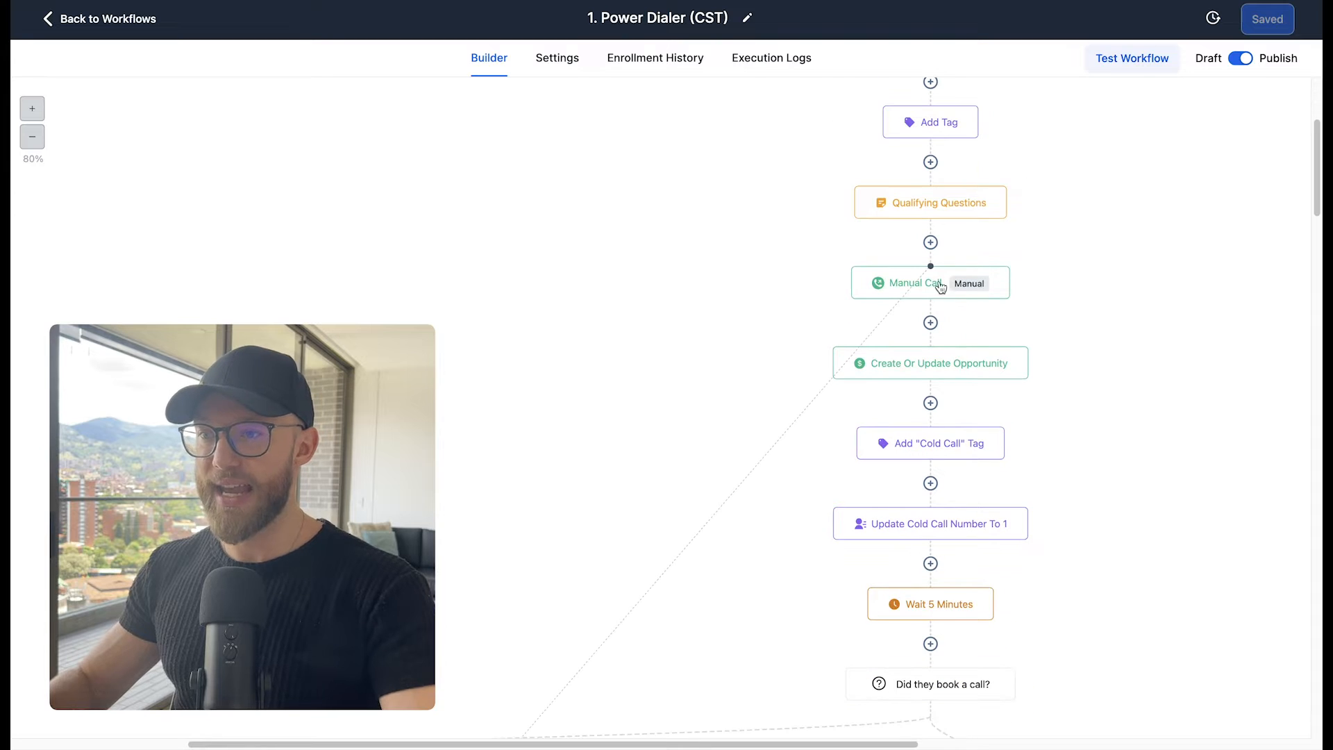
mouse_move(930, 202)
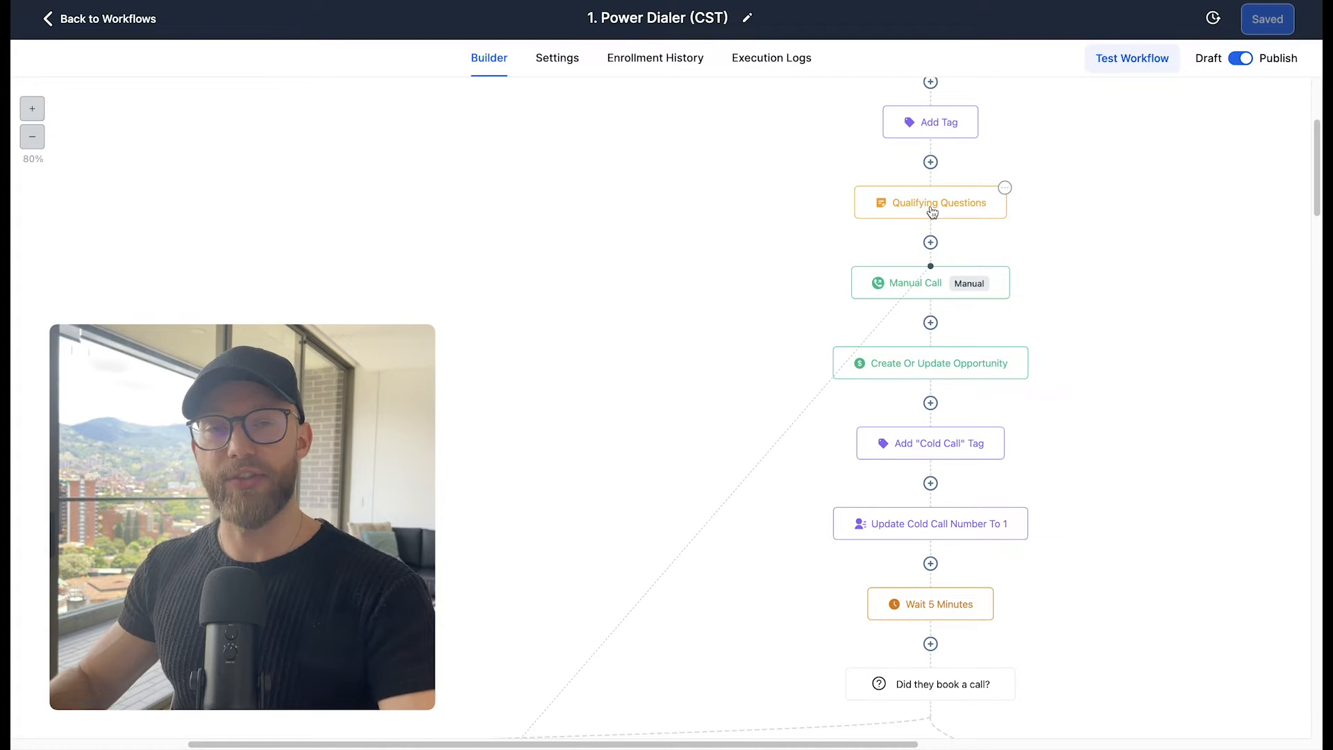
left_click(930, 202)
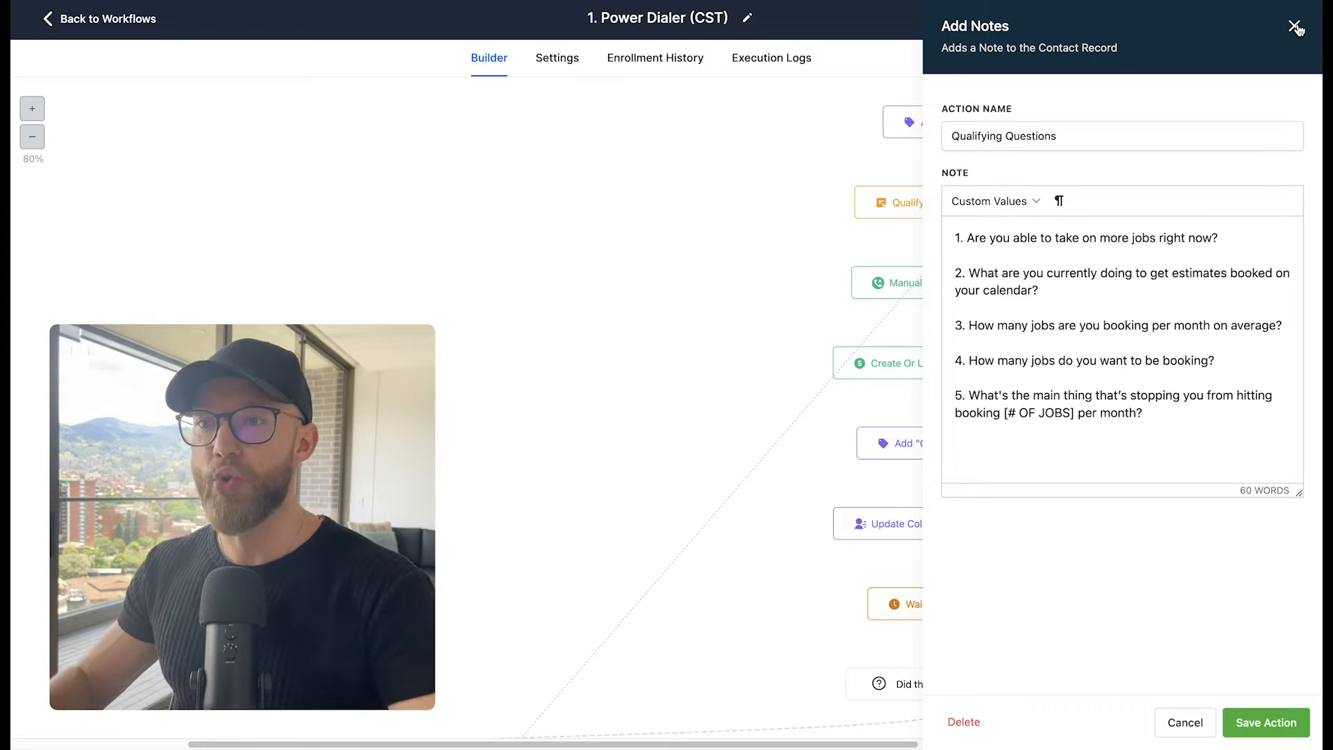
left_click(1295, 27)
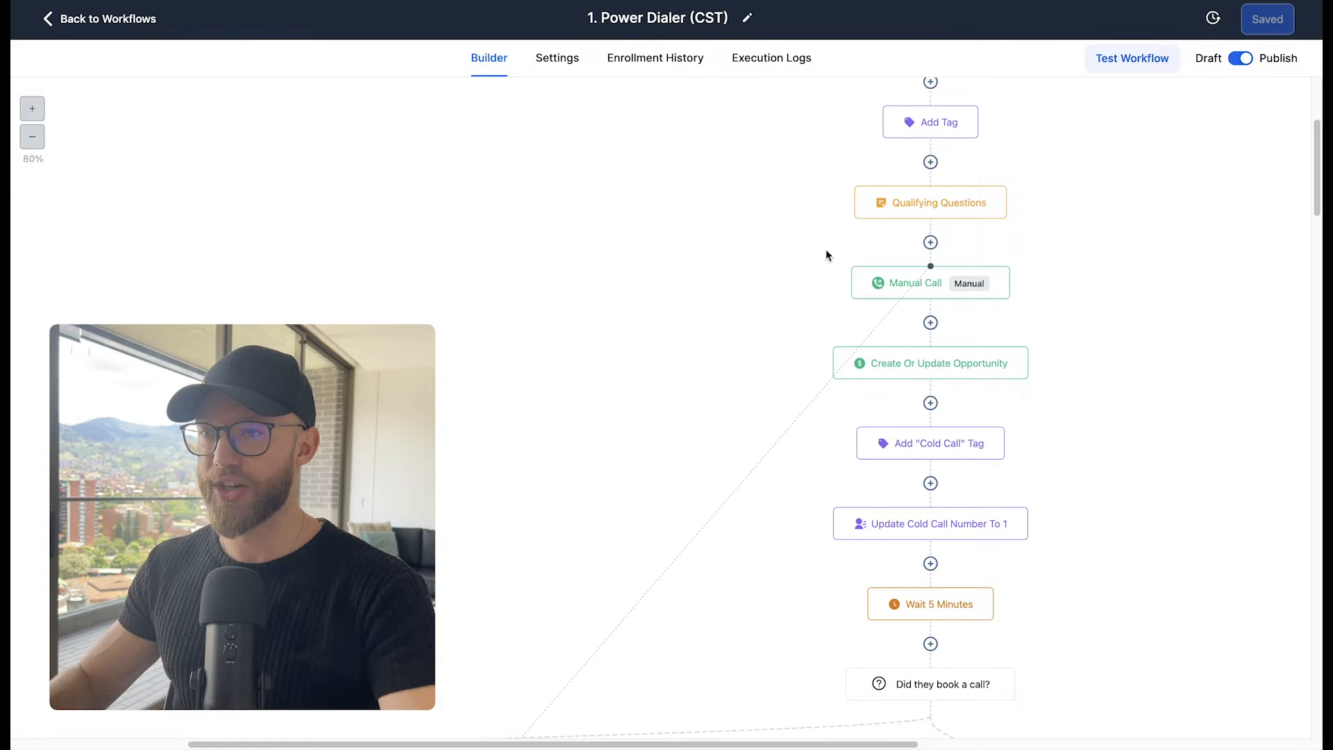
mouse_move(724, 220)
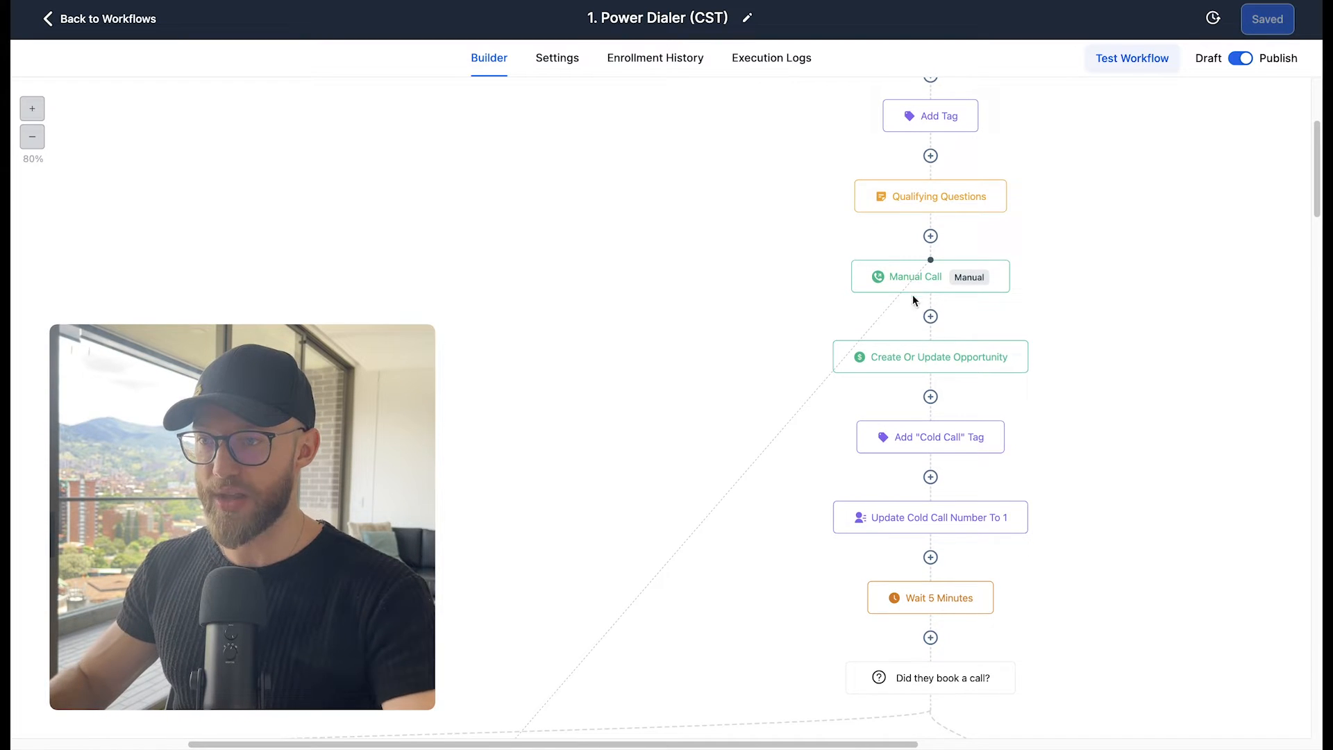
Step: Inspect the Create Or Update Opportunity step's Cold Call pipeline settings, then view the outcome branches
scroll("down", 3)
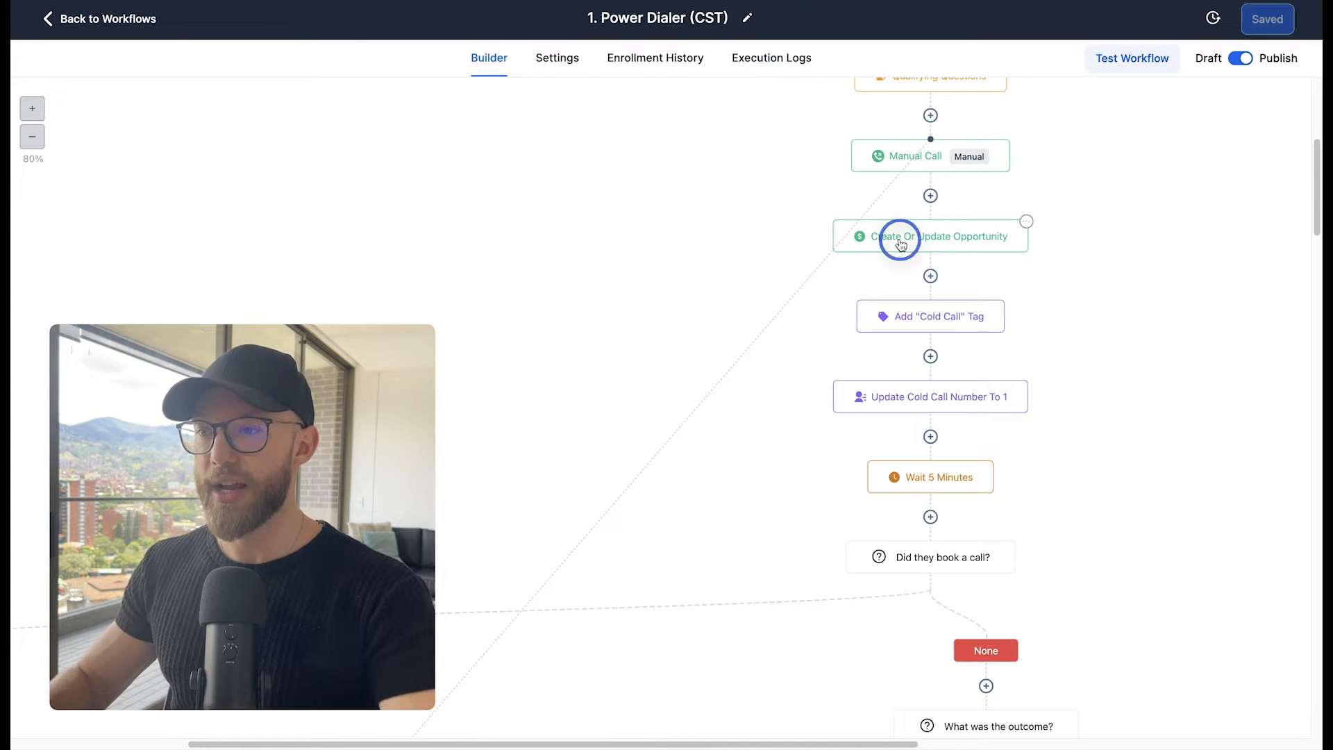
left_click(929, 236)
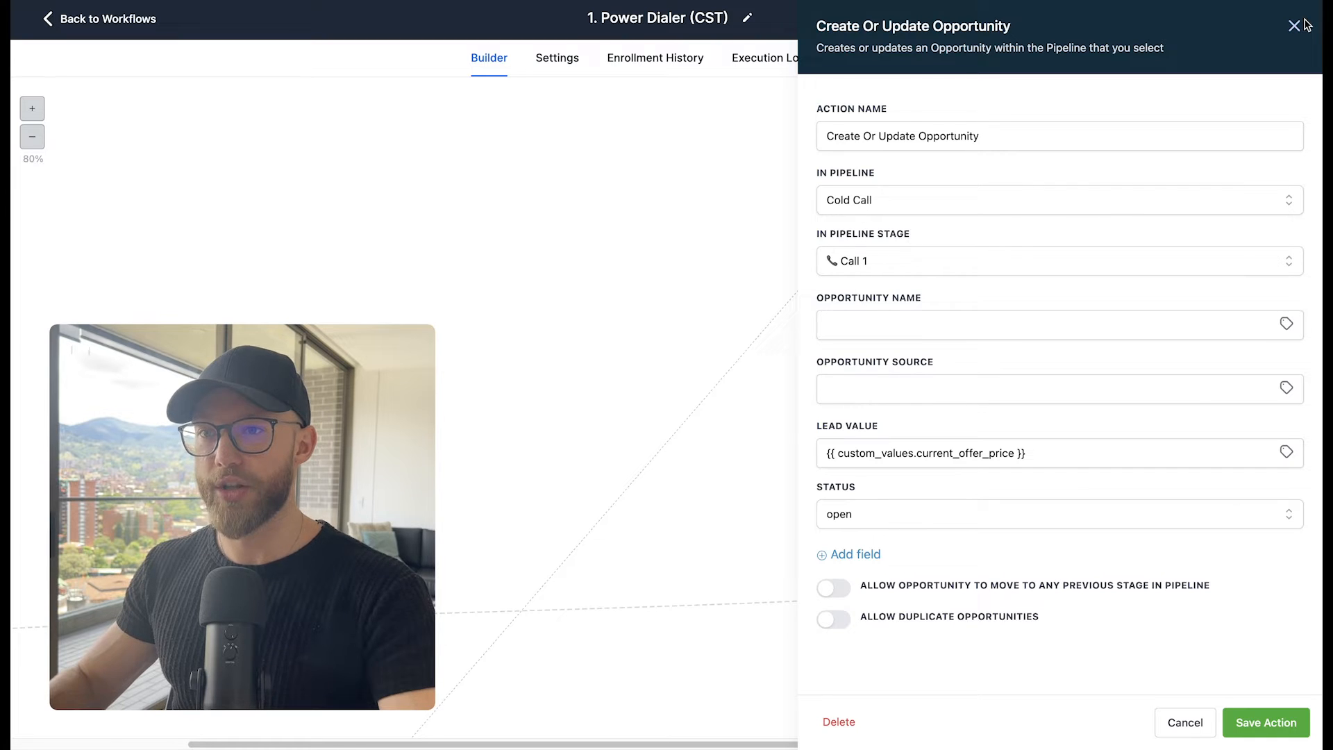
left_click(1265, 723)
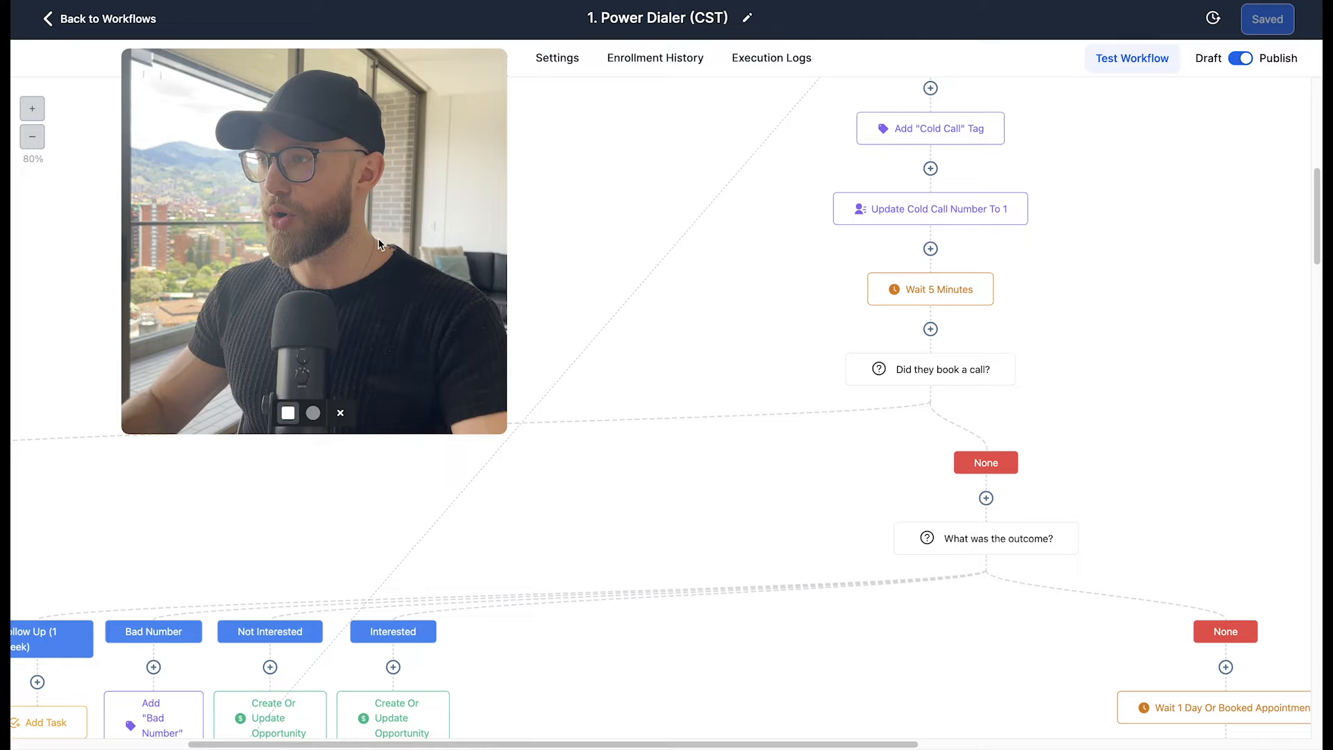
scroll("down", 3)
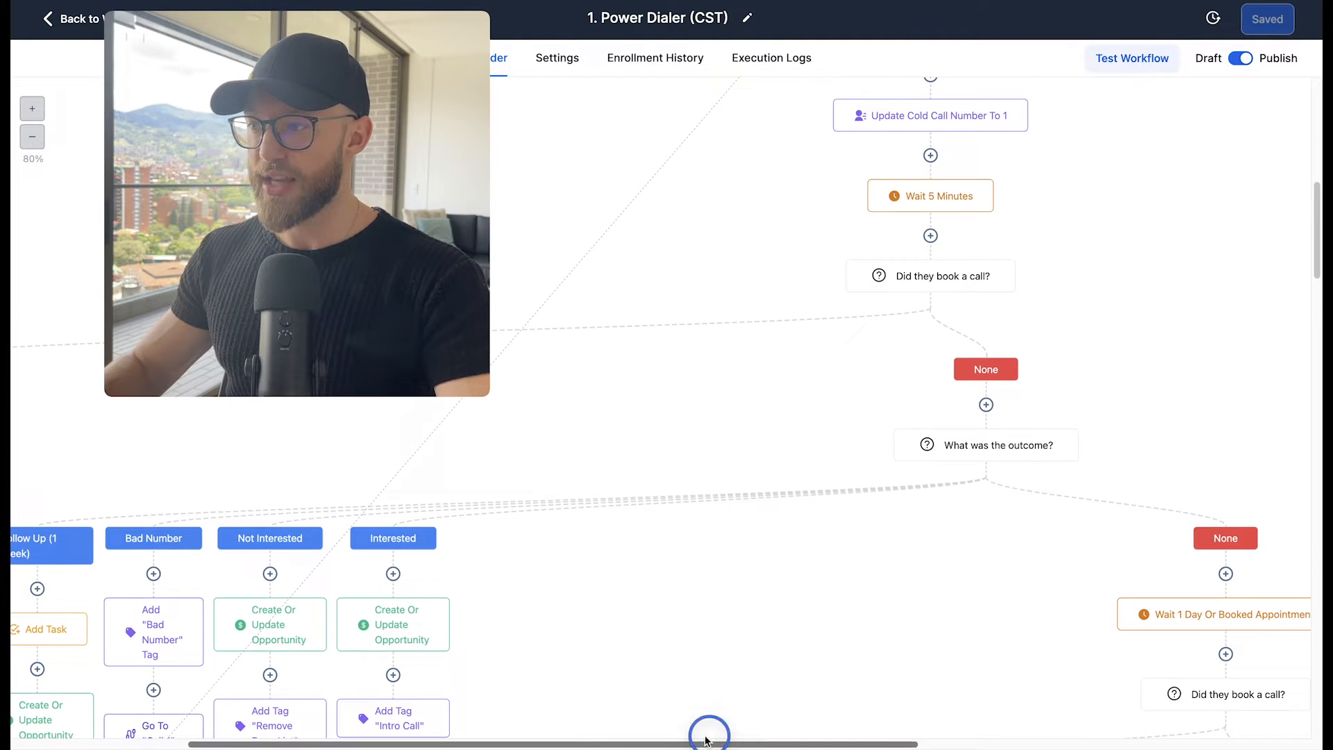
scroll("left", 3)
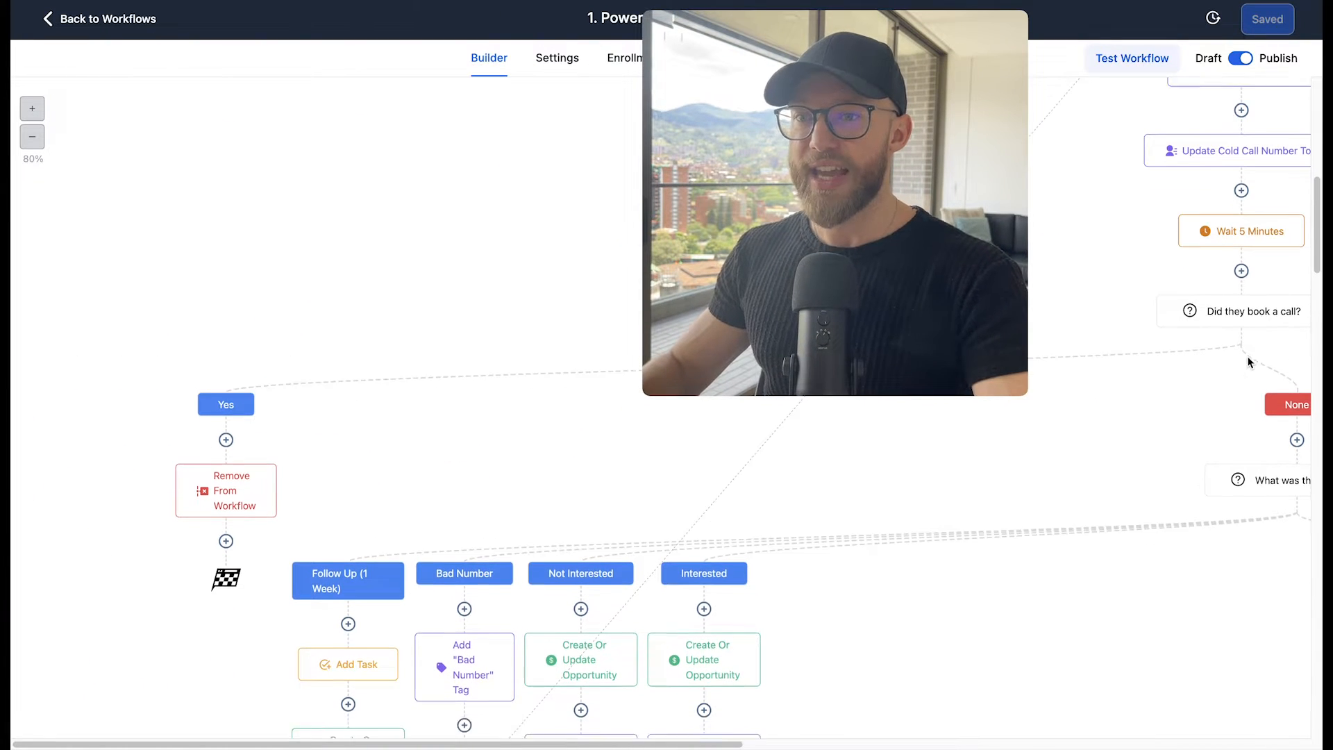
scroll("down", 3)
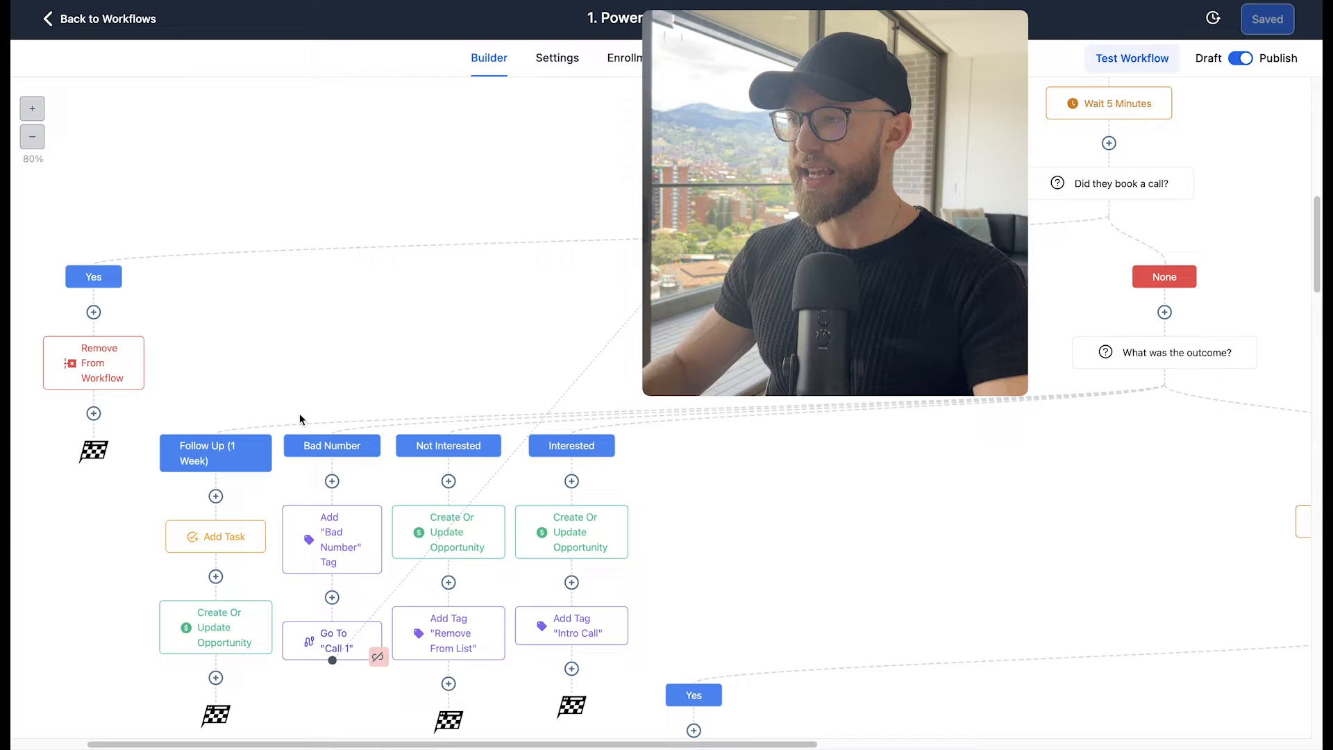
mouse_move(231, 472)
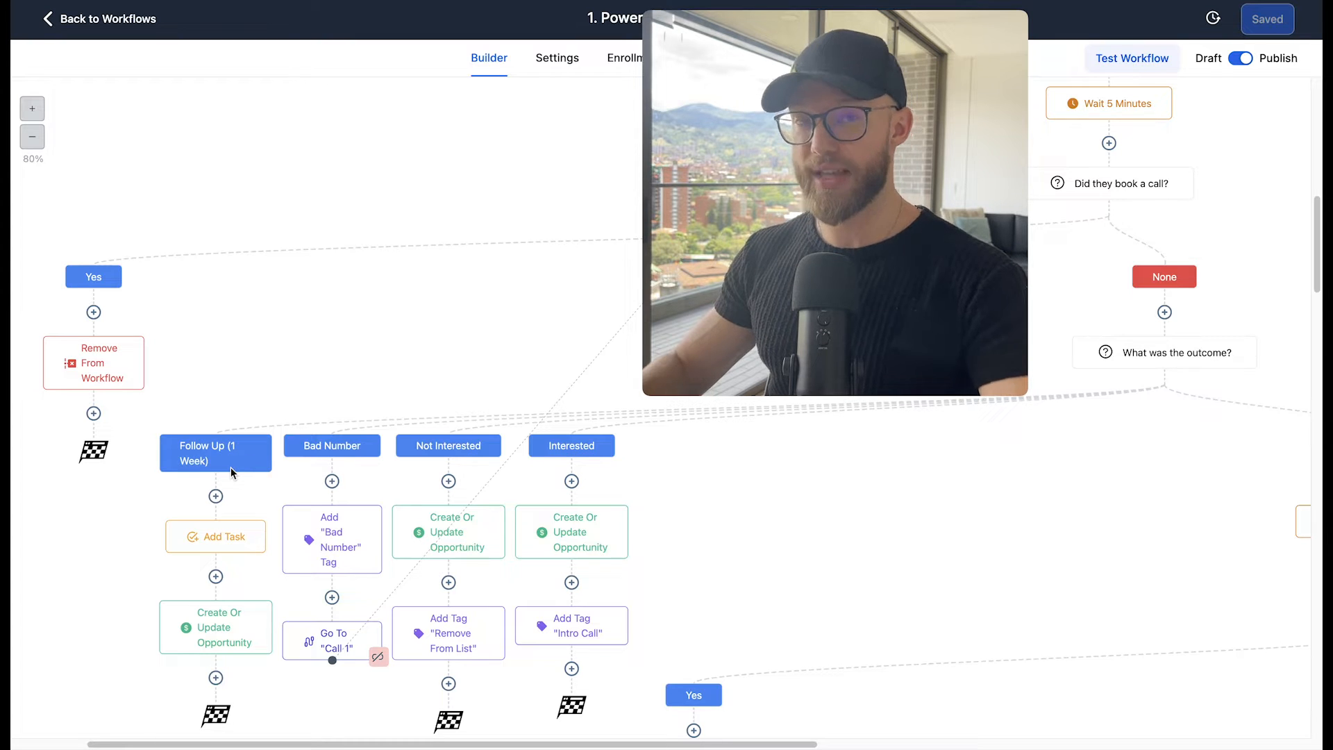
mouse_move(227, 555)
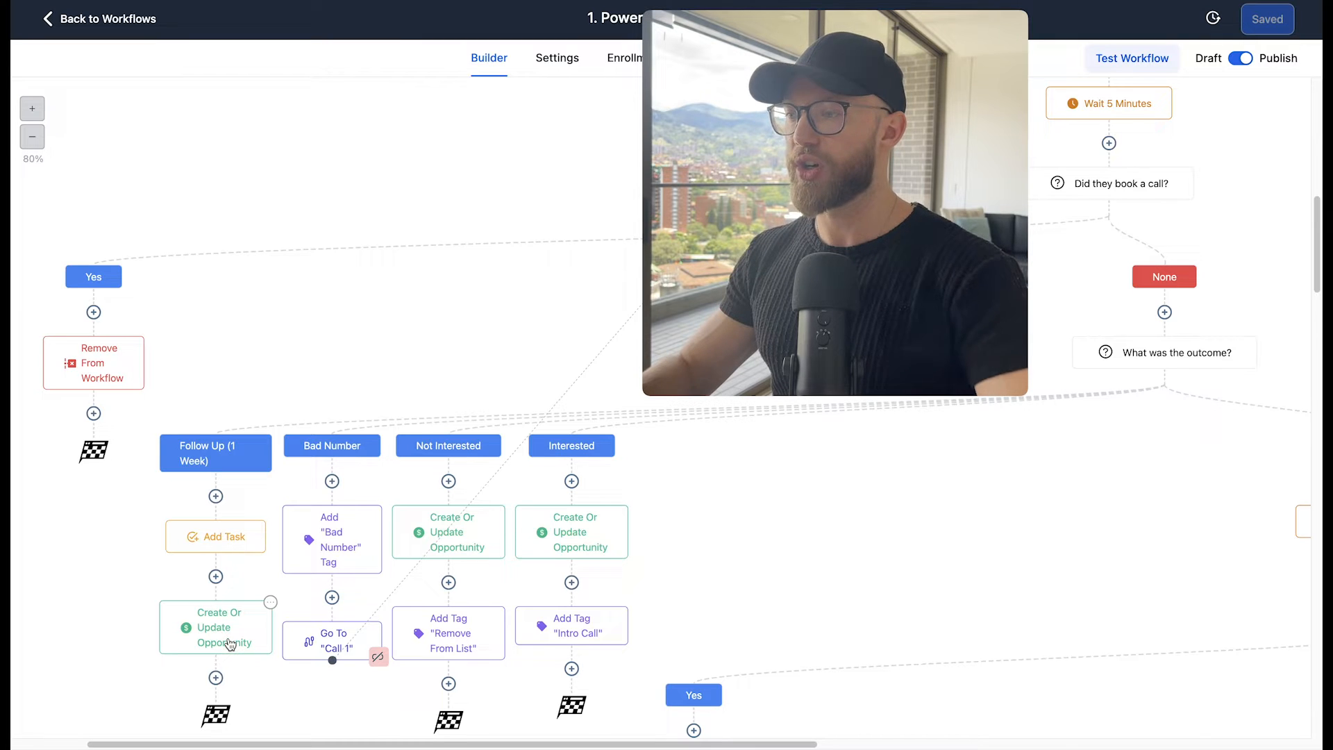
mouse_move(355, 469)
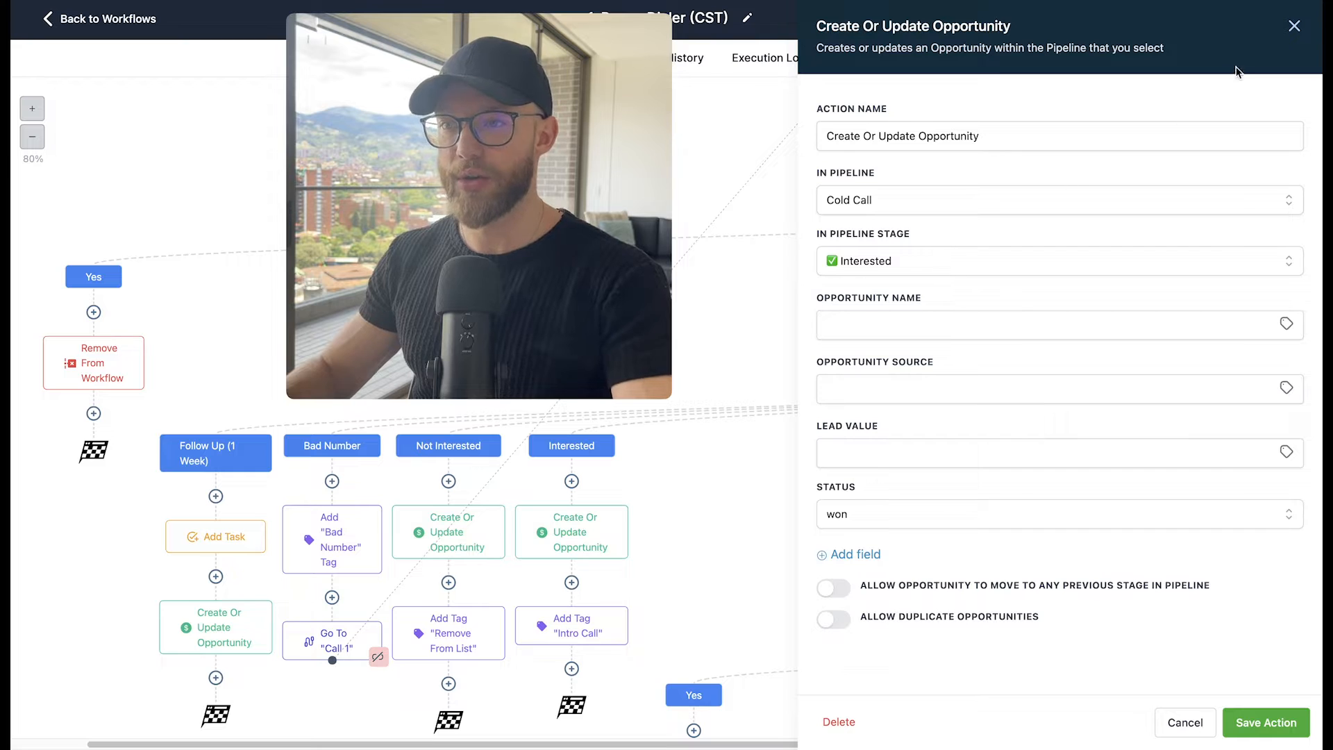
Step: Close the opportunity settings panel and scroll down through the workflow's later call branches
left_click(1265, 722)
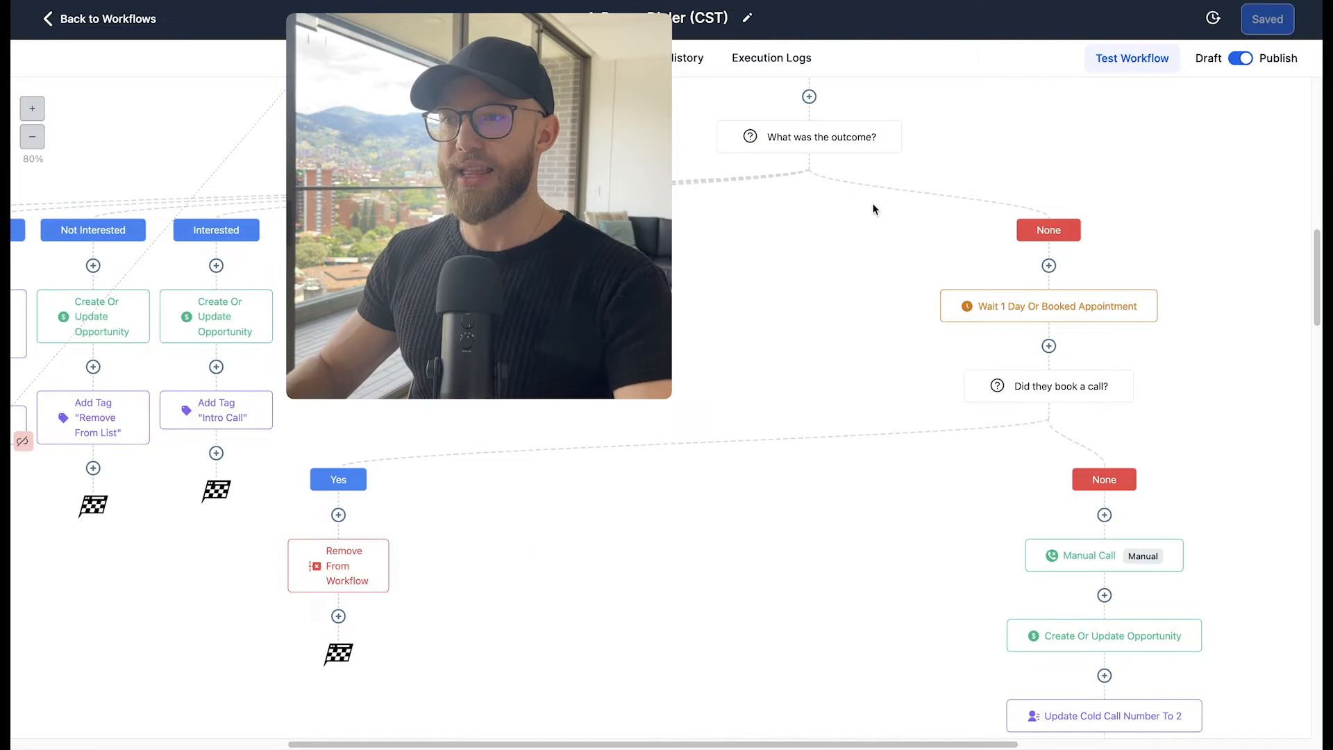
mouse_move(1092, 552)
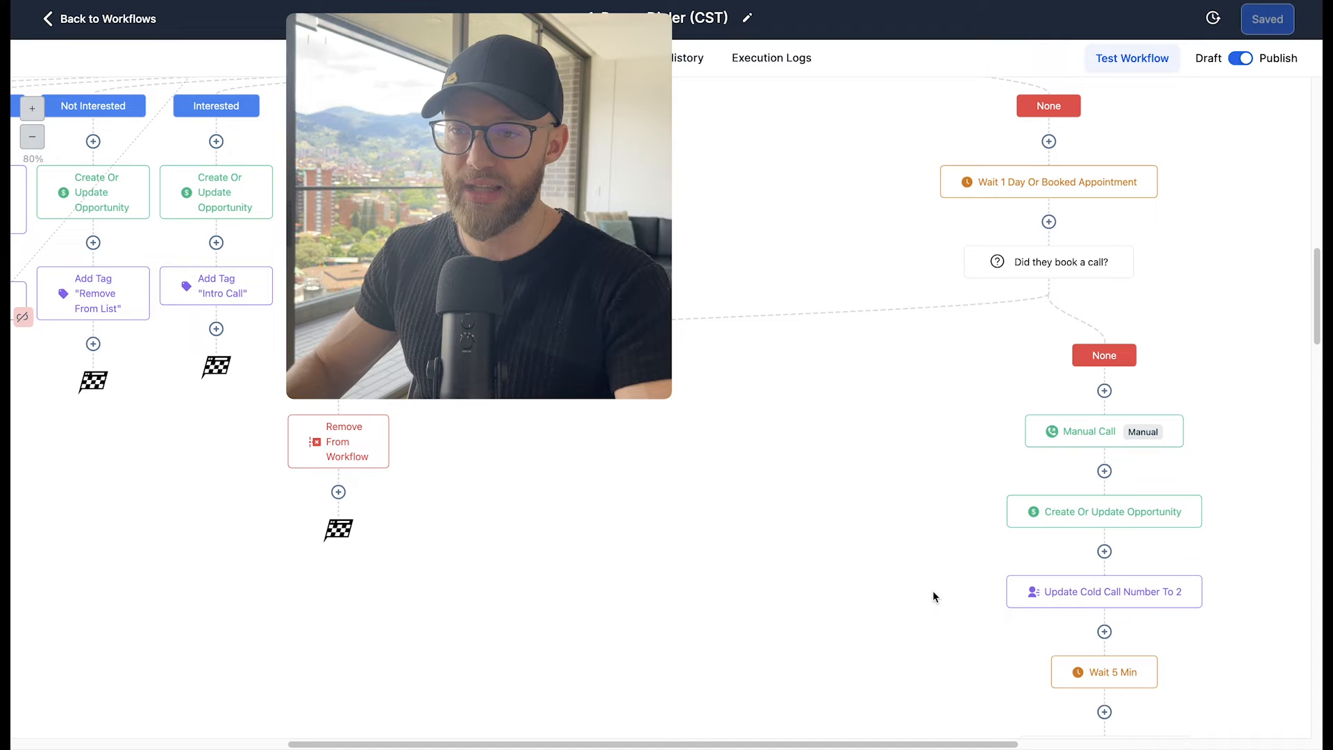
scroll("down", 3)
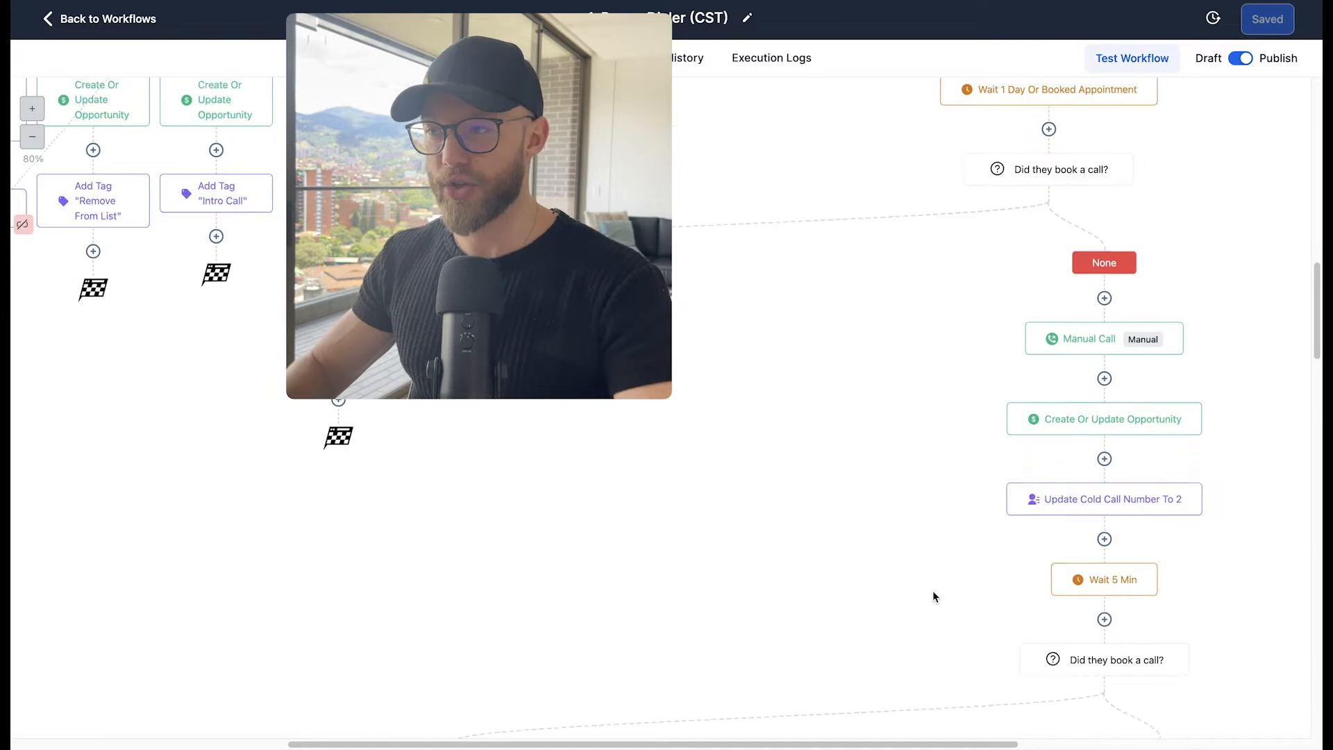
scroll("down", 3)
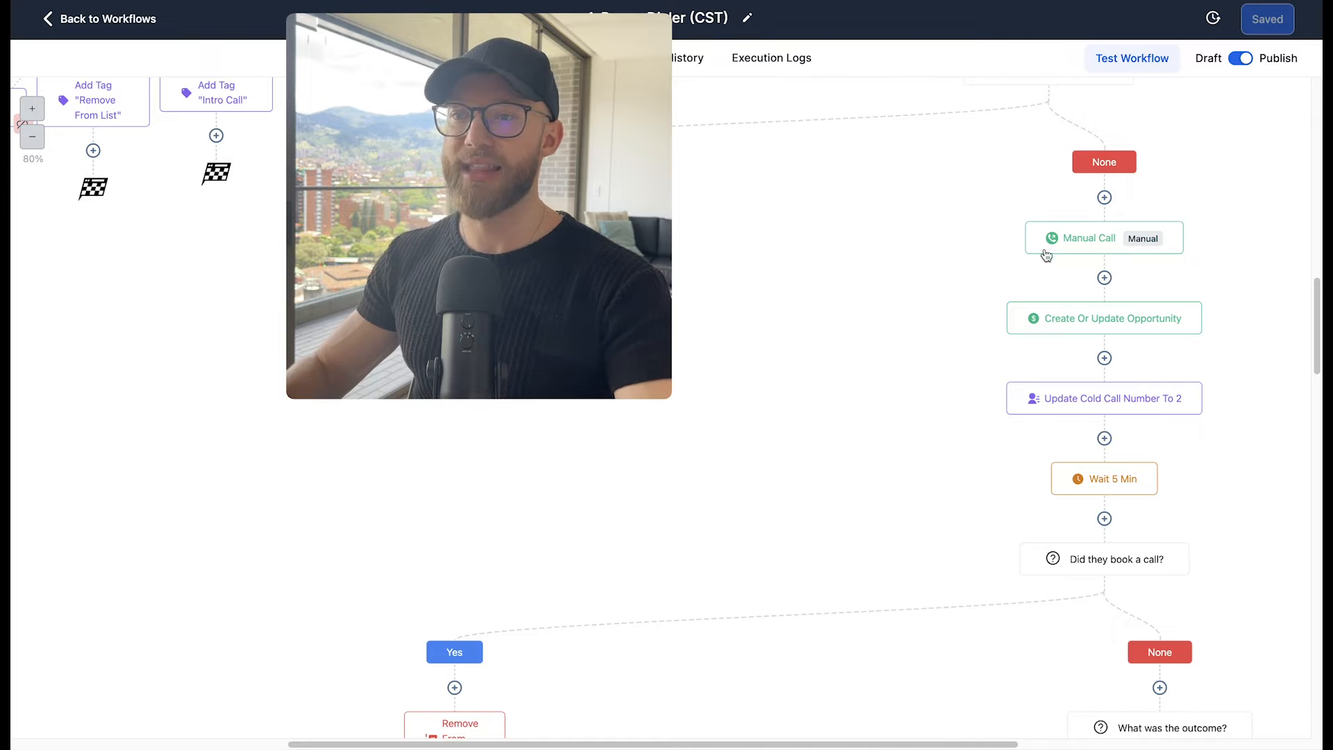
mouse_move(1084, 244)
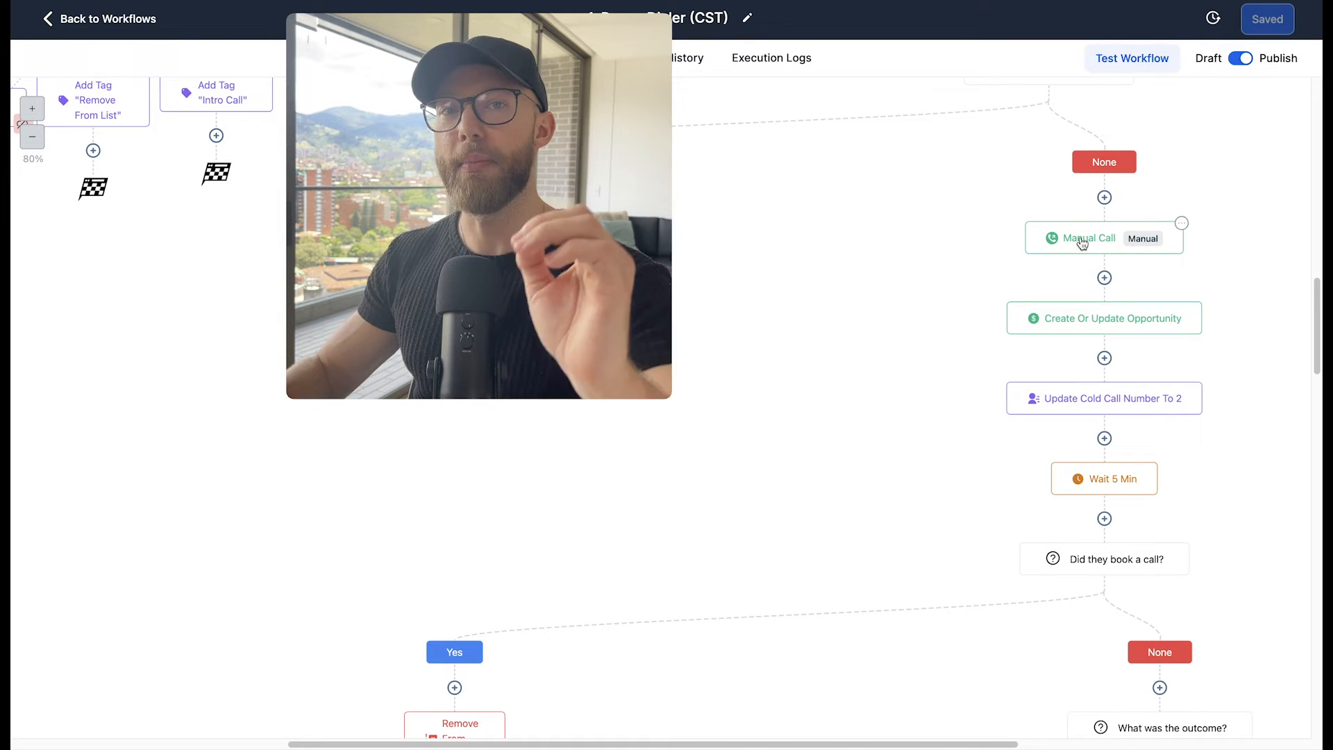
scroll("down", 3)
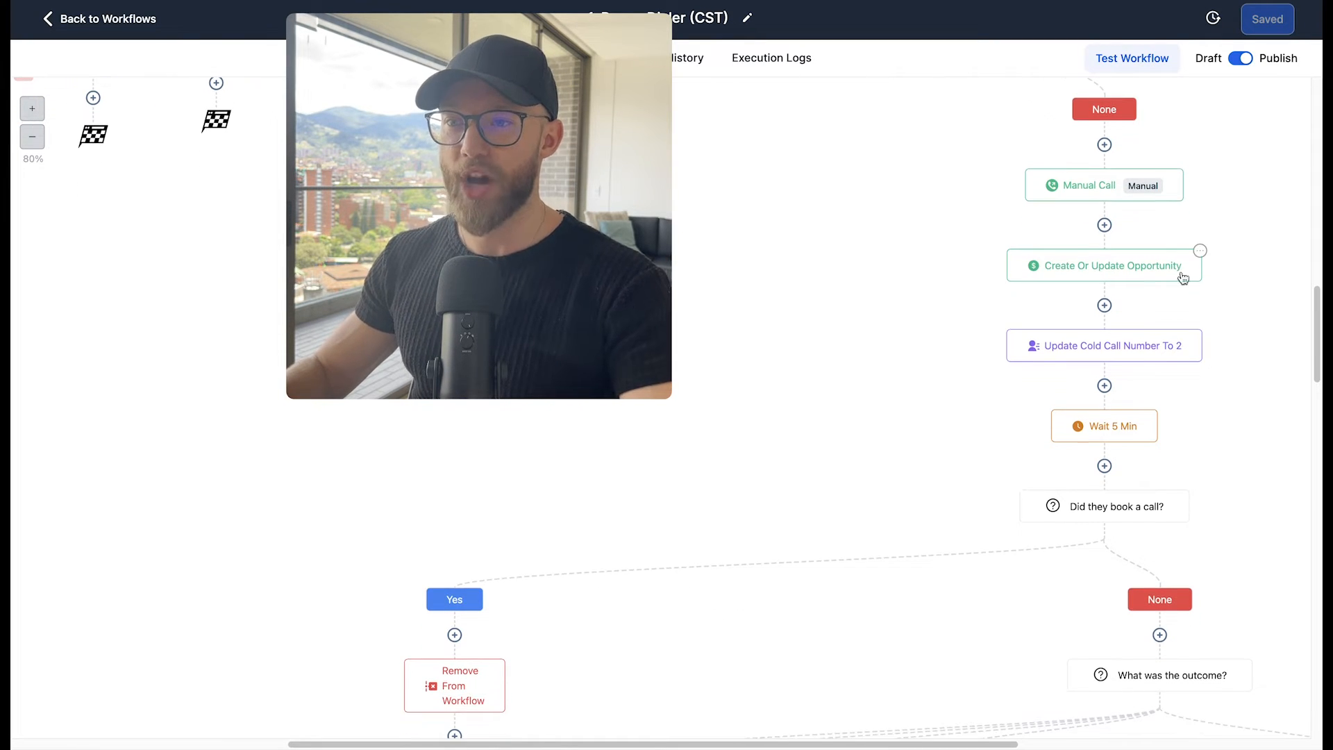
mouse_move(954, 304)
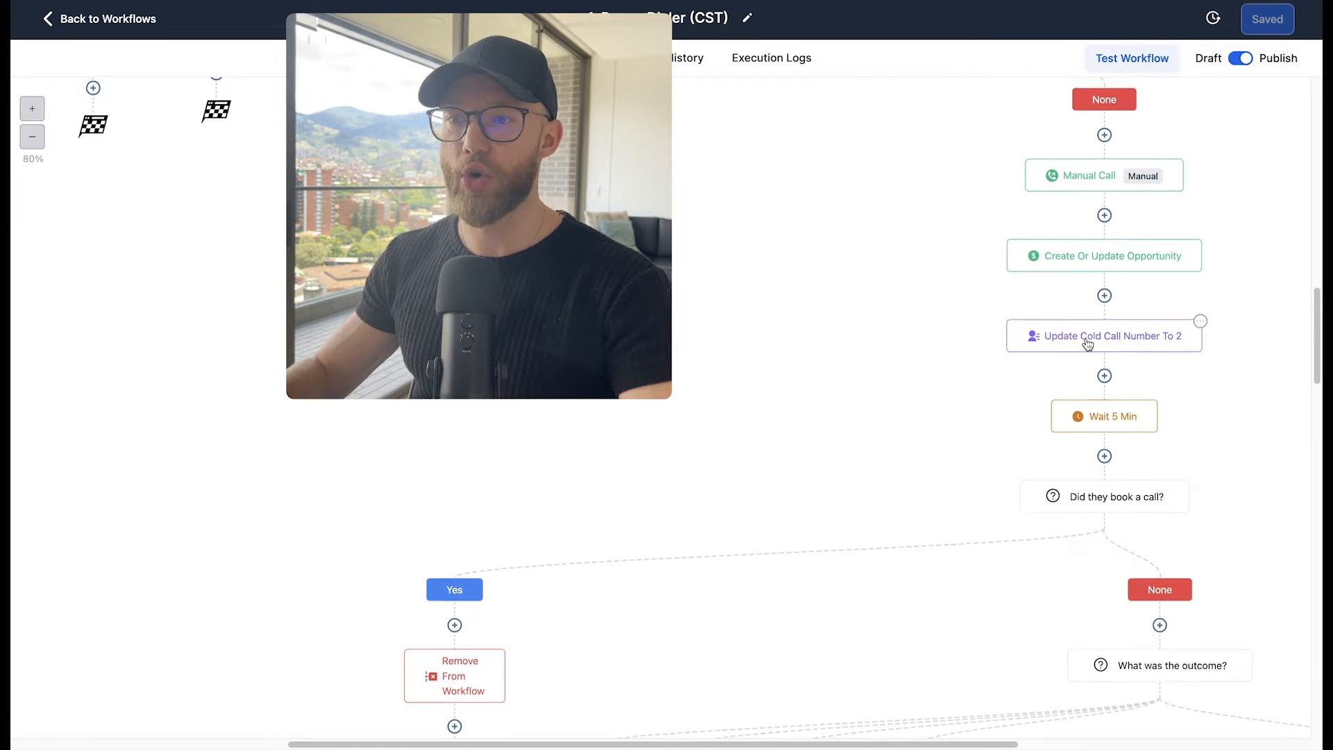
scroll("down", 3)
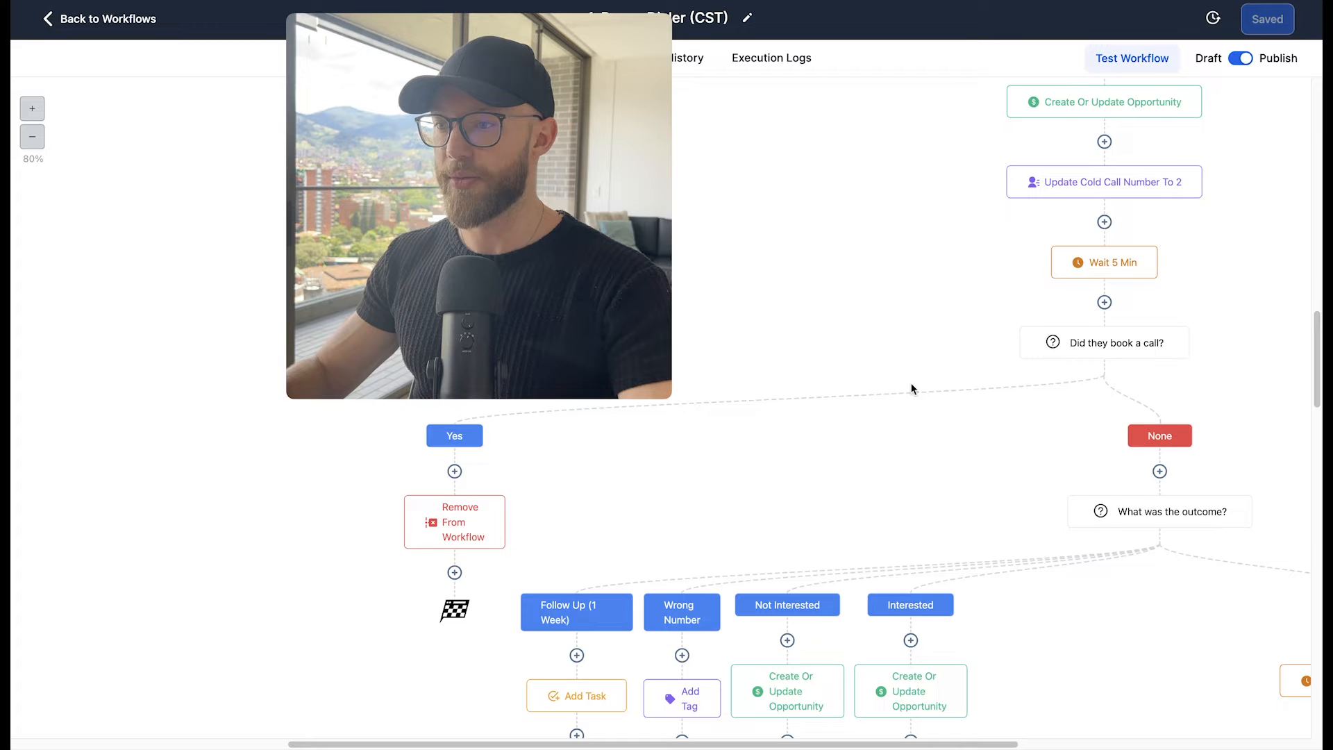
scroll("down", 3)
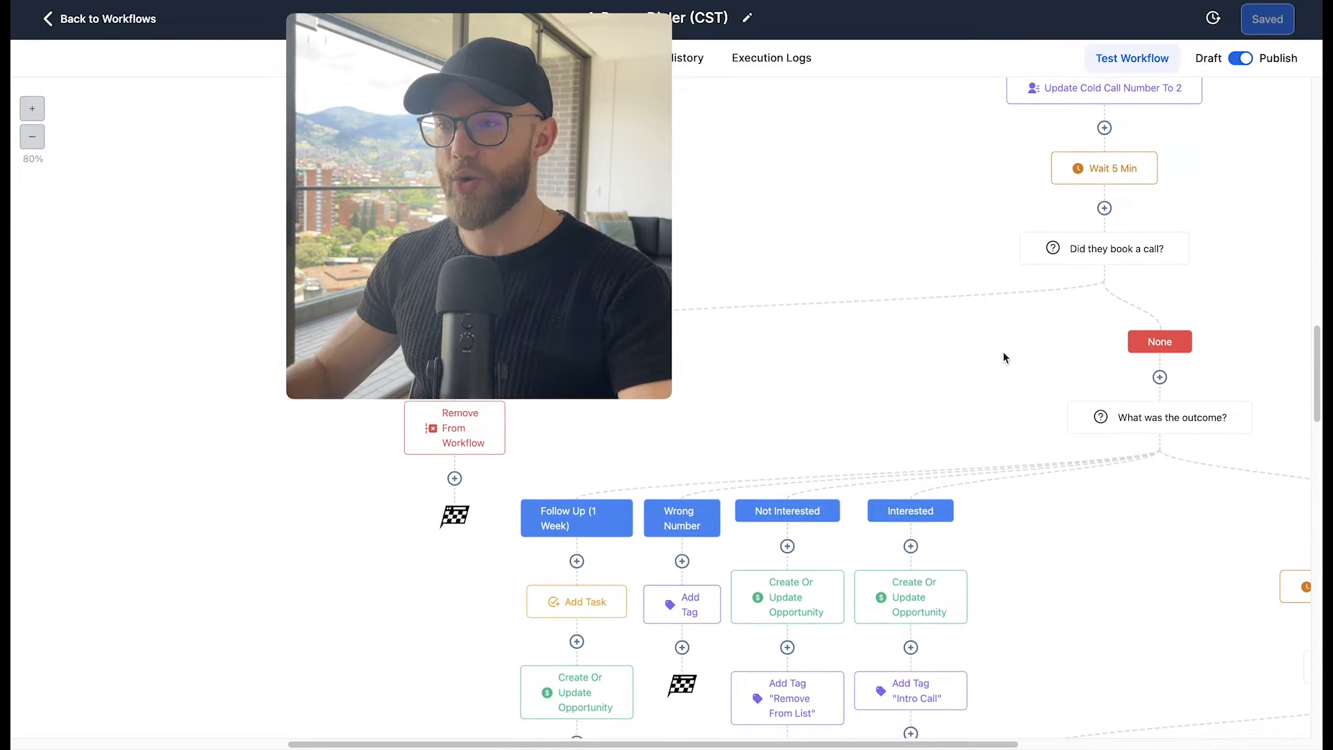
scroll("down", 3)
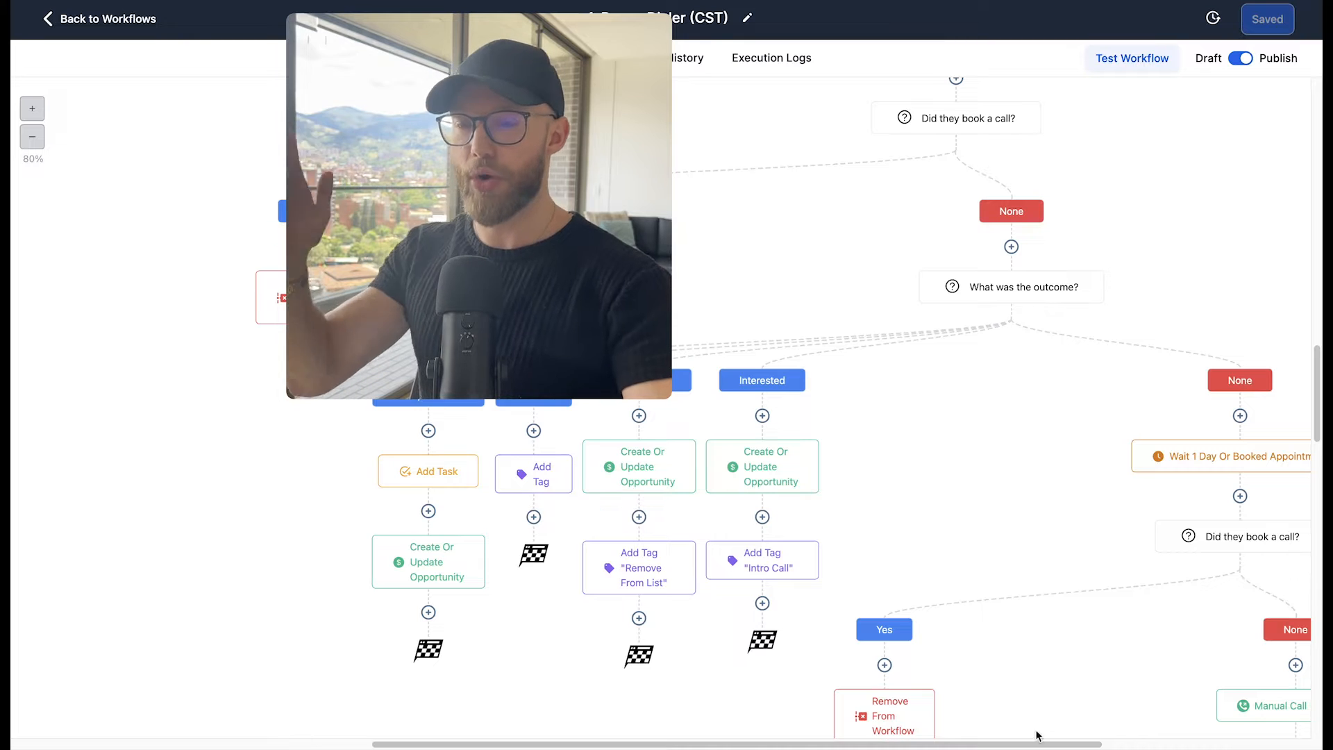
scroll("down", 3)
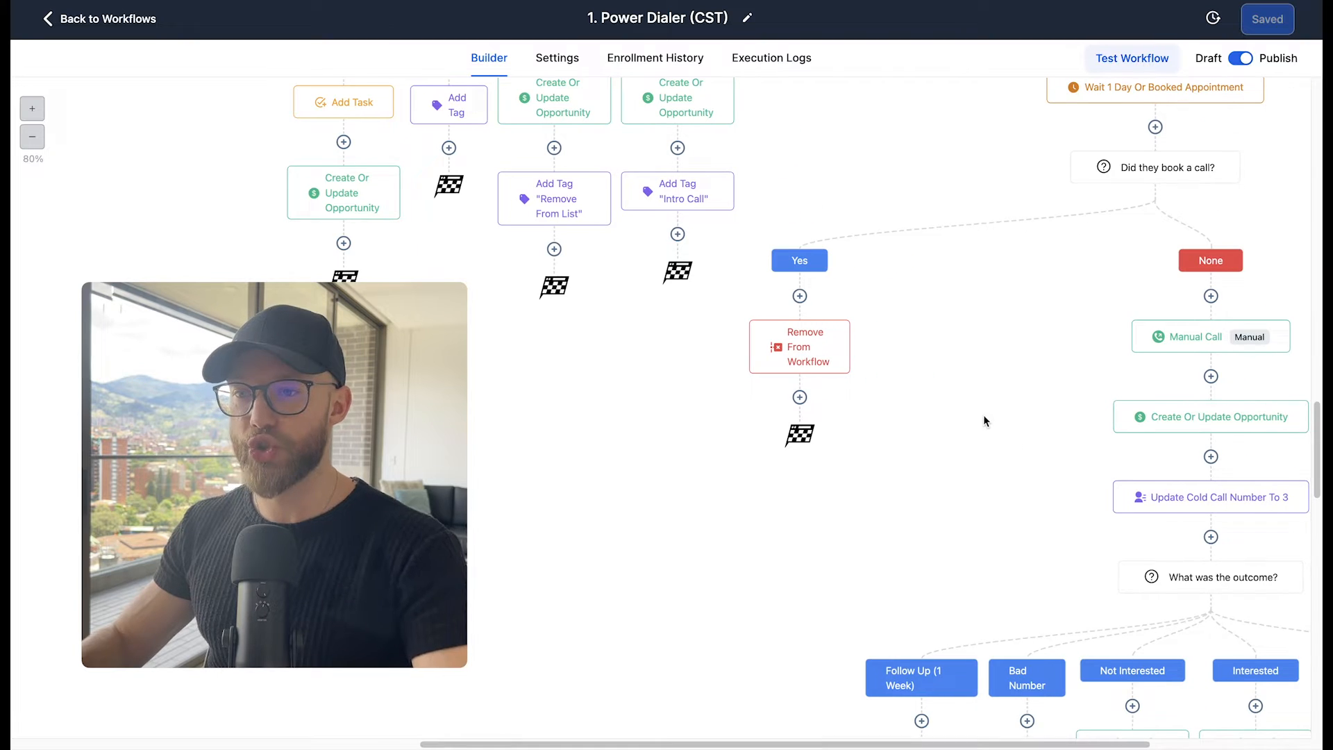
scroll("down", 3)
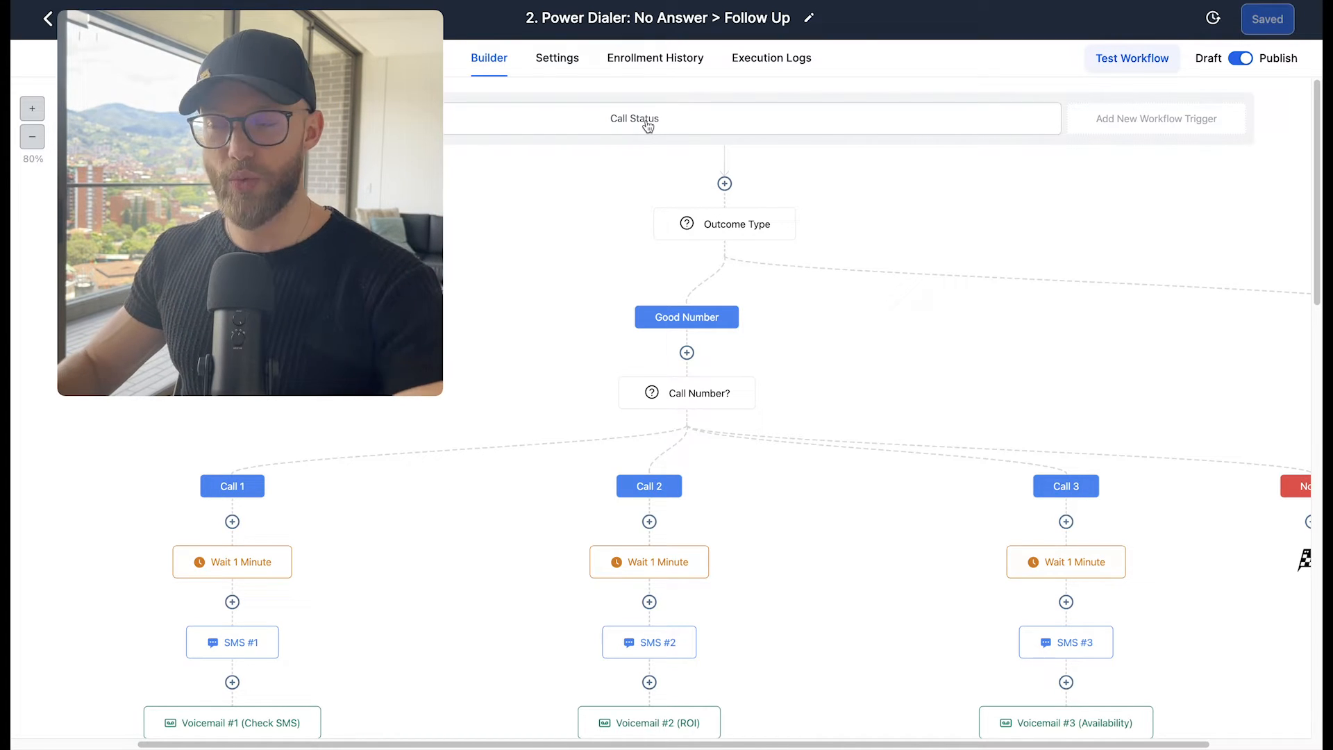
mouse_move(700, 258)
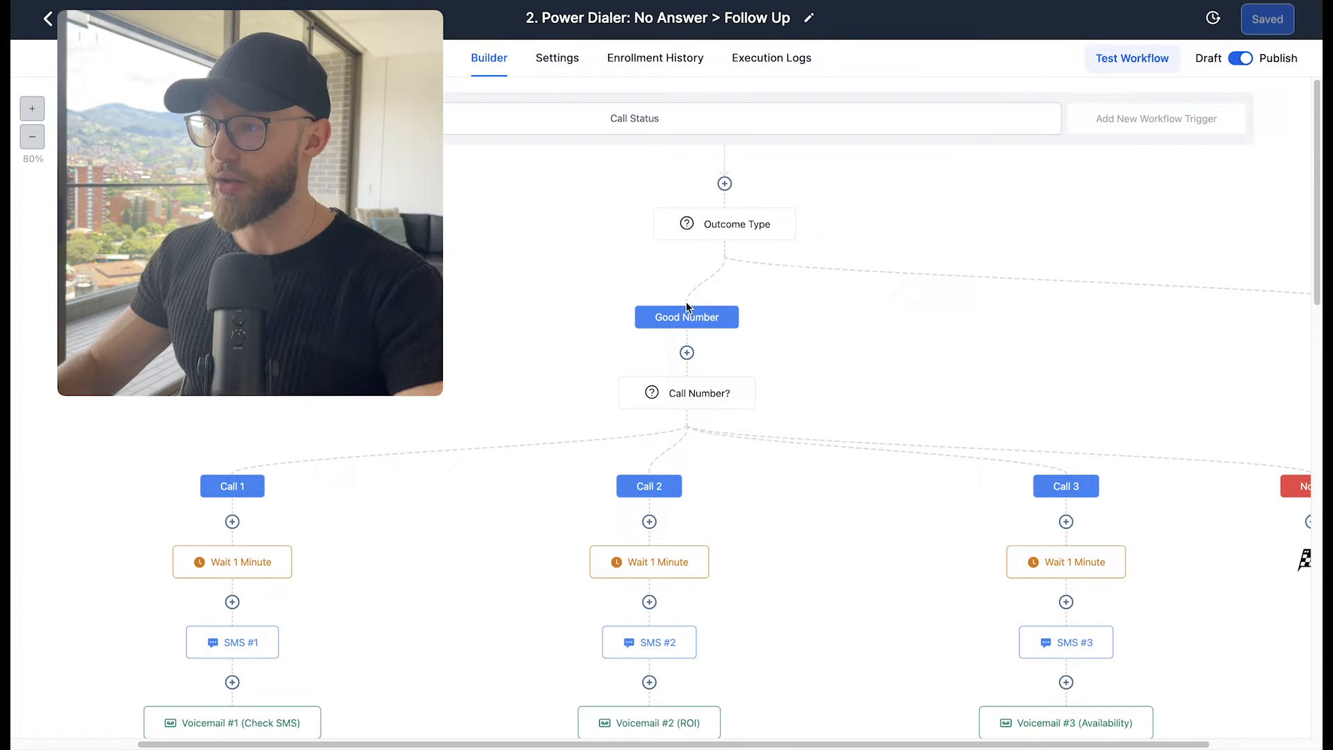
scroll("down", 3)
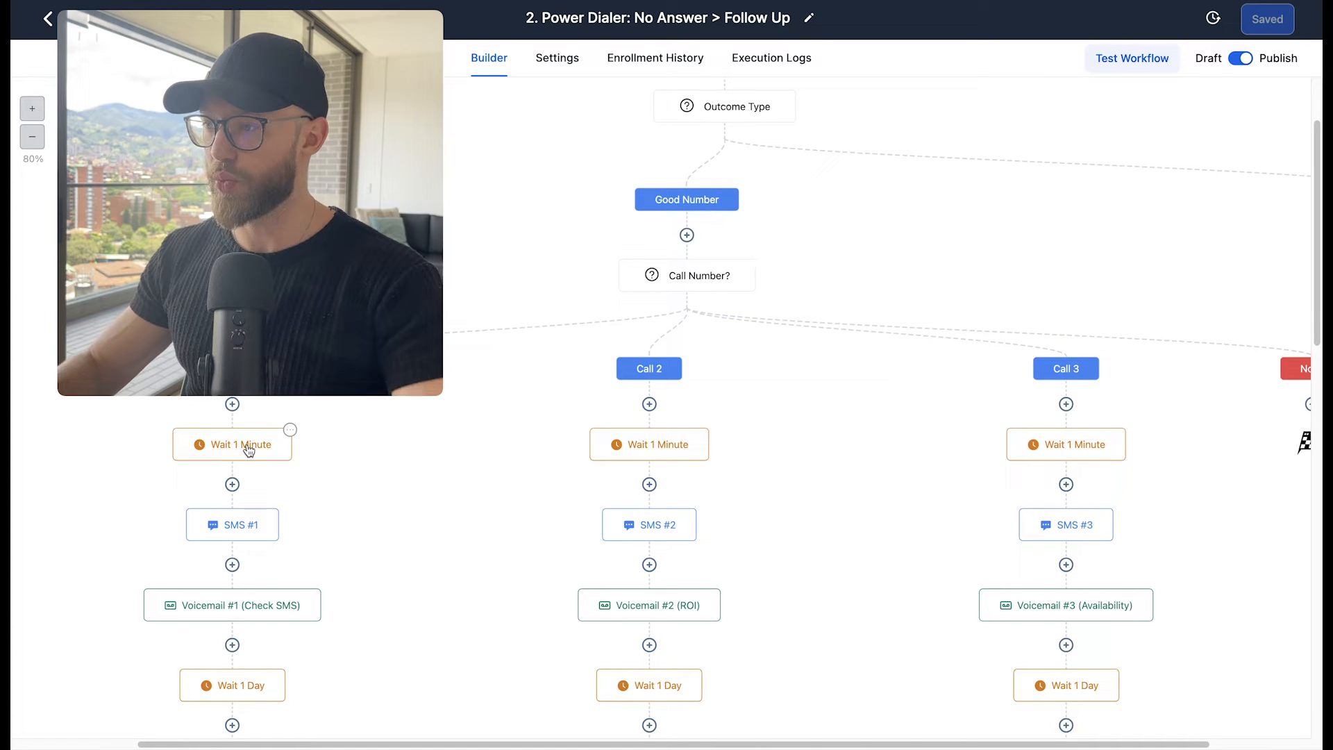
scroll("down", 3)
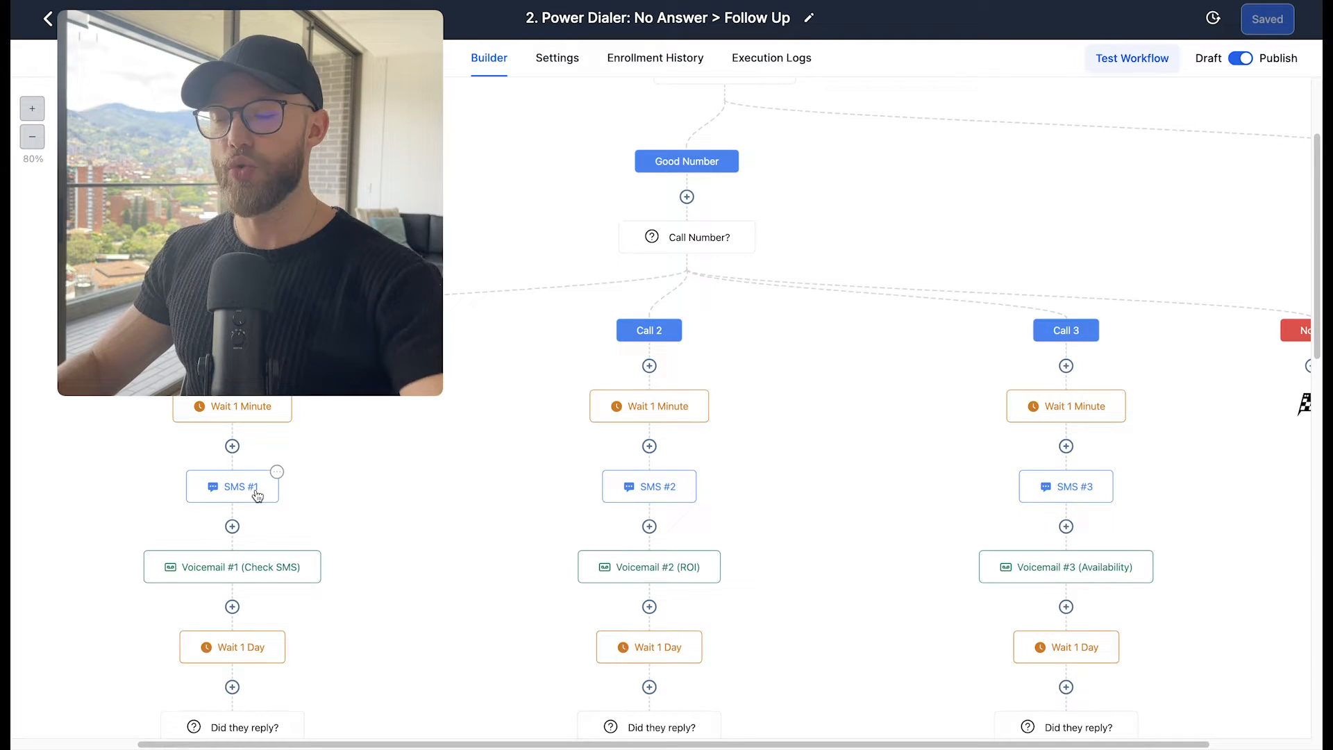
scroll("down", 3)
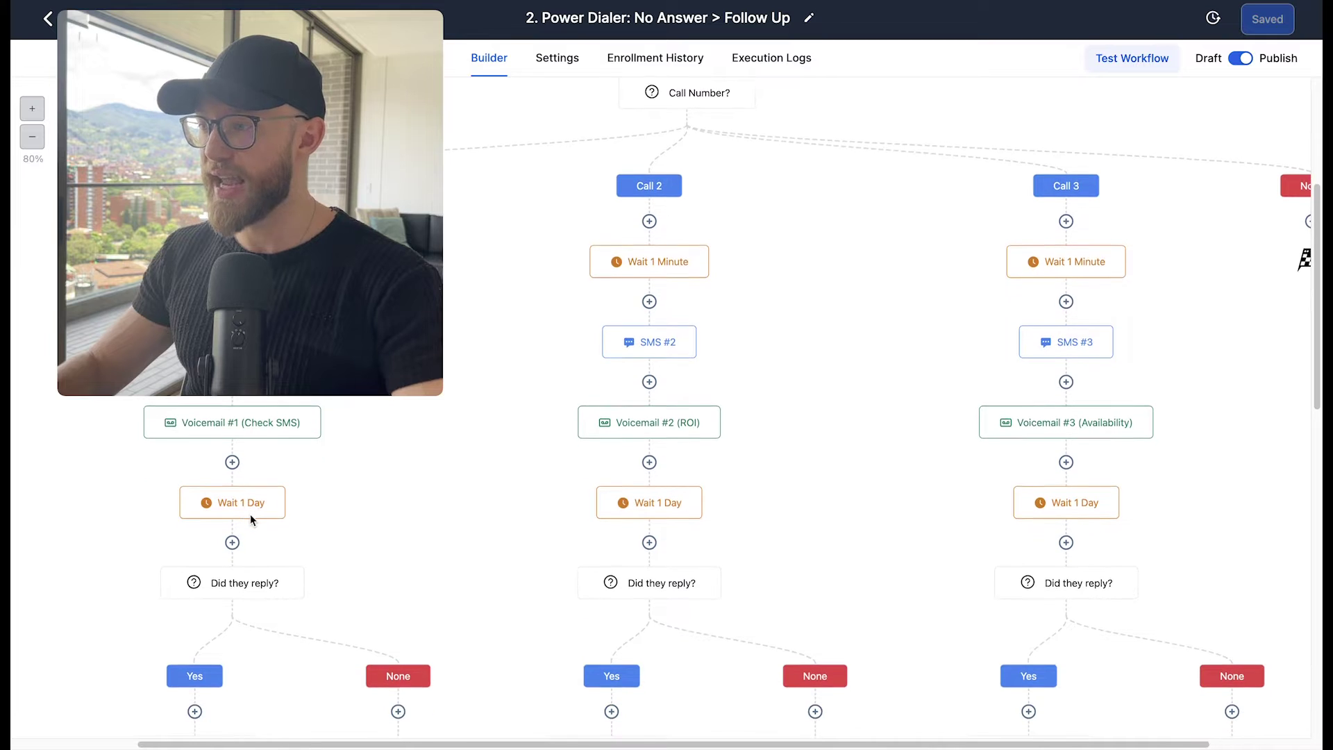
scroll("down", 3)
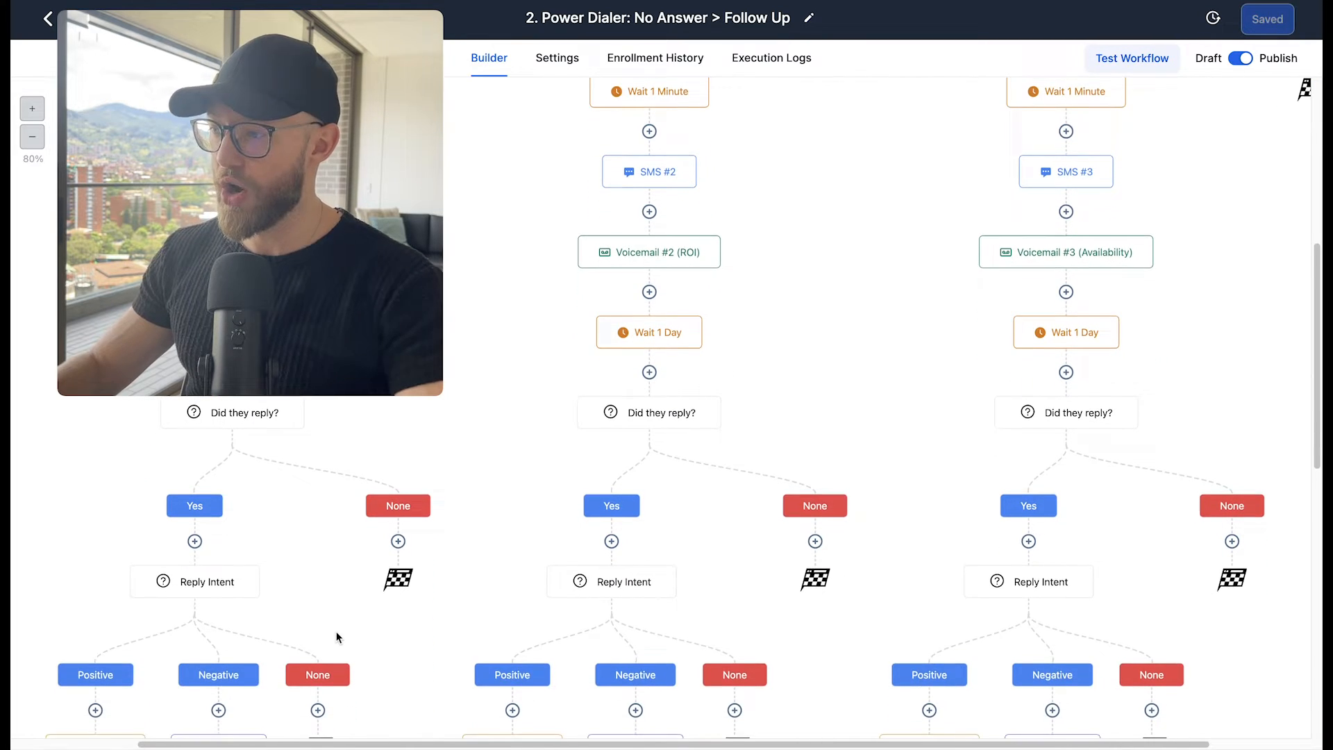
scroll("down", 3)
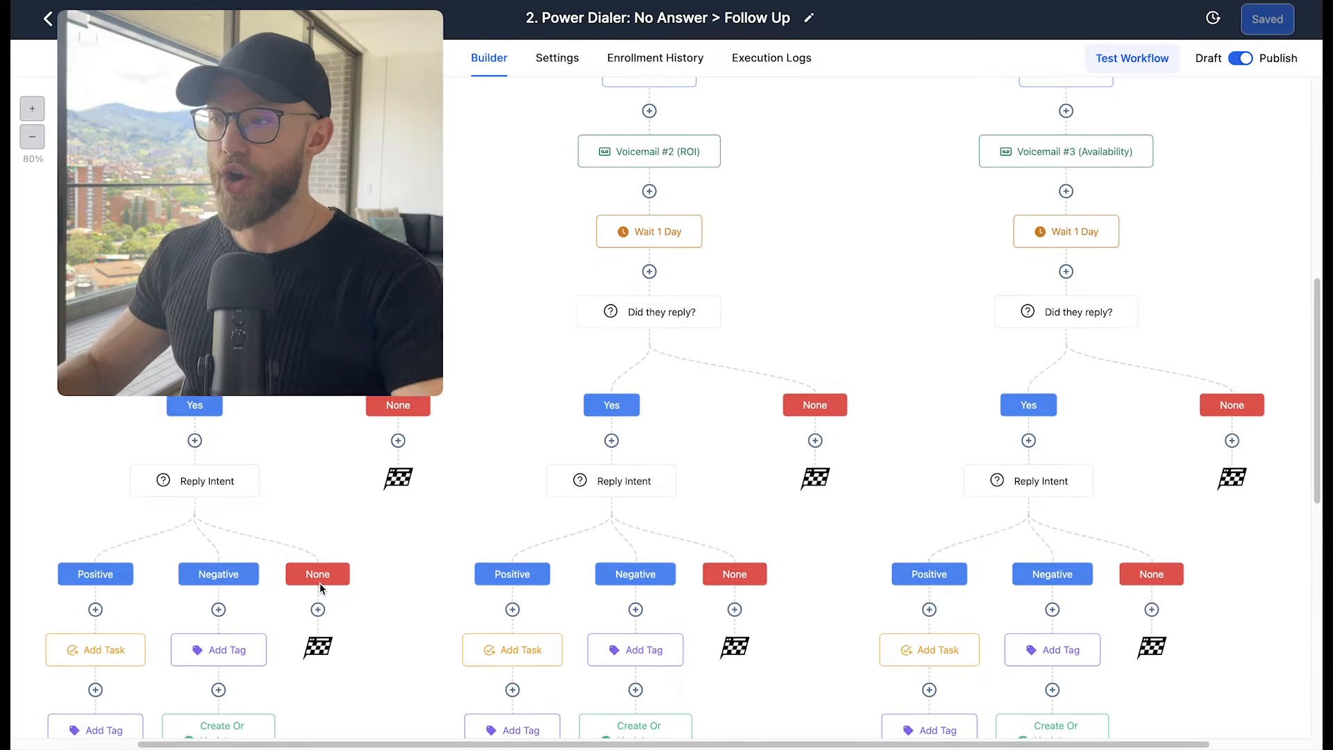
scroll("down", 3)
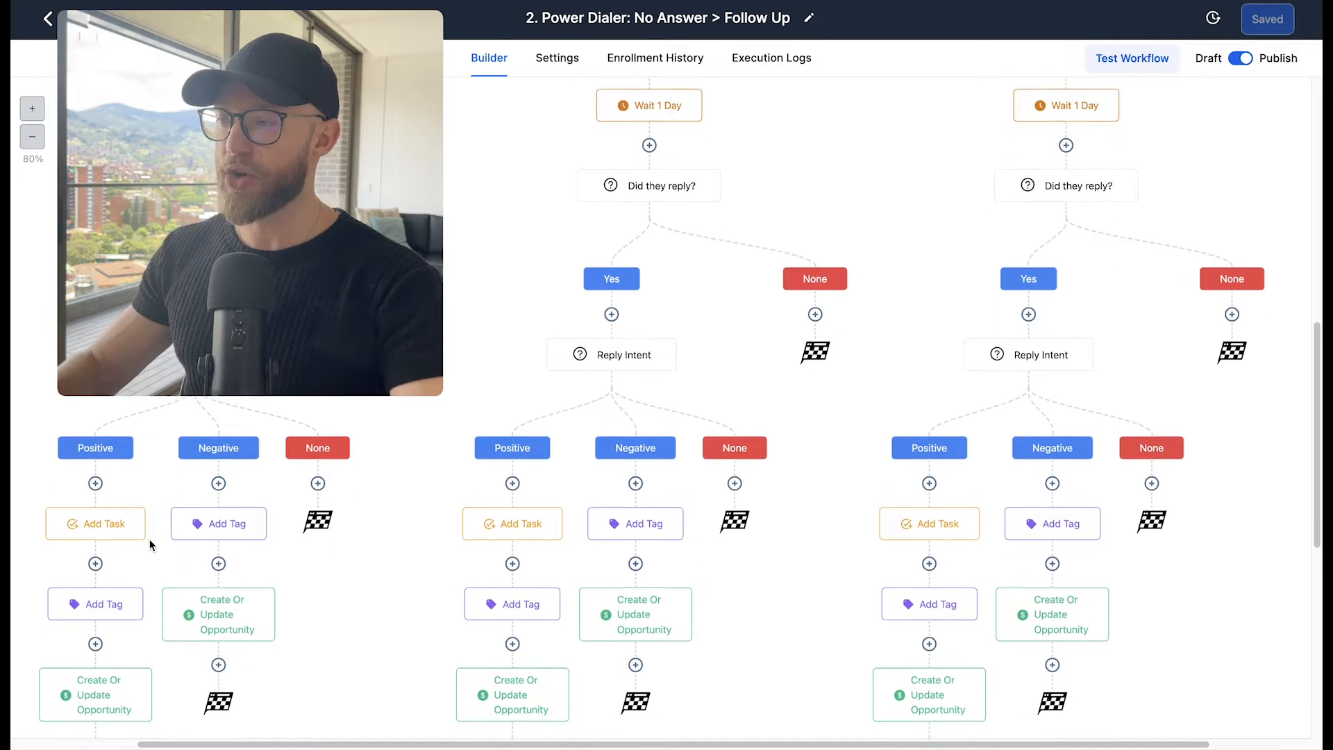
scroll("down", 3)
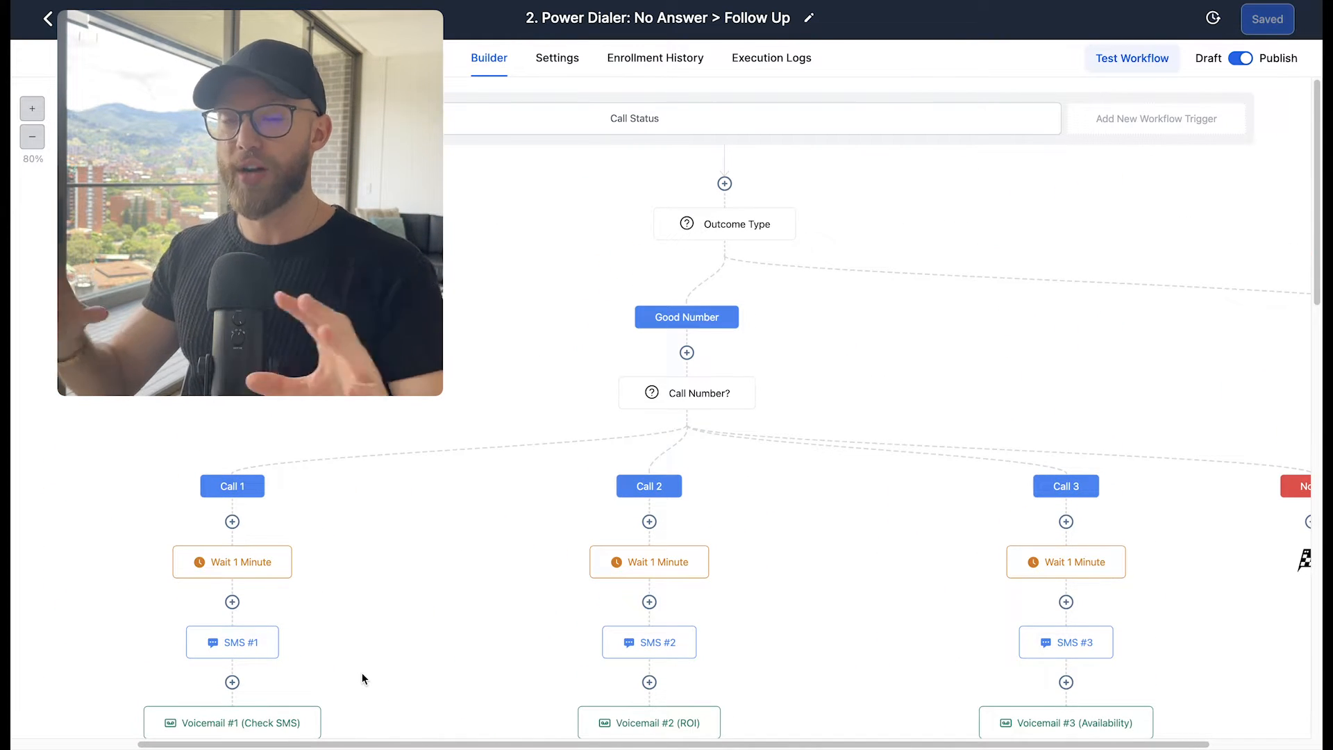
mouse_move(515, 640)
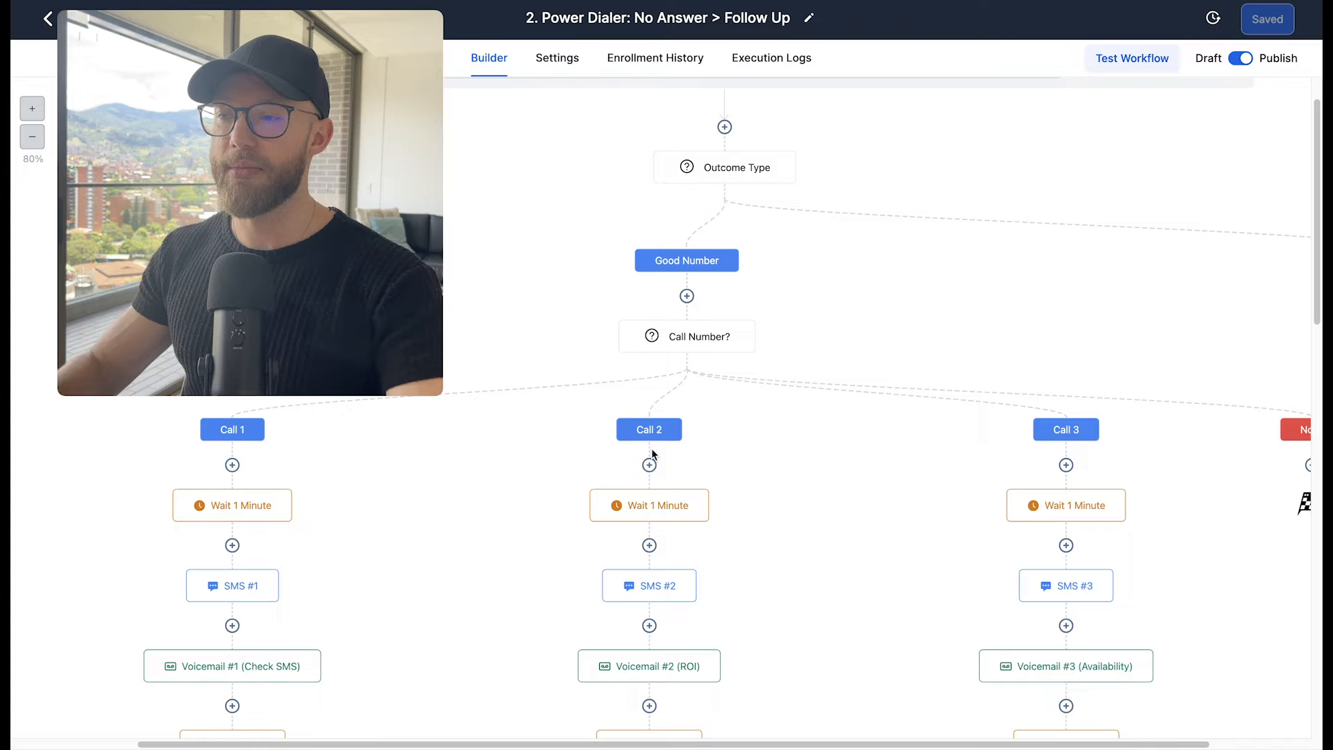
scroll("down", 3)
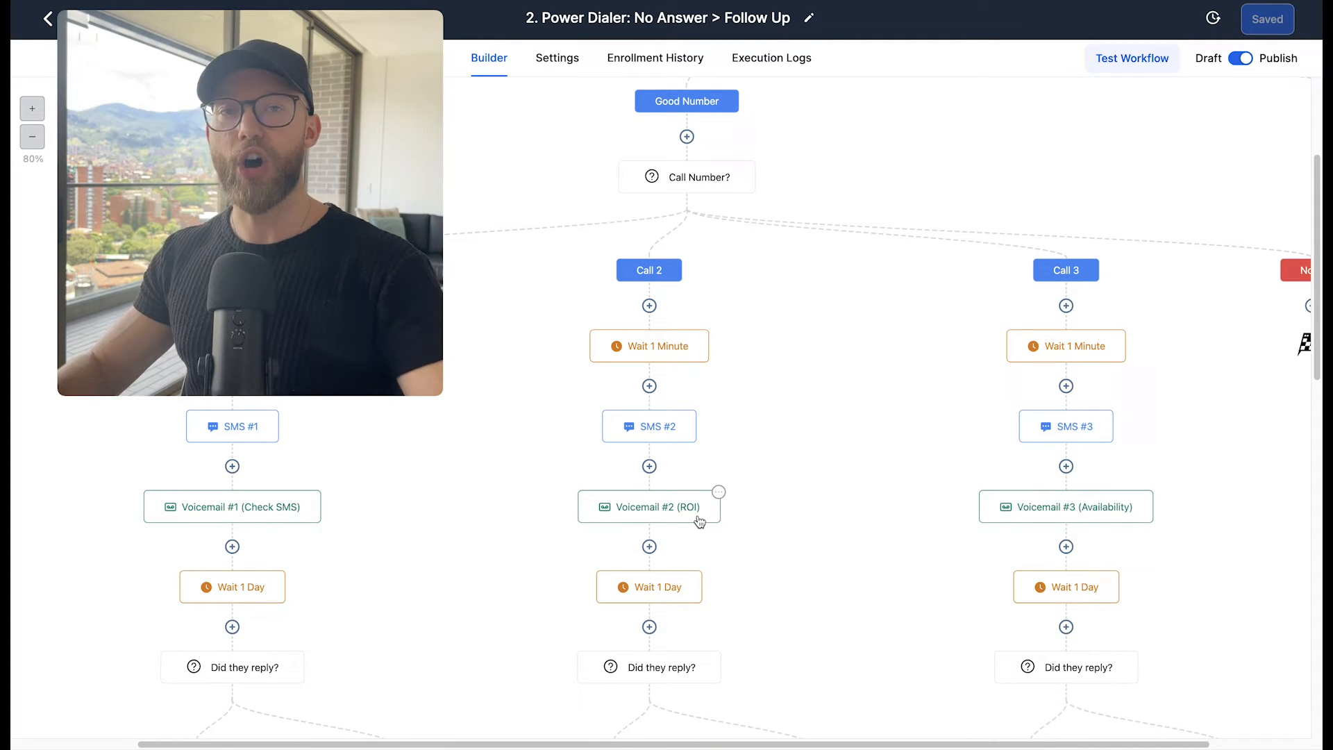
mouse_move(217, 519)
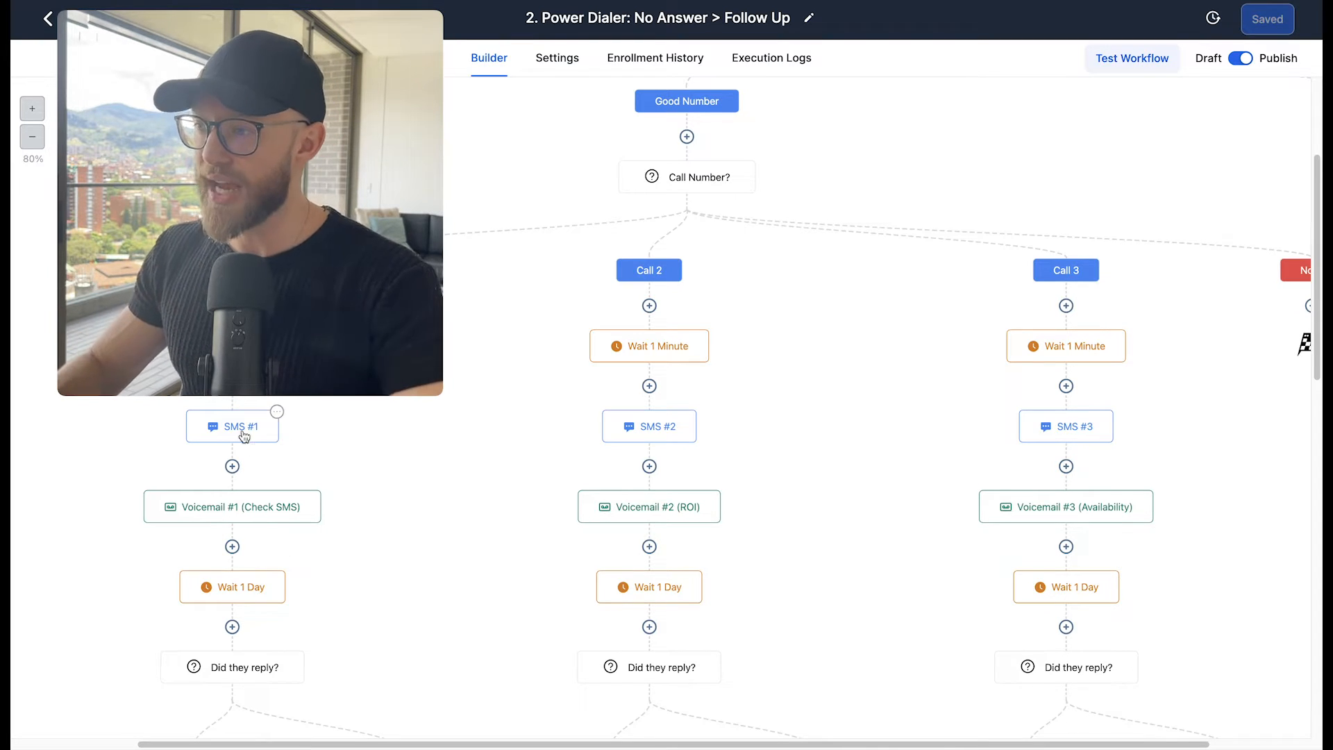
mouse_move(656, 544)
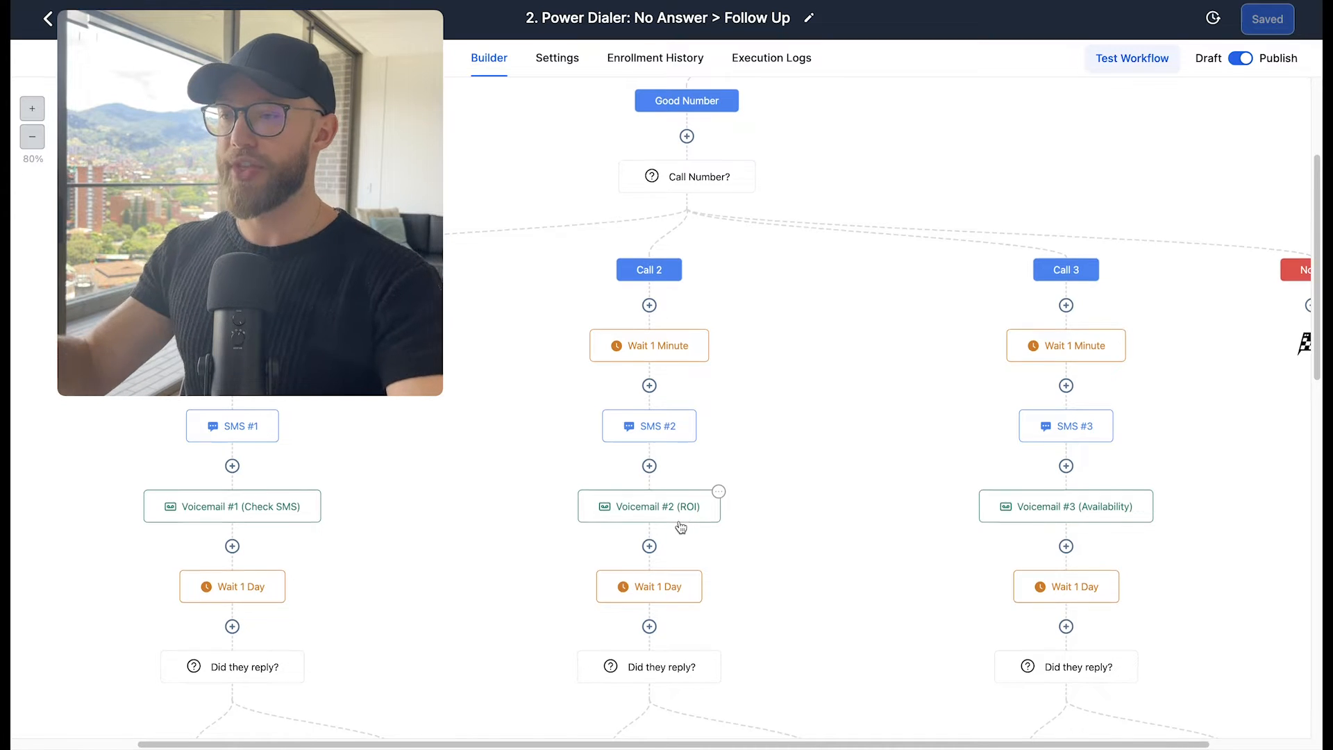
scroll("down", 3)
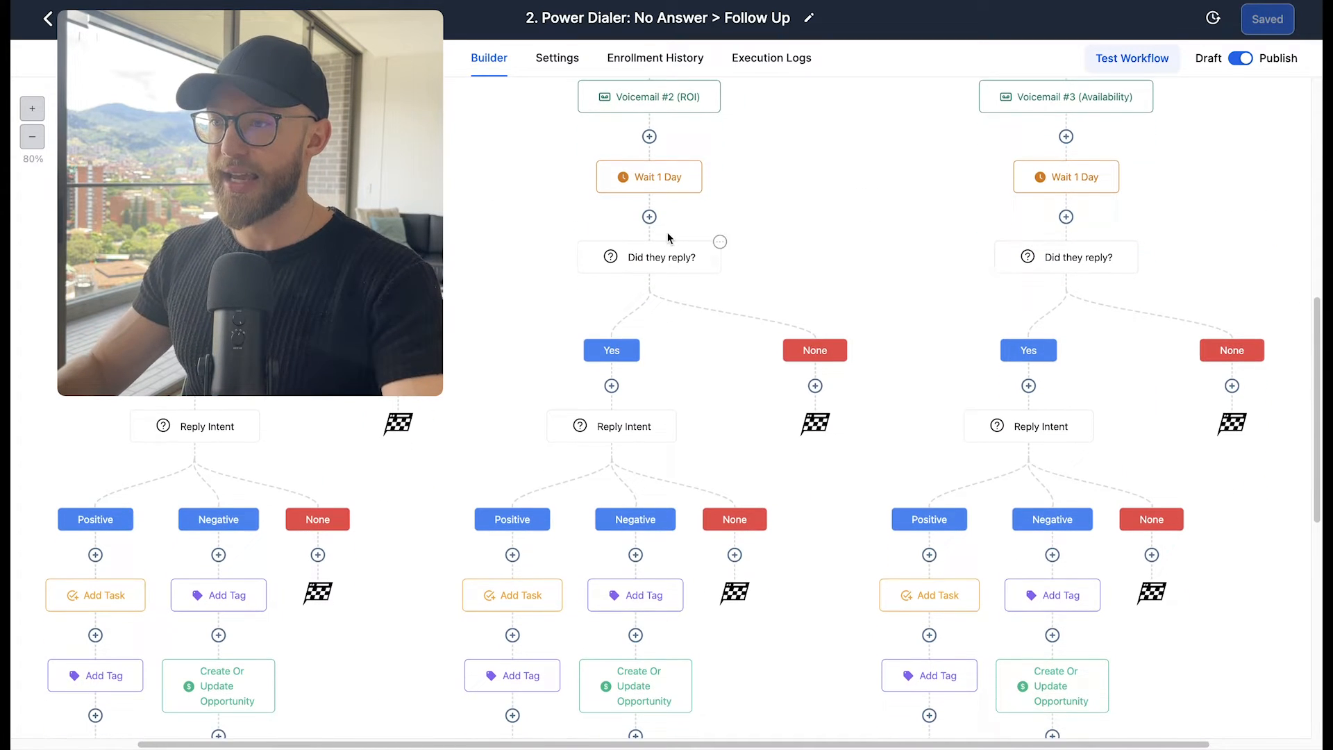
scroll("down", 3)
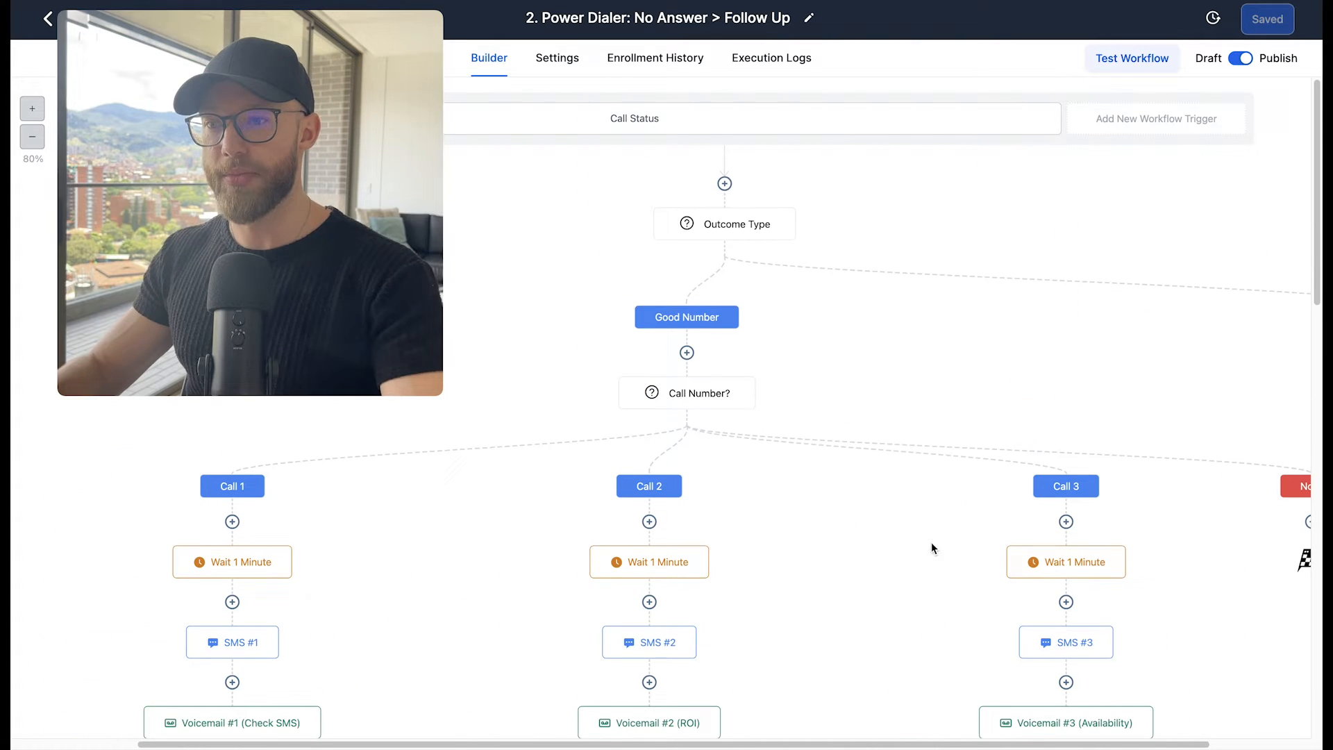
scroll("down", 3)
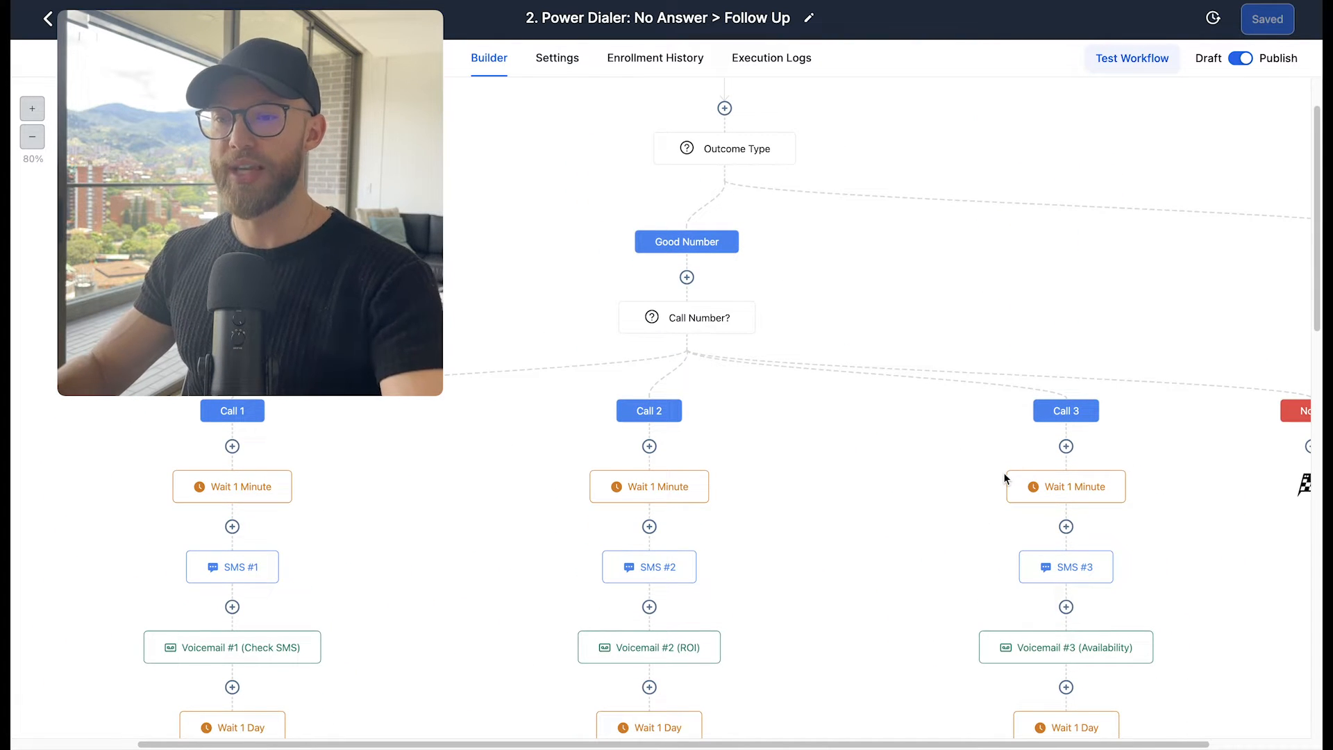
scroll("down", 3)
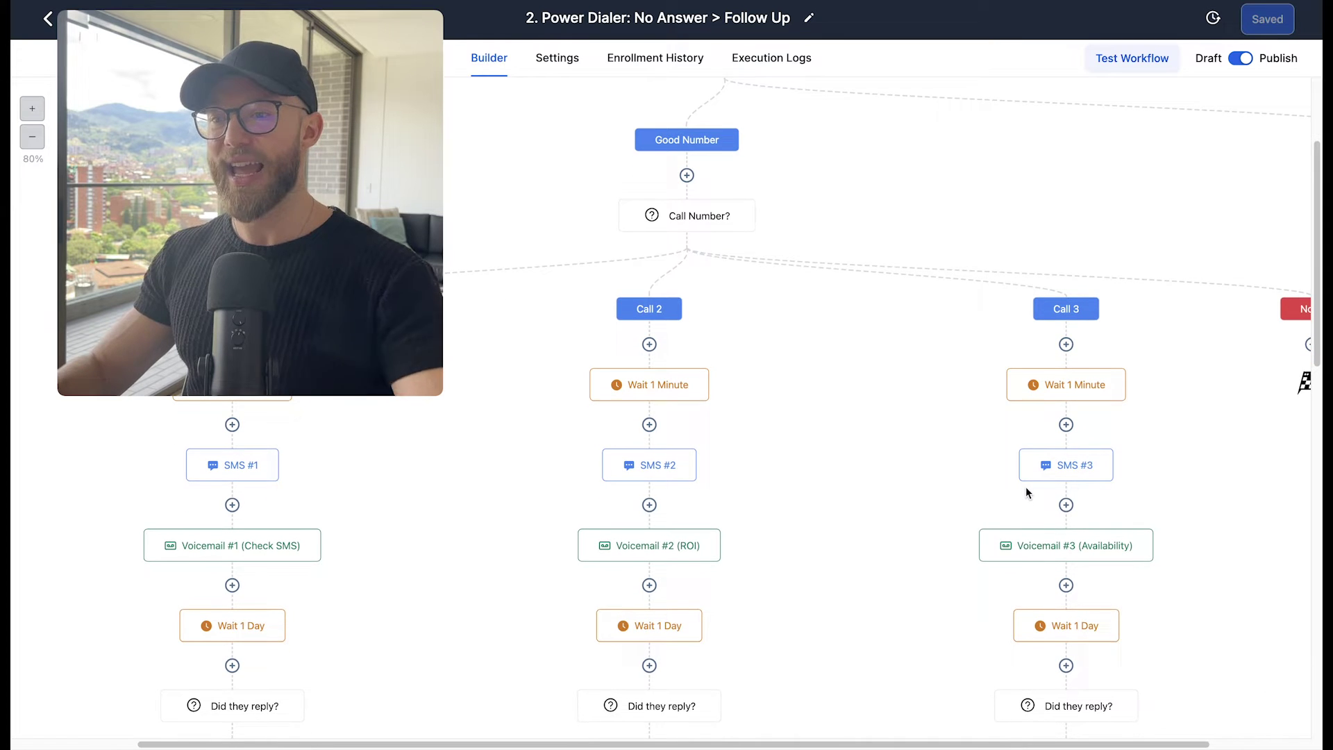
scroll("down", 3)
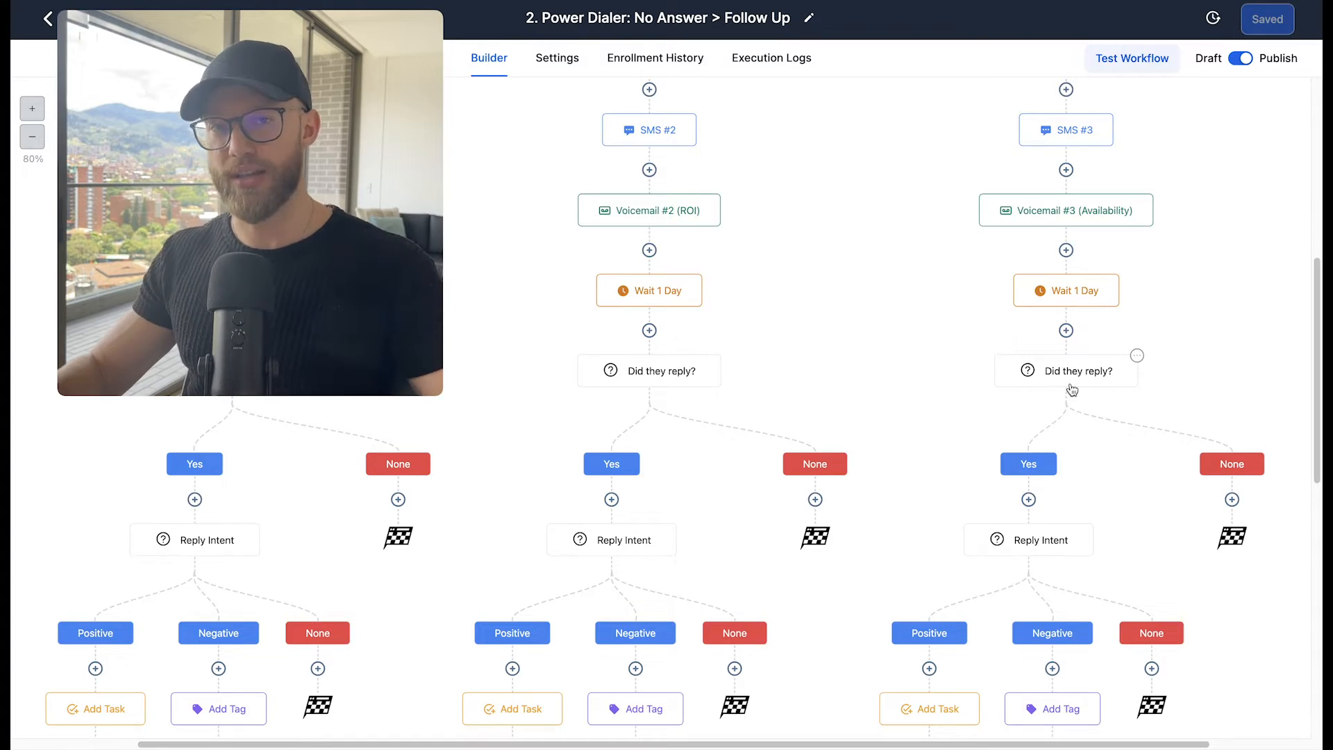
scroll("down", 3)
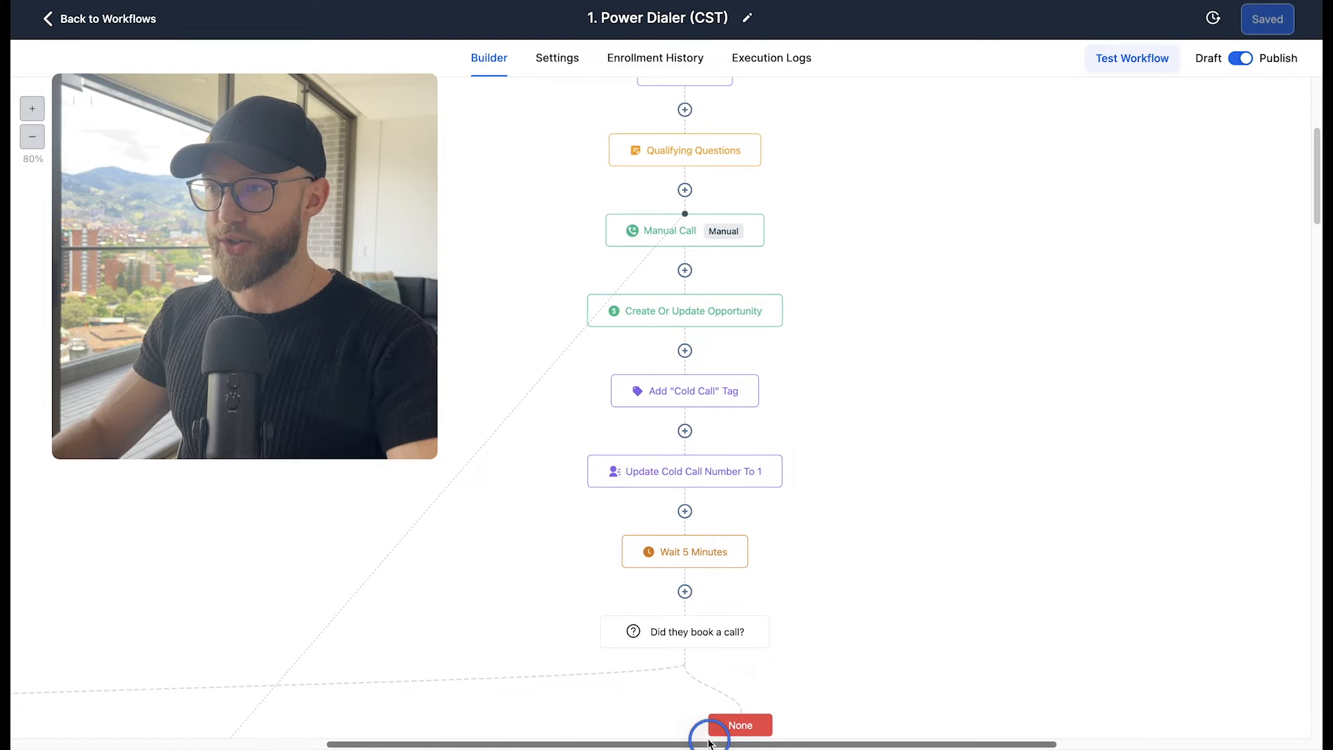
Step: Scroll up and down through the CST workflow diagram
scroll("up", 3)
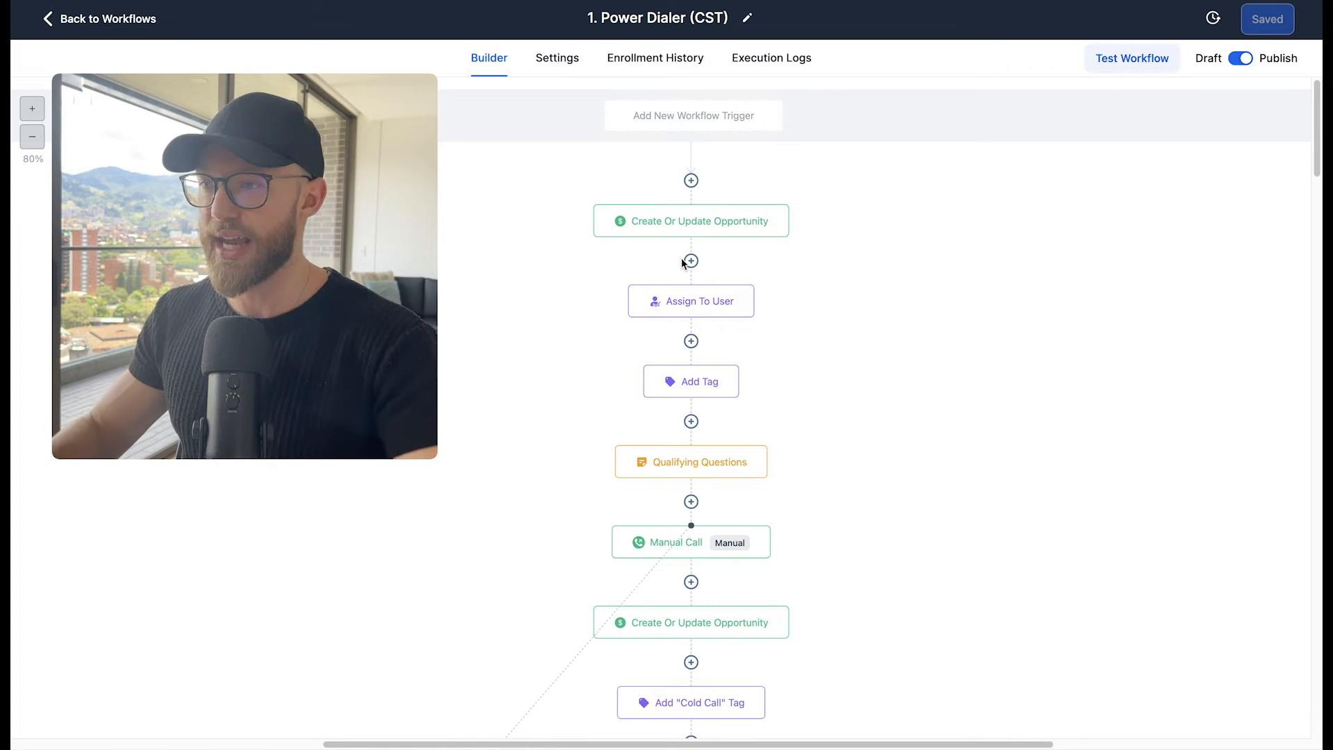
scroll("down", 3)
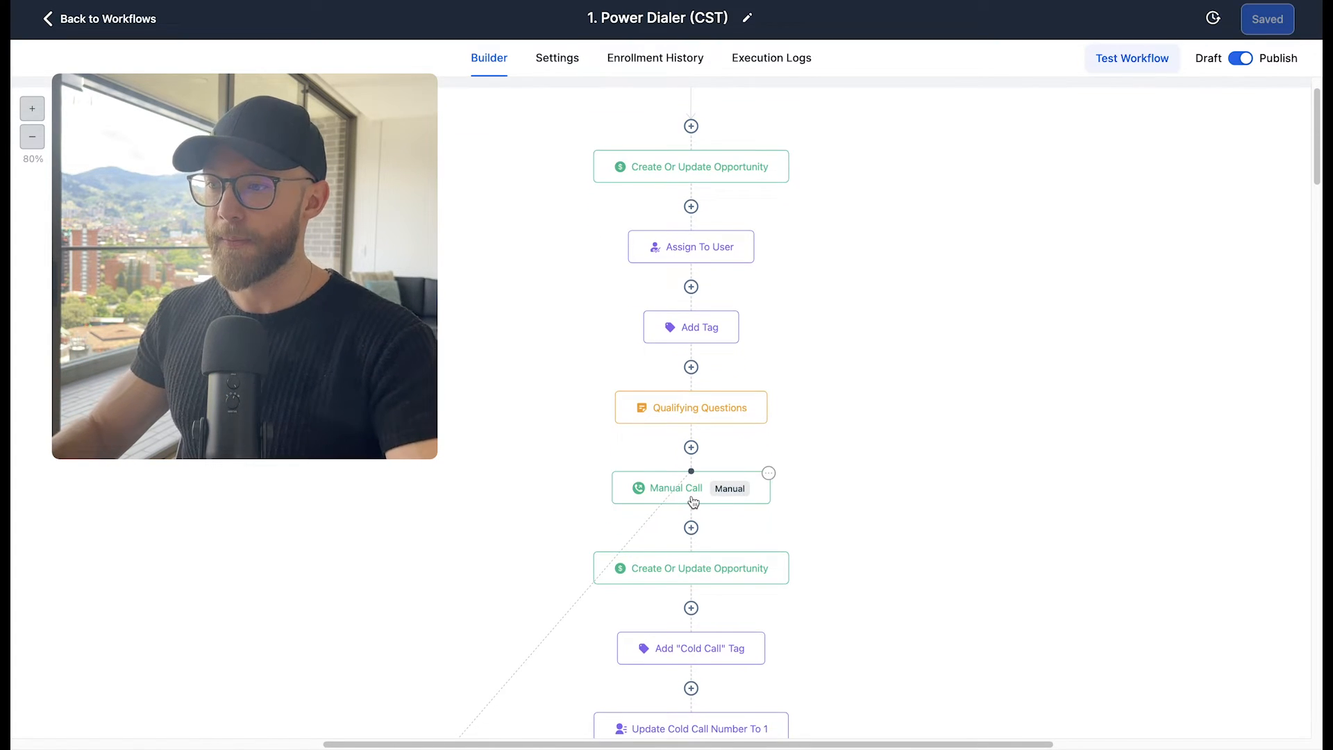
scroll("down", 3)
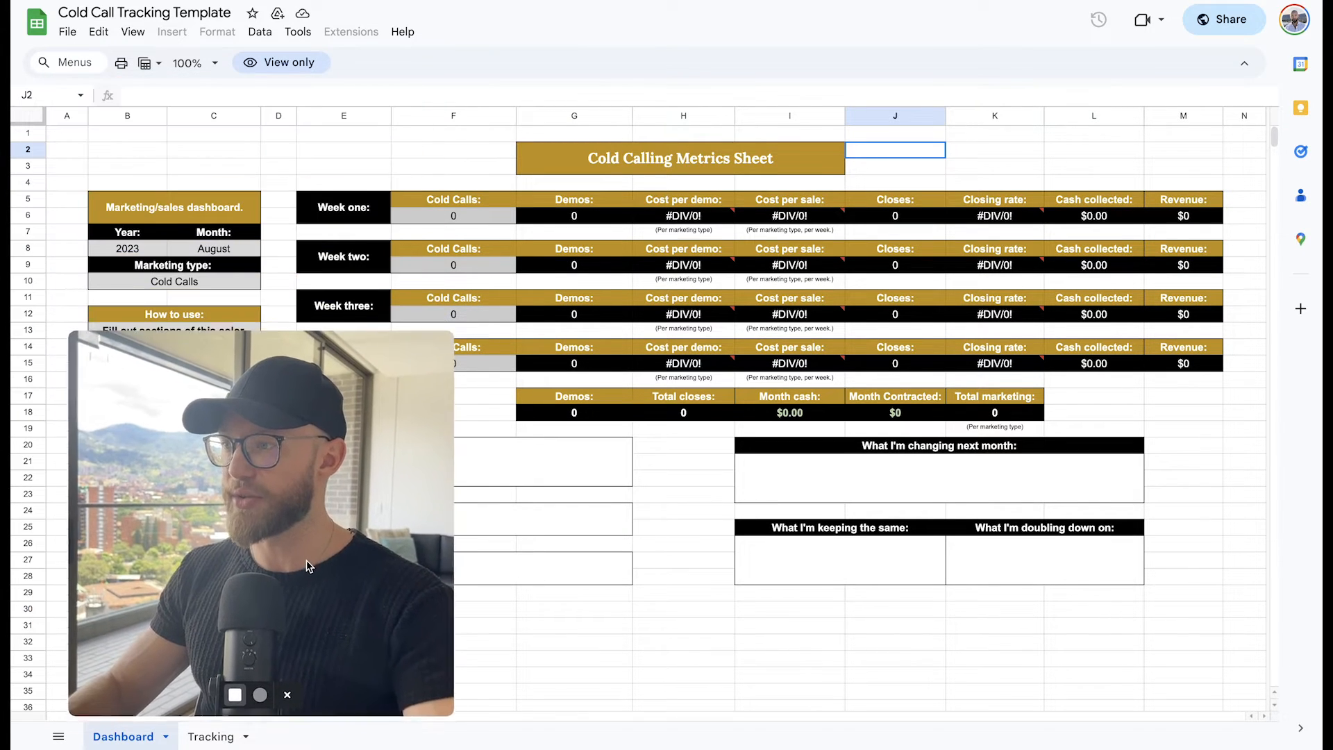
scroll("down", 3)
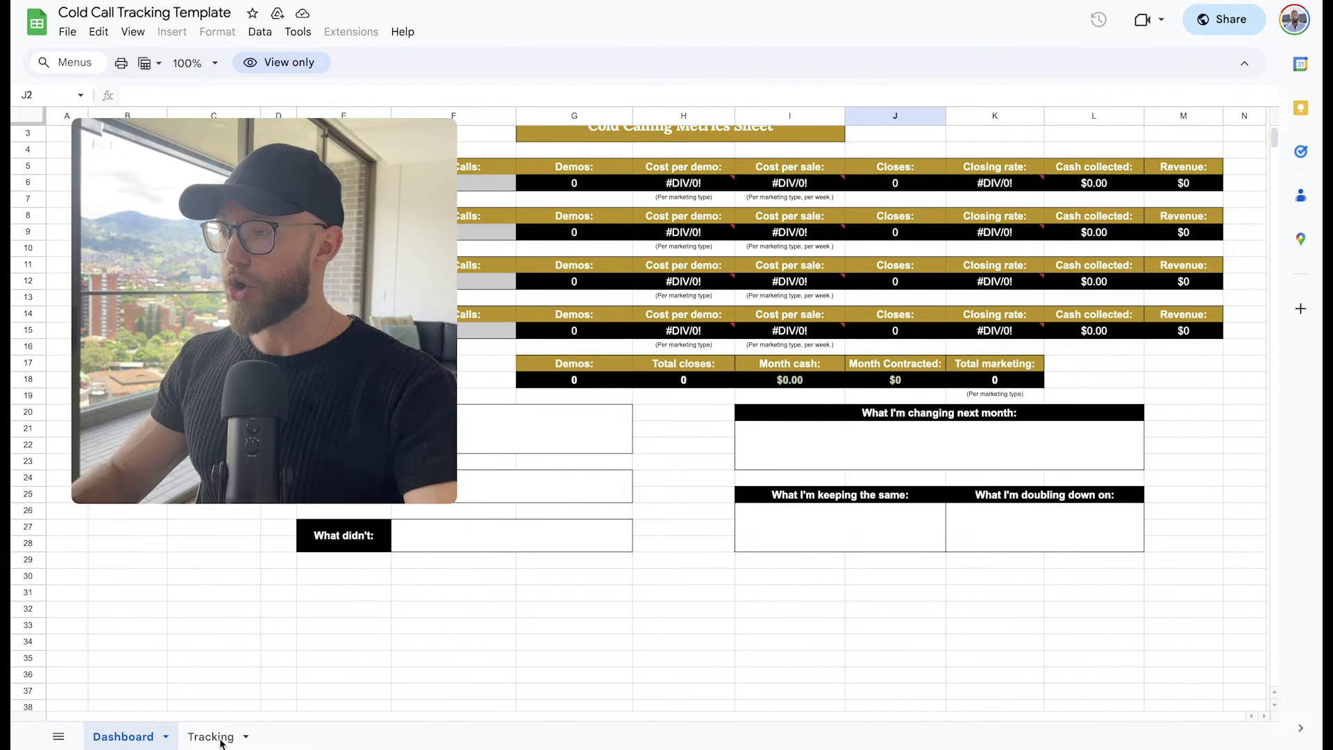
left_click(211, 736)
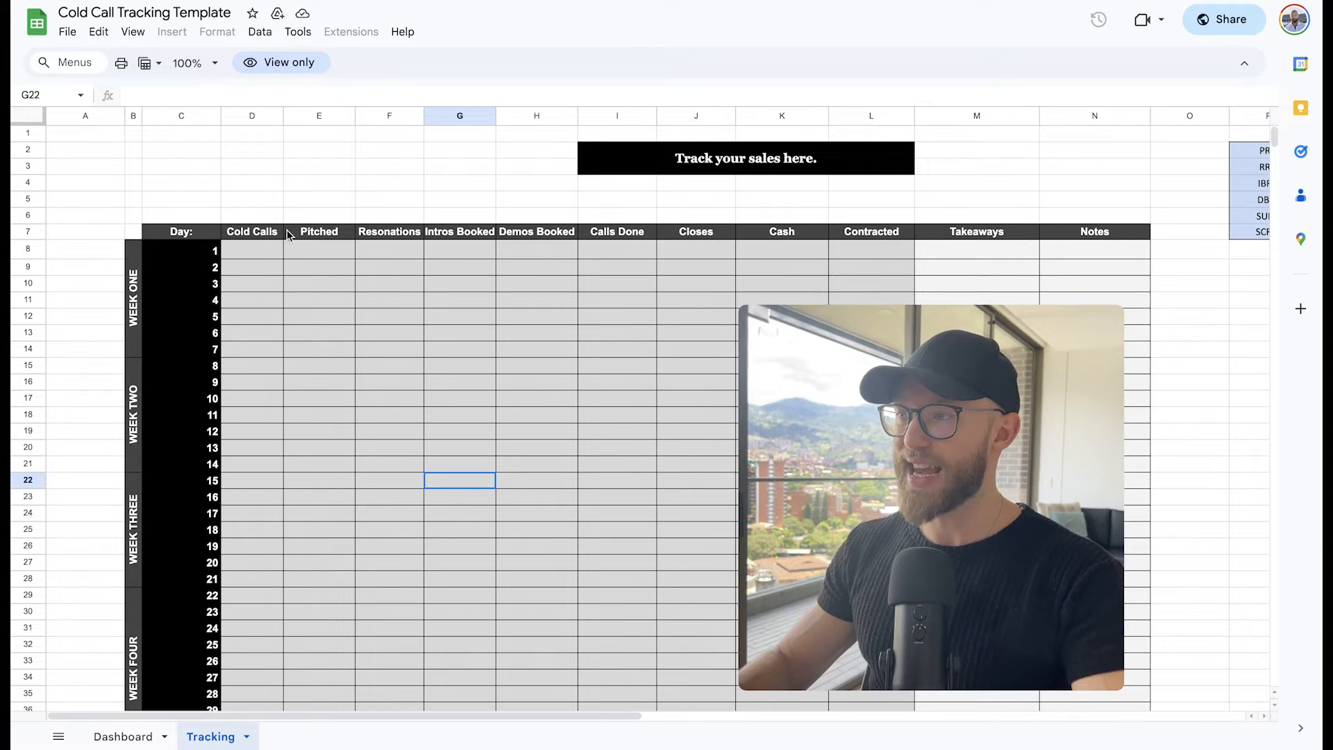
mouse_move(442, 251)
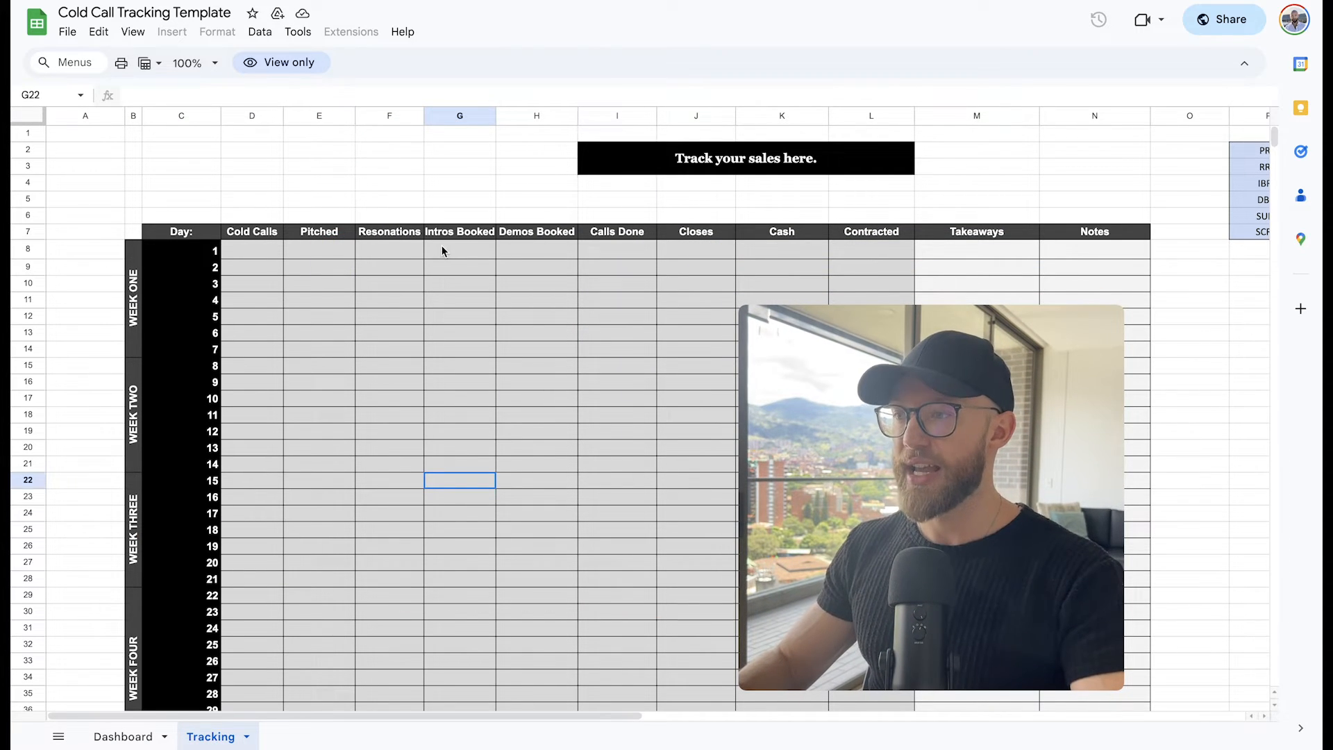
left_click(535, 249)
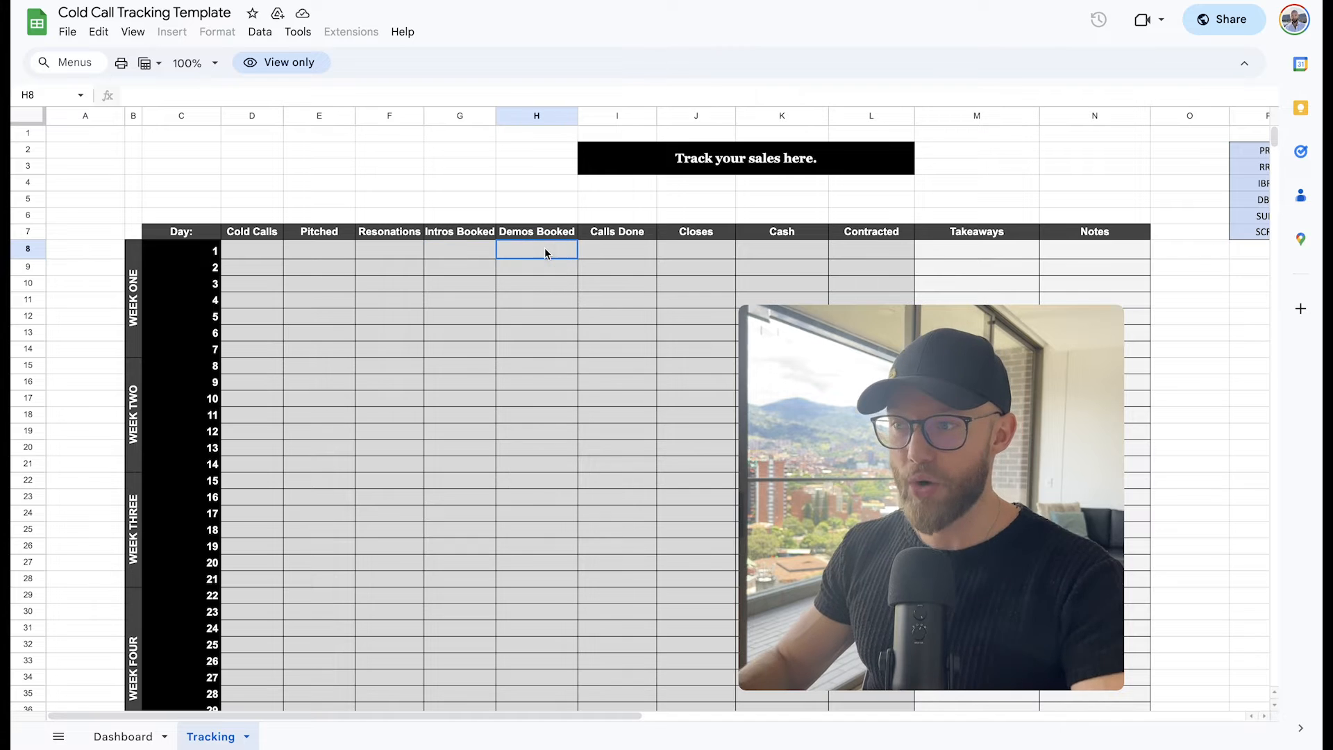
left_click(617, 250)
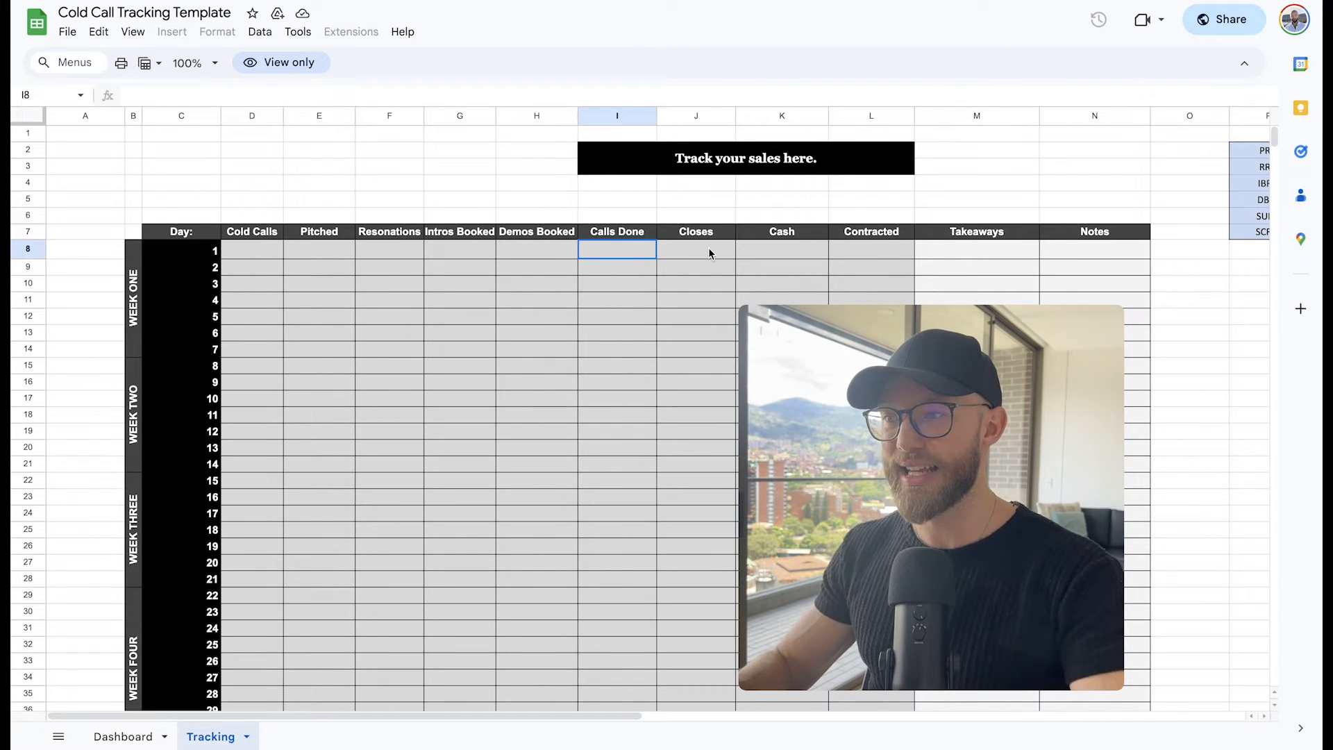
left_click(696, 249)
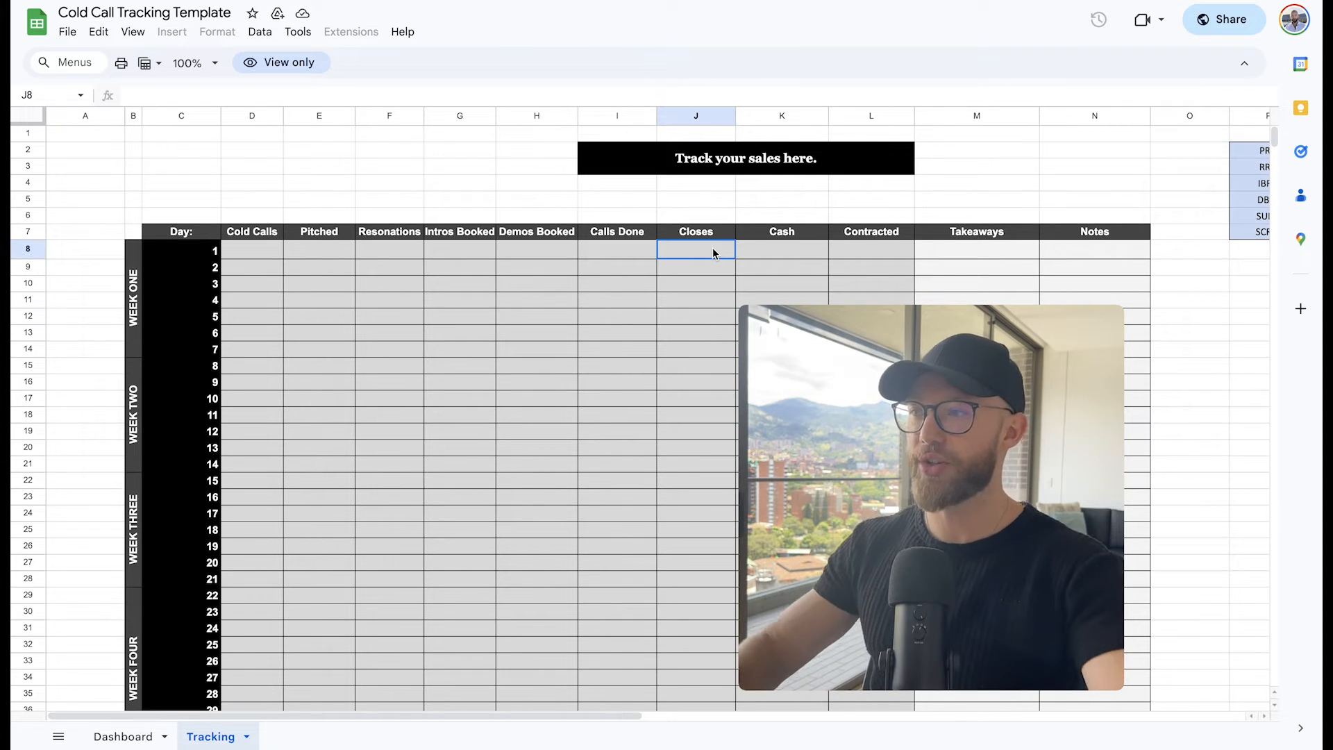
mouse_move(432, 305)
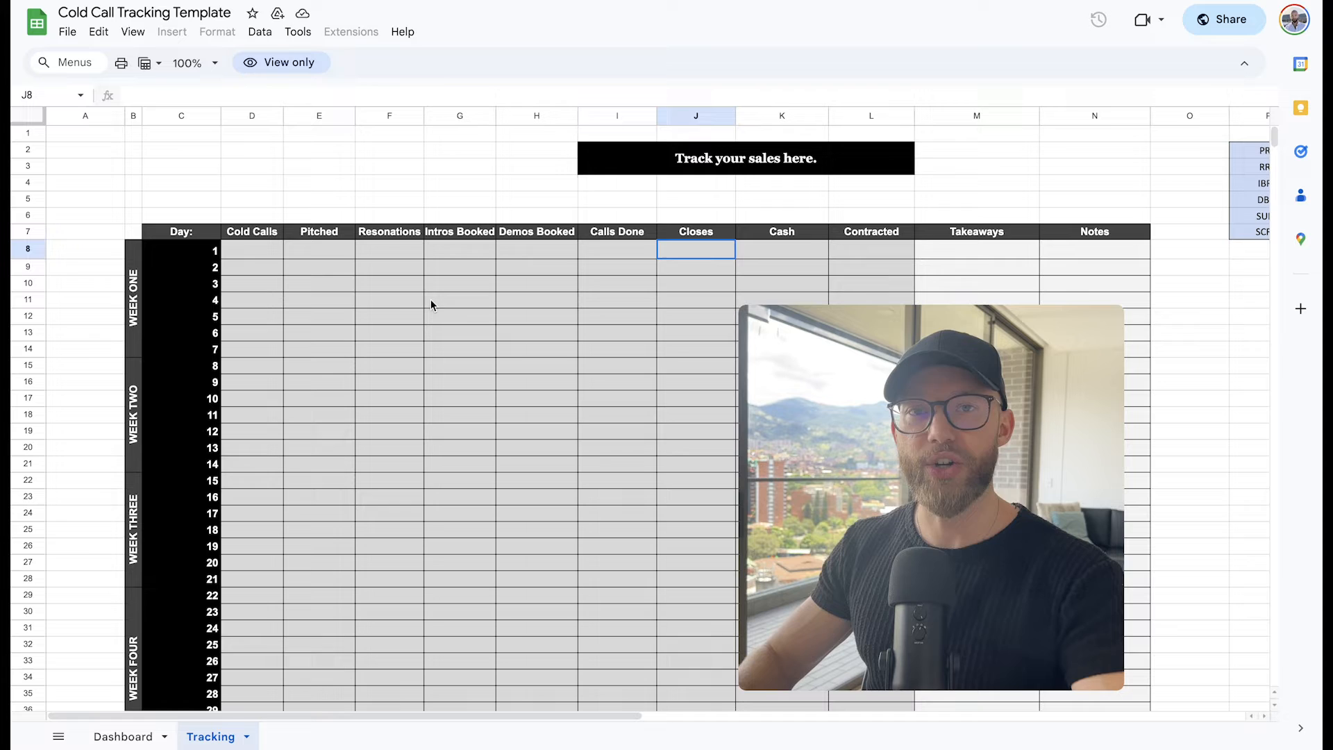
left_click(251, 249)
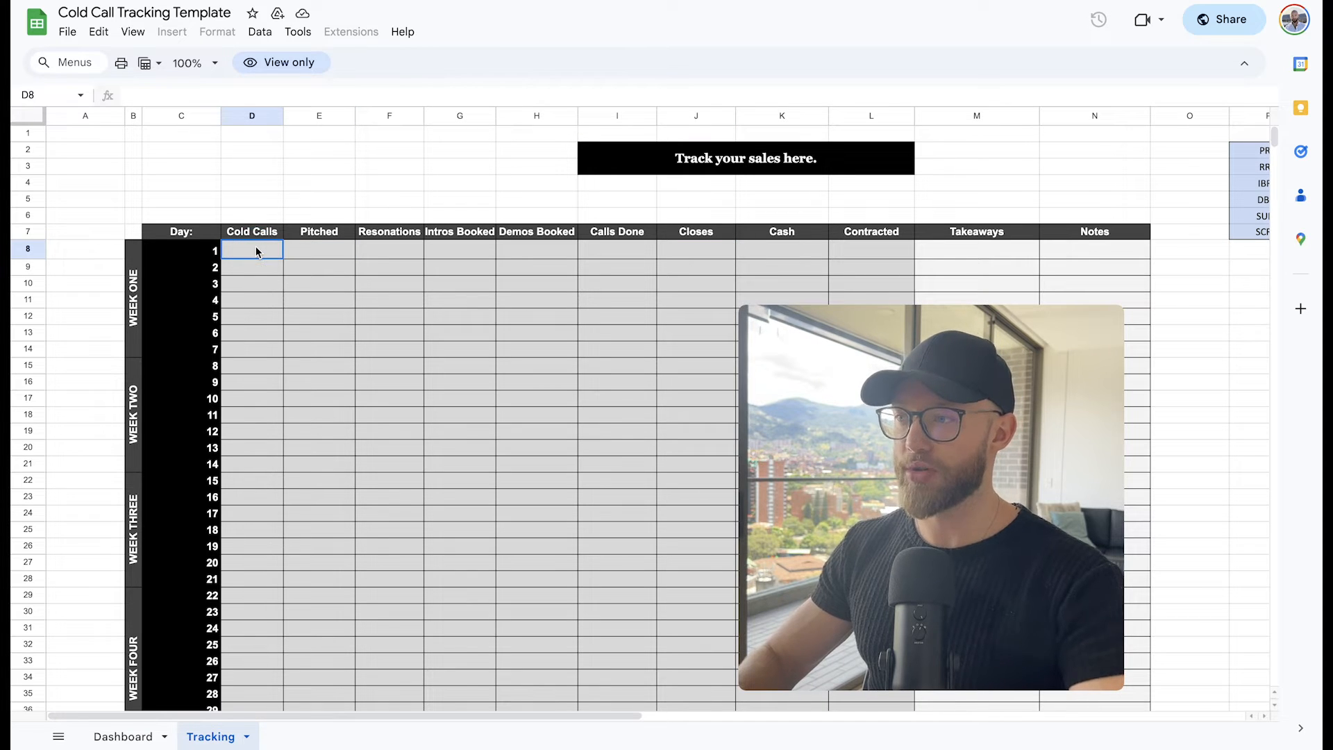
left_click(318, 249)
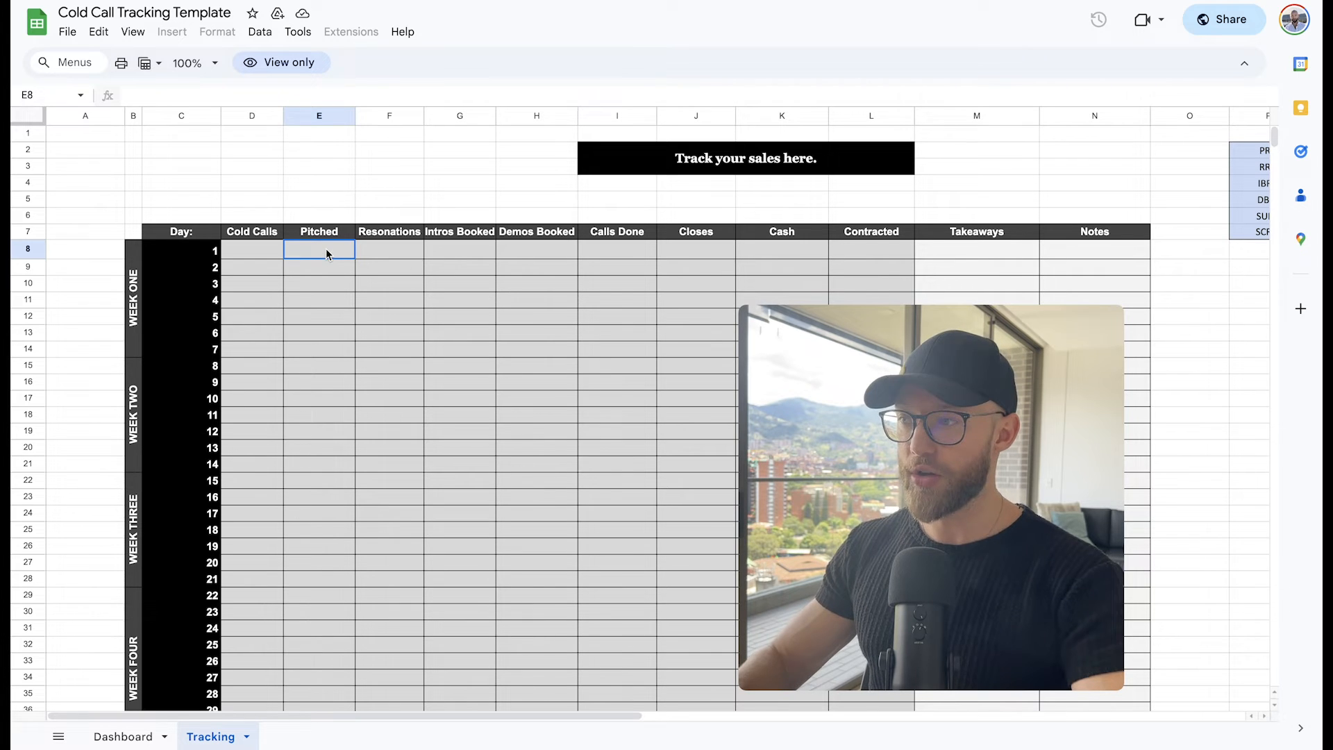
left_click(459, 249)
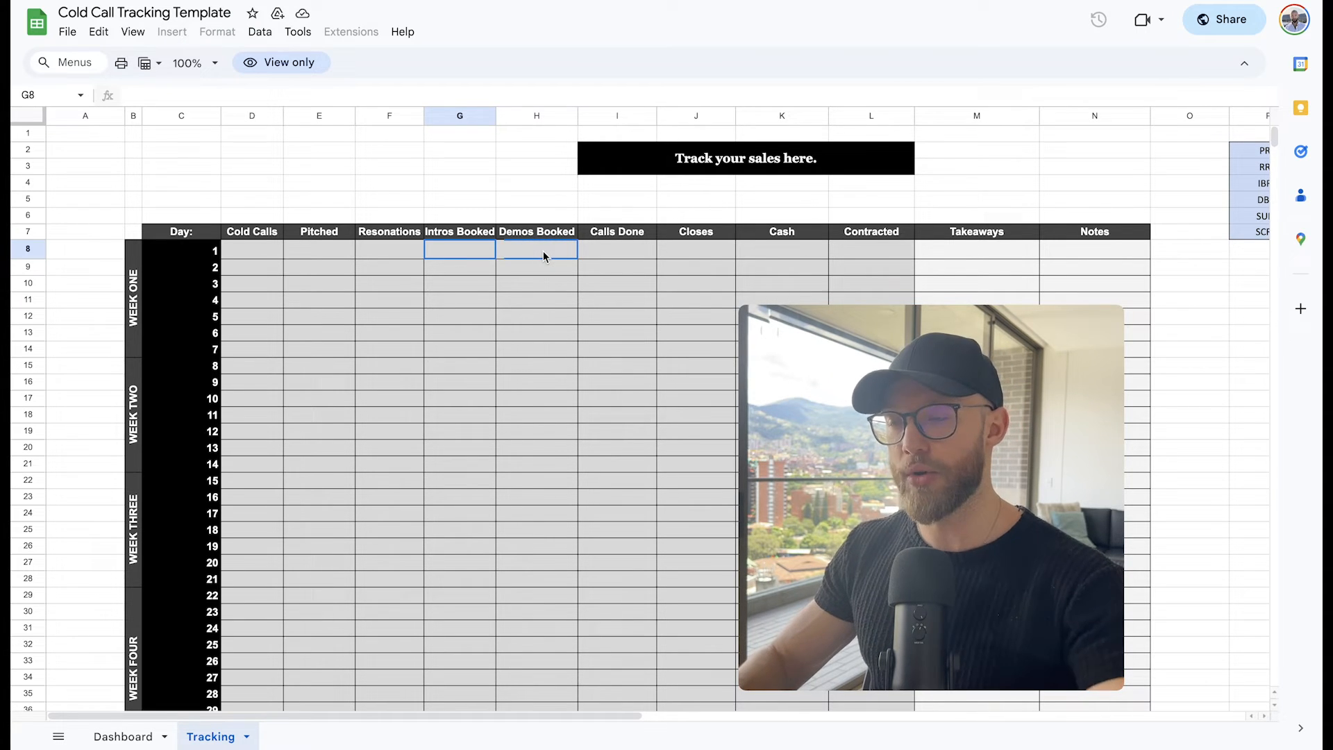
left_click(696, 250)
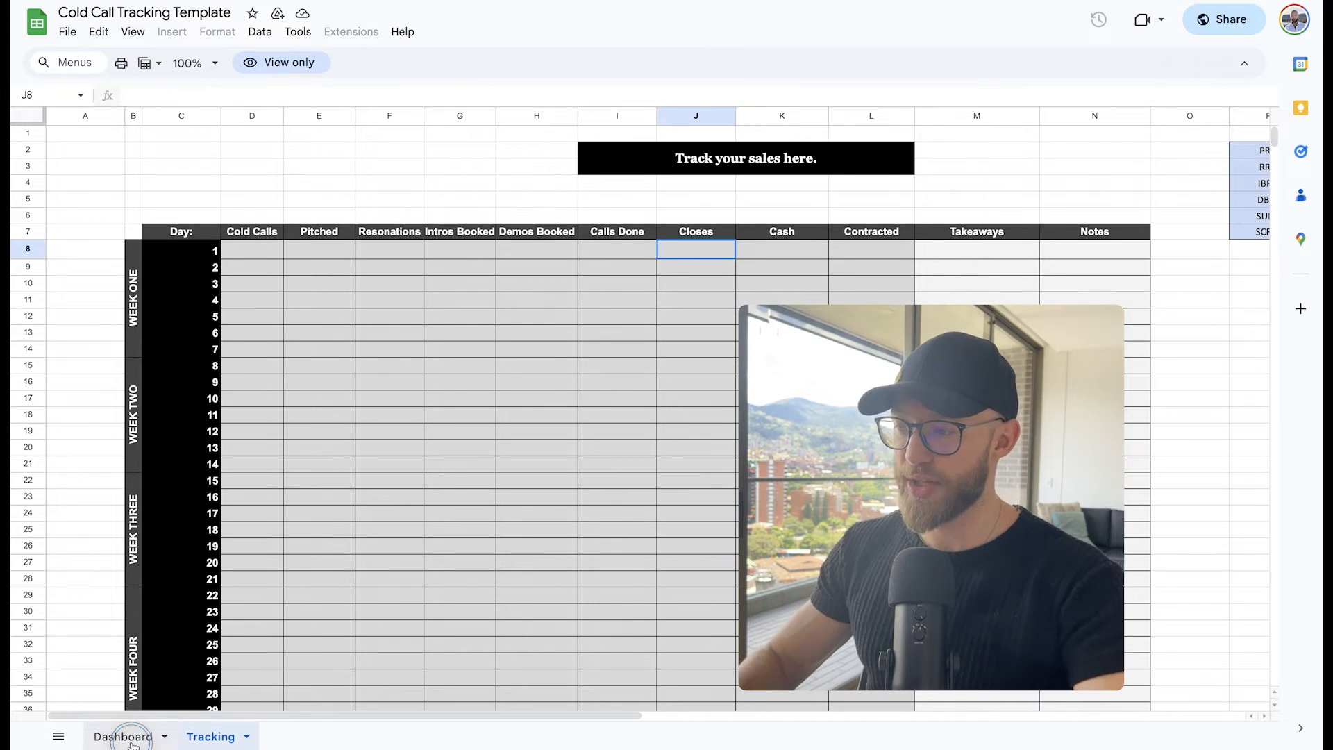
left_click(122, 736)
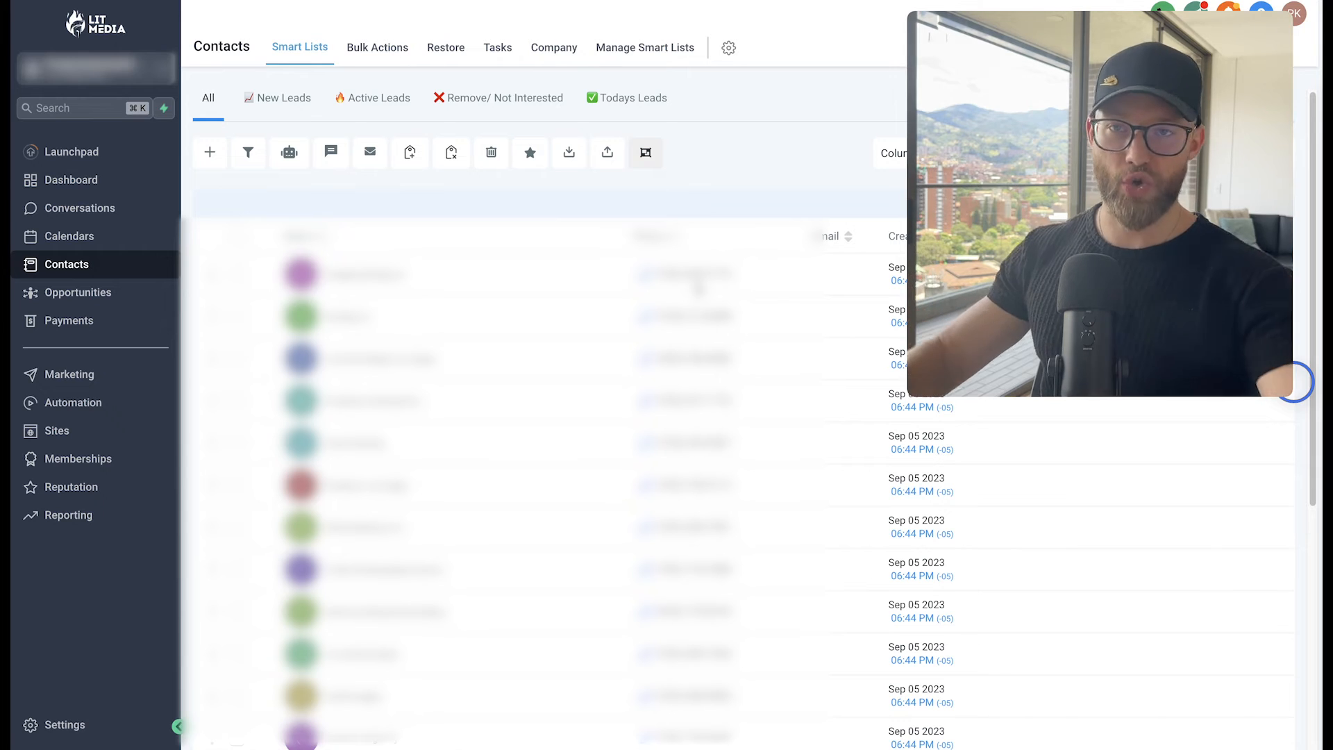
mouse_move(607, 152)
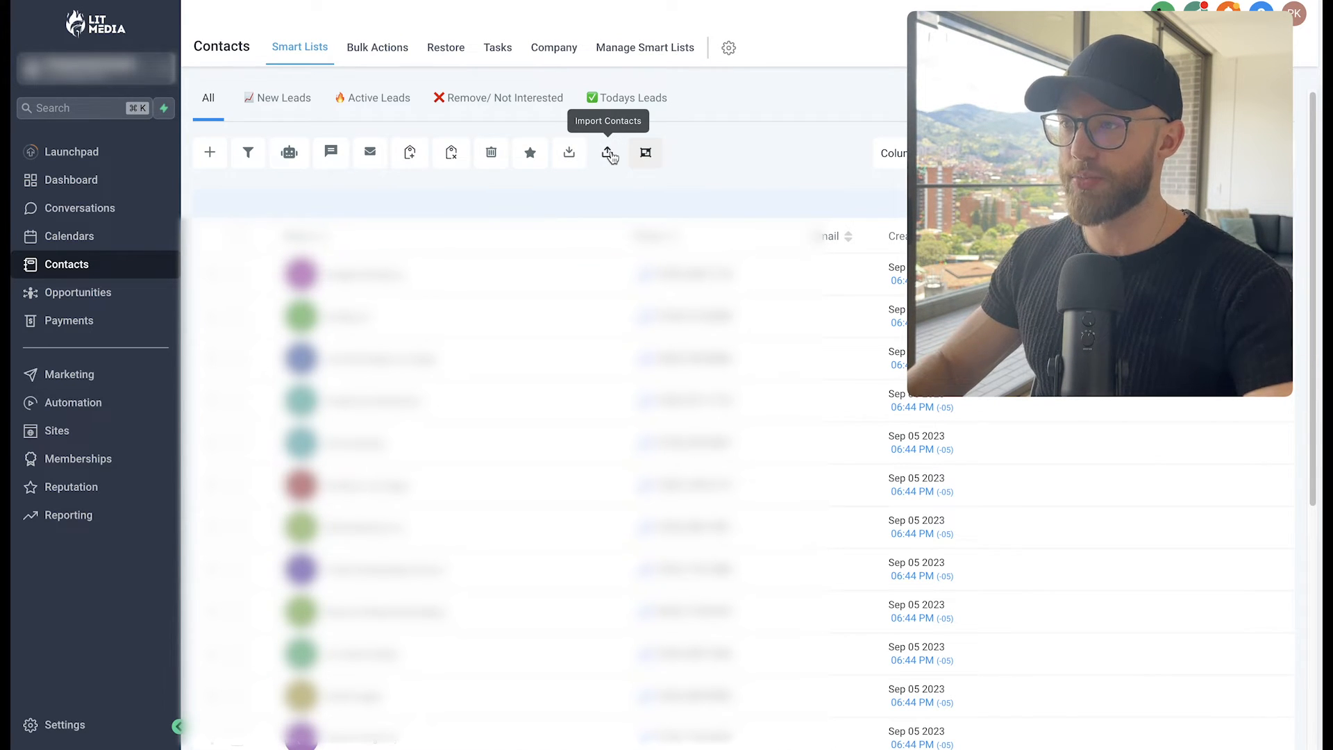
mouse_move(145, 264)
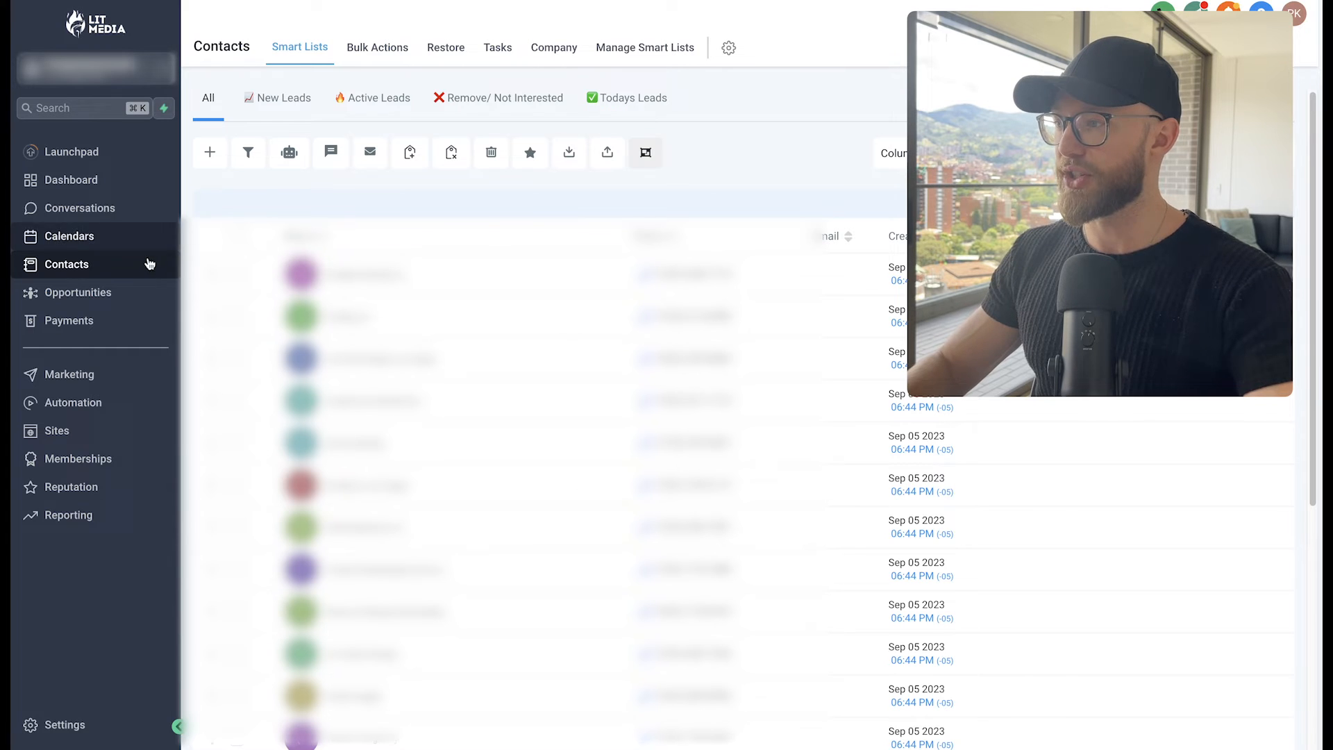
Step: Select the 20 contacts on the page, then extend the selection to all 93 records
left_click(237, 235)
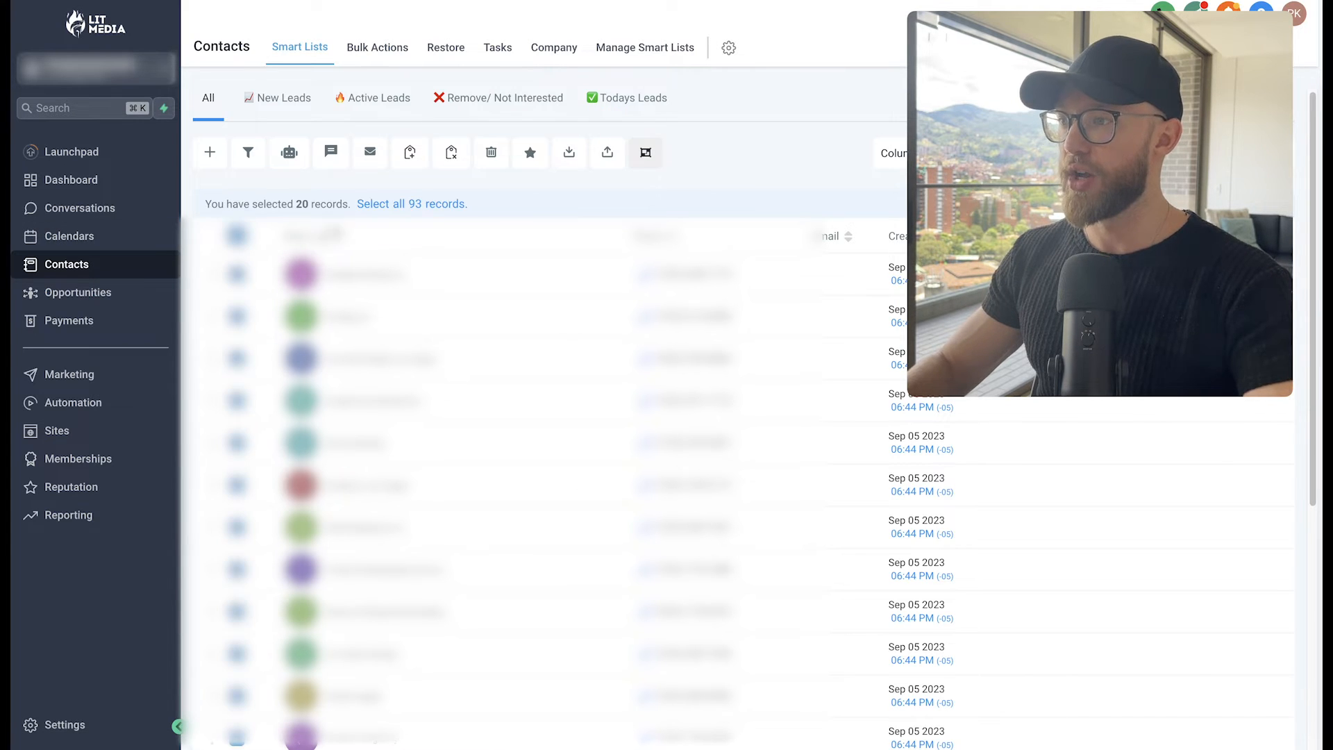
left_click(410, 203)
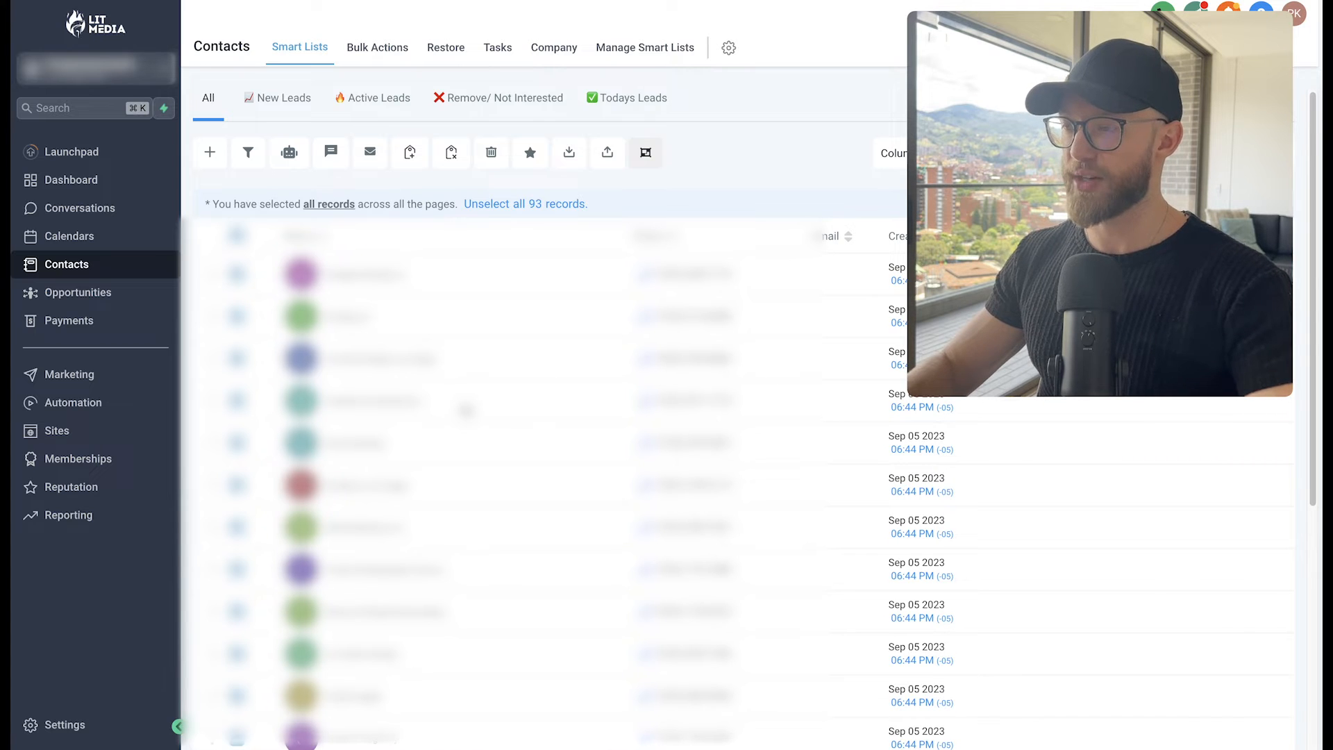
mouse_move(295, 104)
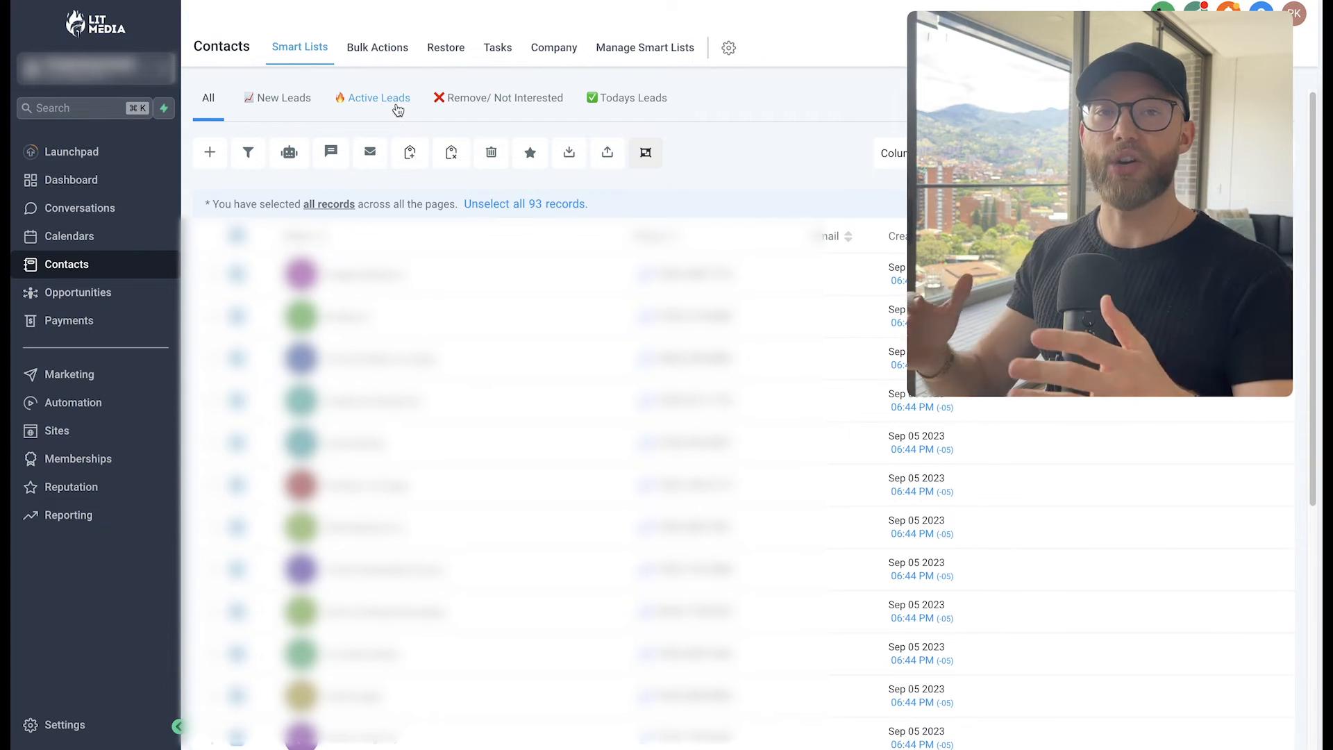
mouse_move(500, 98)
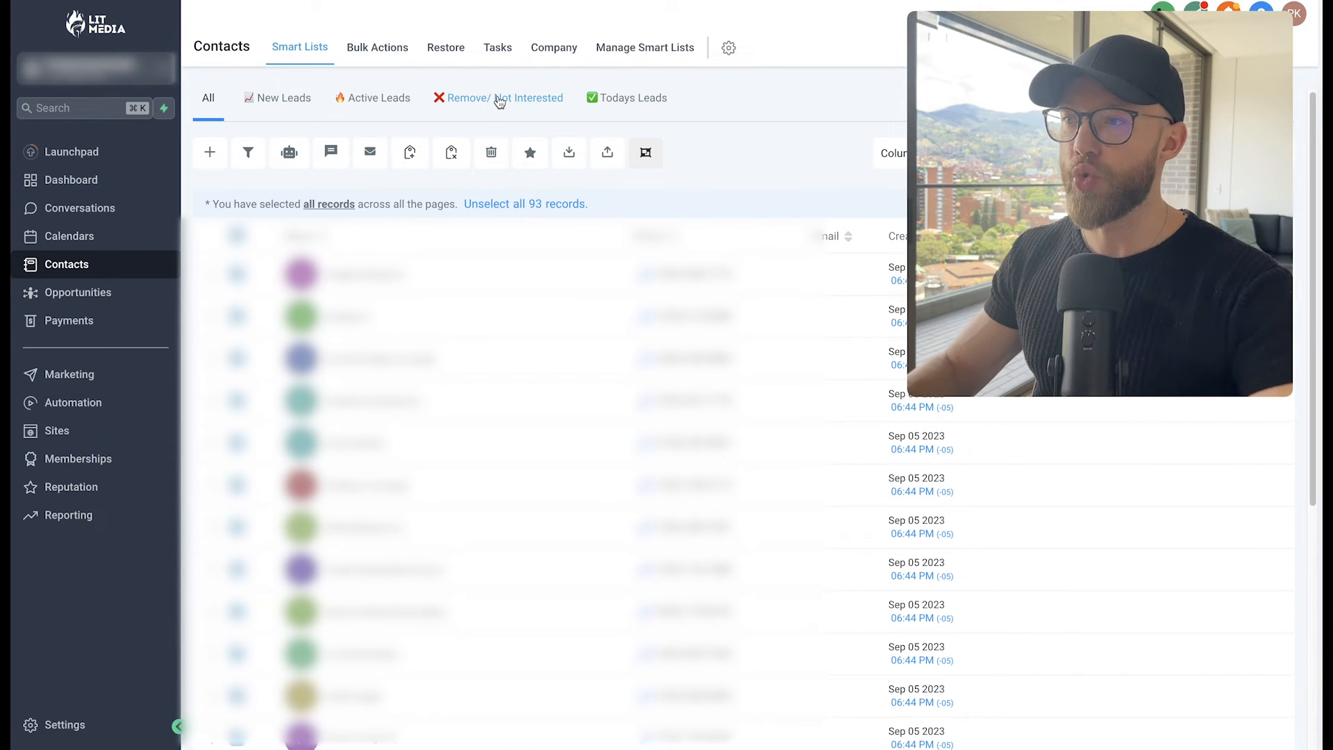
mouse_move(614, 94)
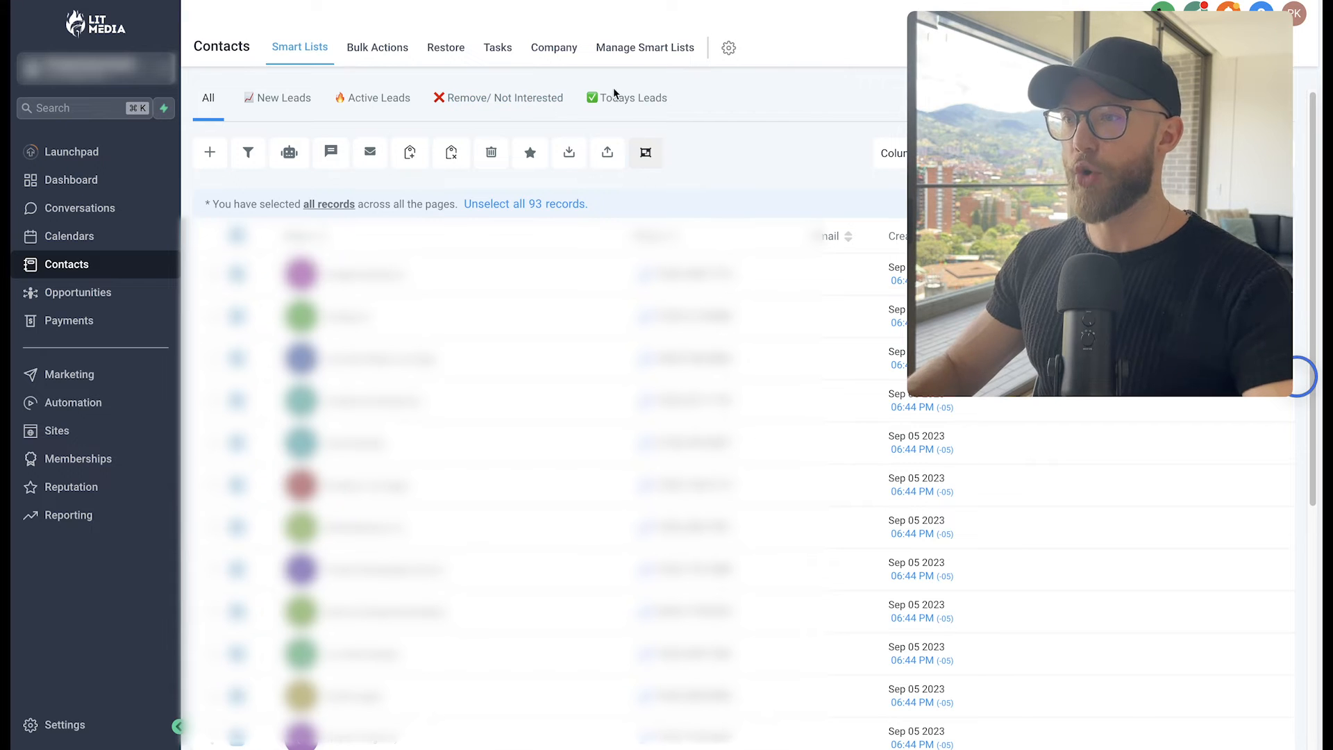
mouse_move(748, 108)
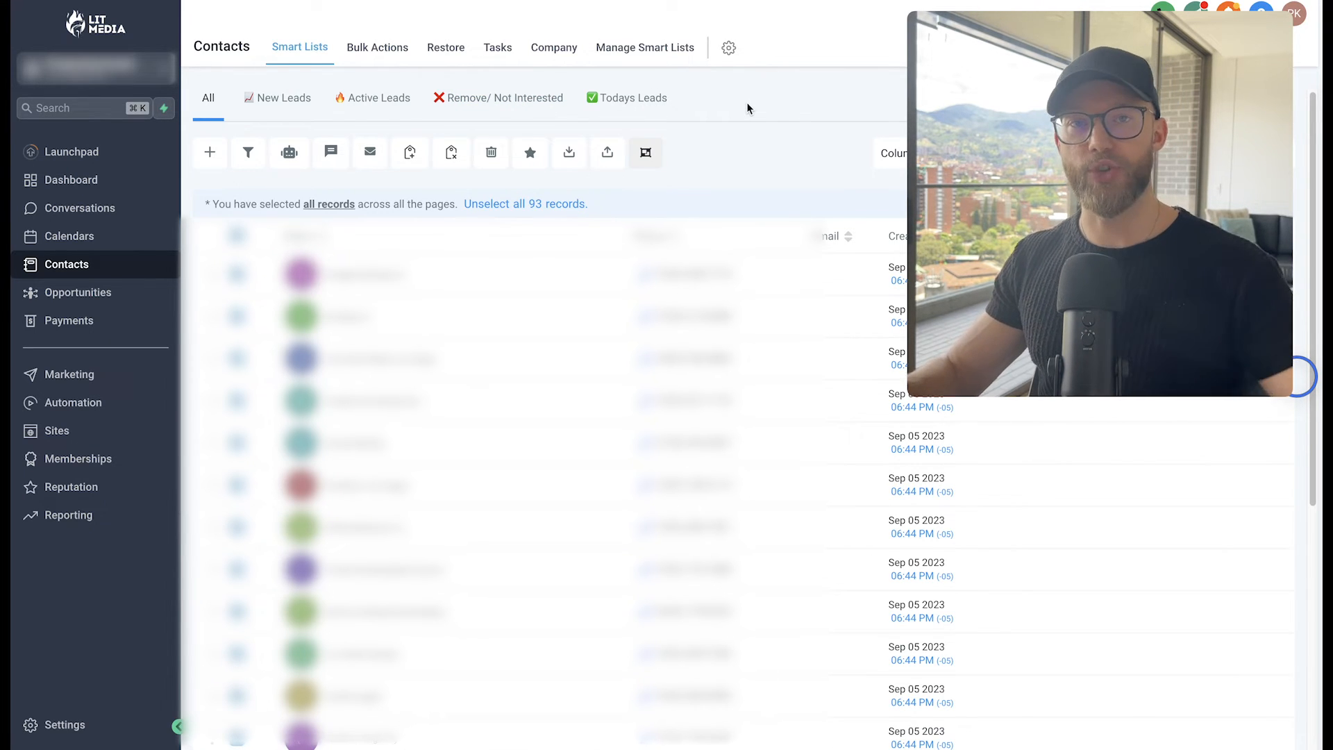
mouse_move(906, 242)
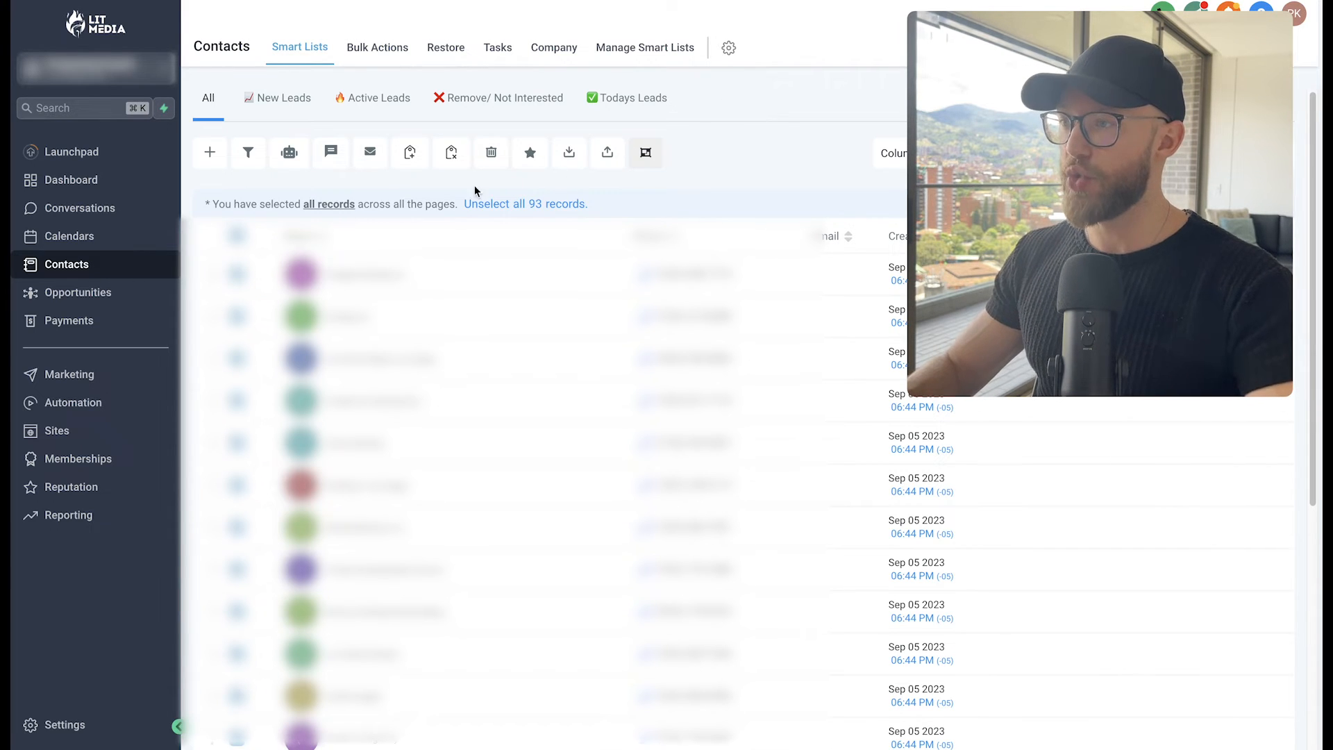
mouse_move(289, 152)
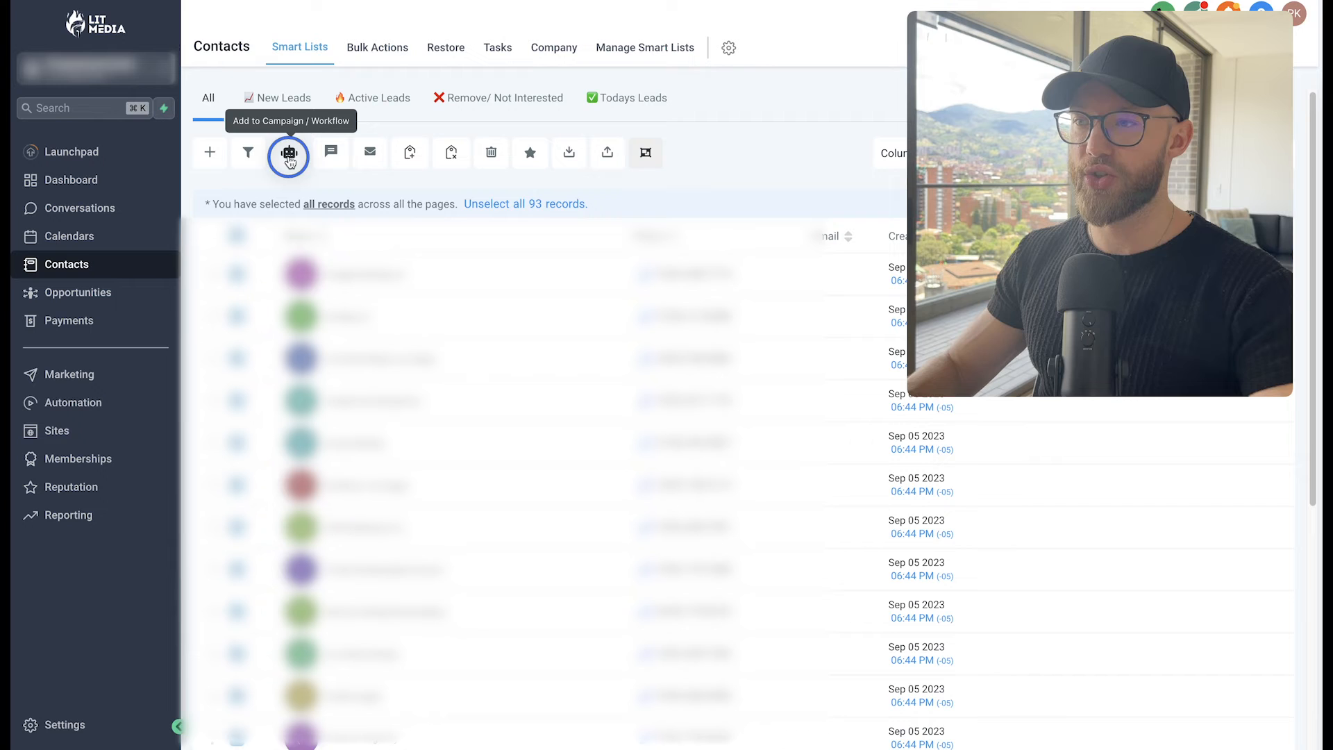
Step: Add all selected contacts to the 1. Power Dialer (CST) workflow as 'august roofing import'
left_click(289, 154)
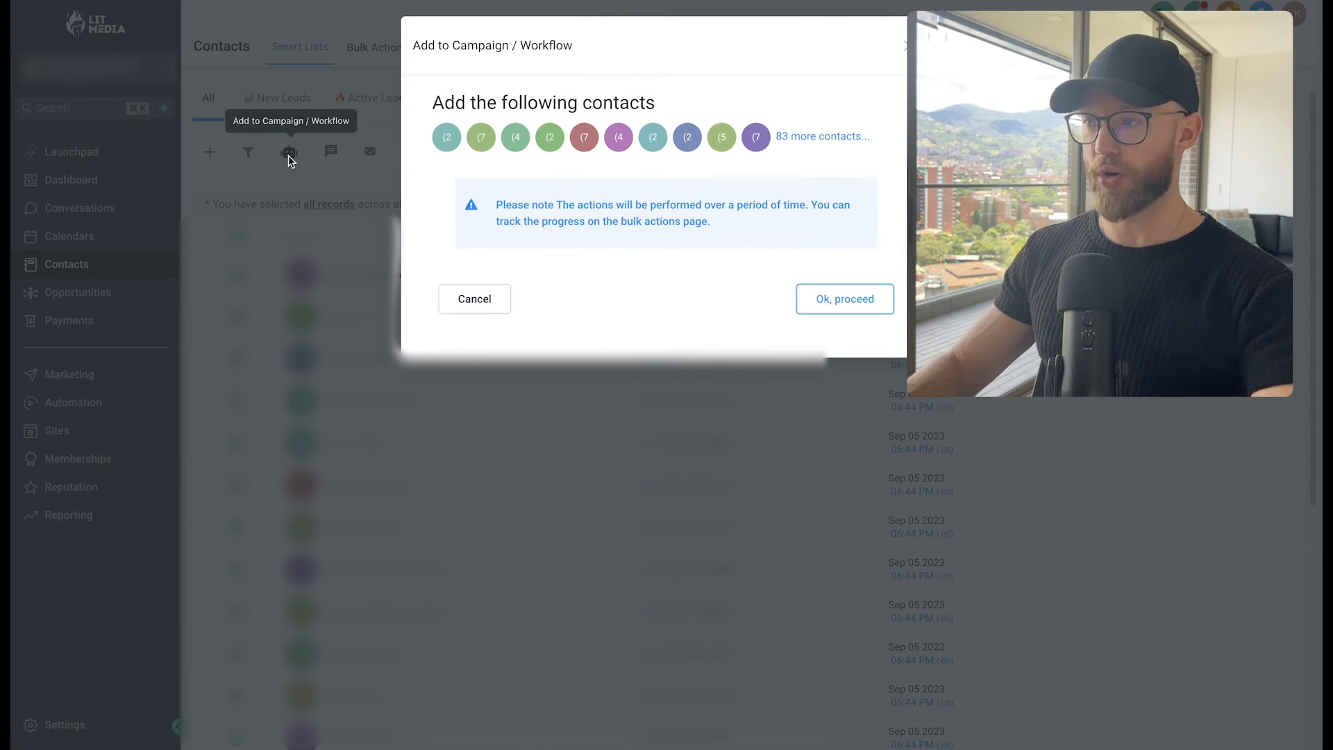
left_click(843, 298)
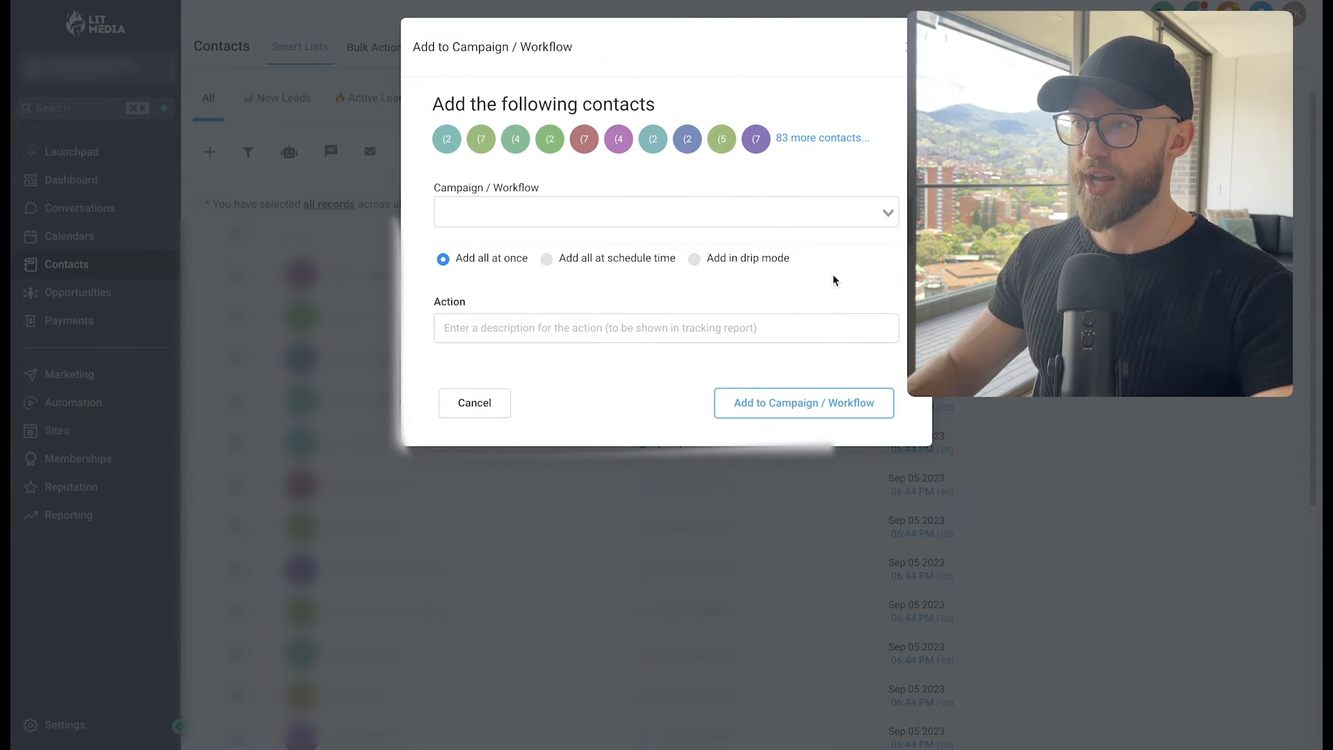
left_click(665, 212)
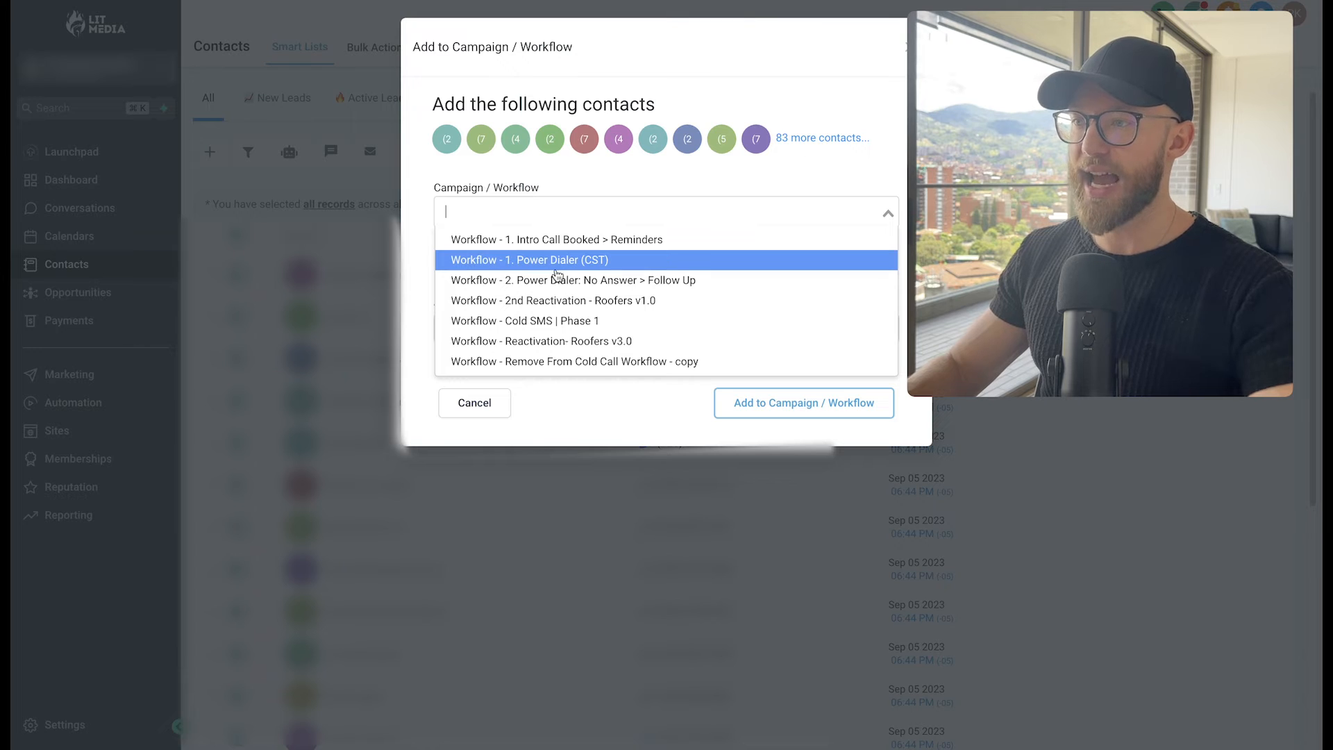
mouse_move(525, 265)
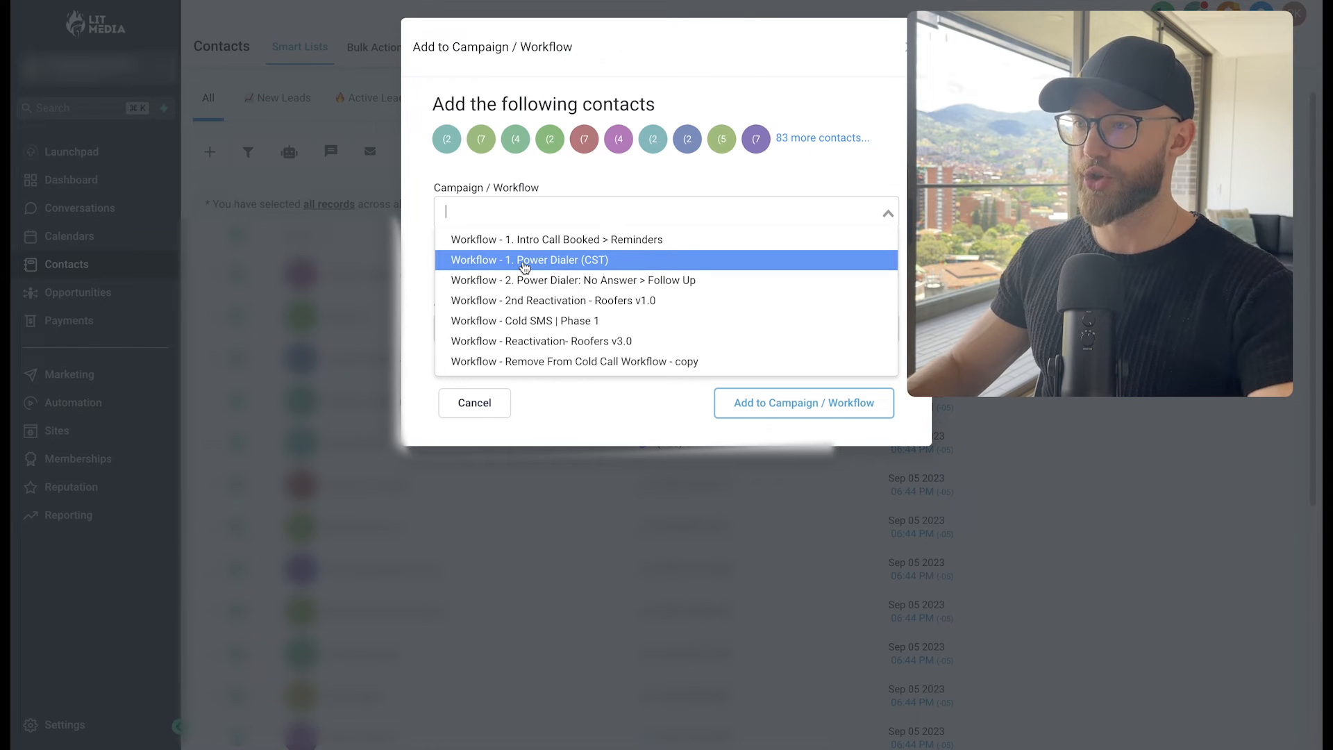
left_click(529, 259)
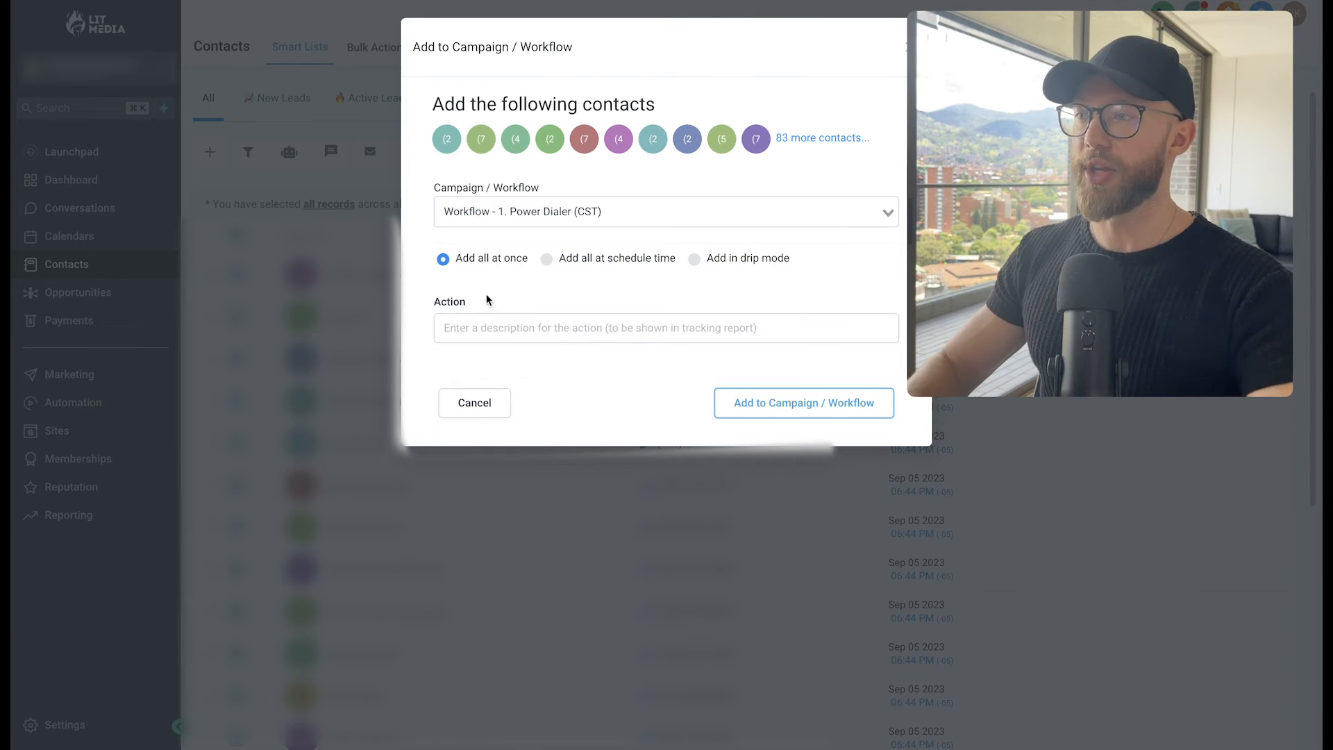
left_click(802, 402)
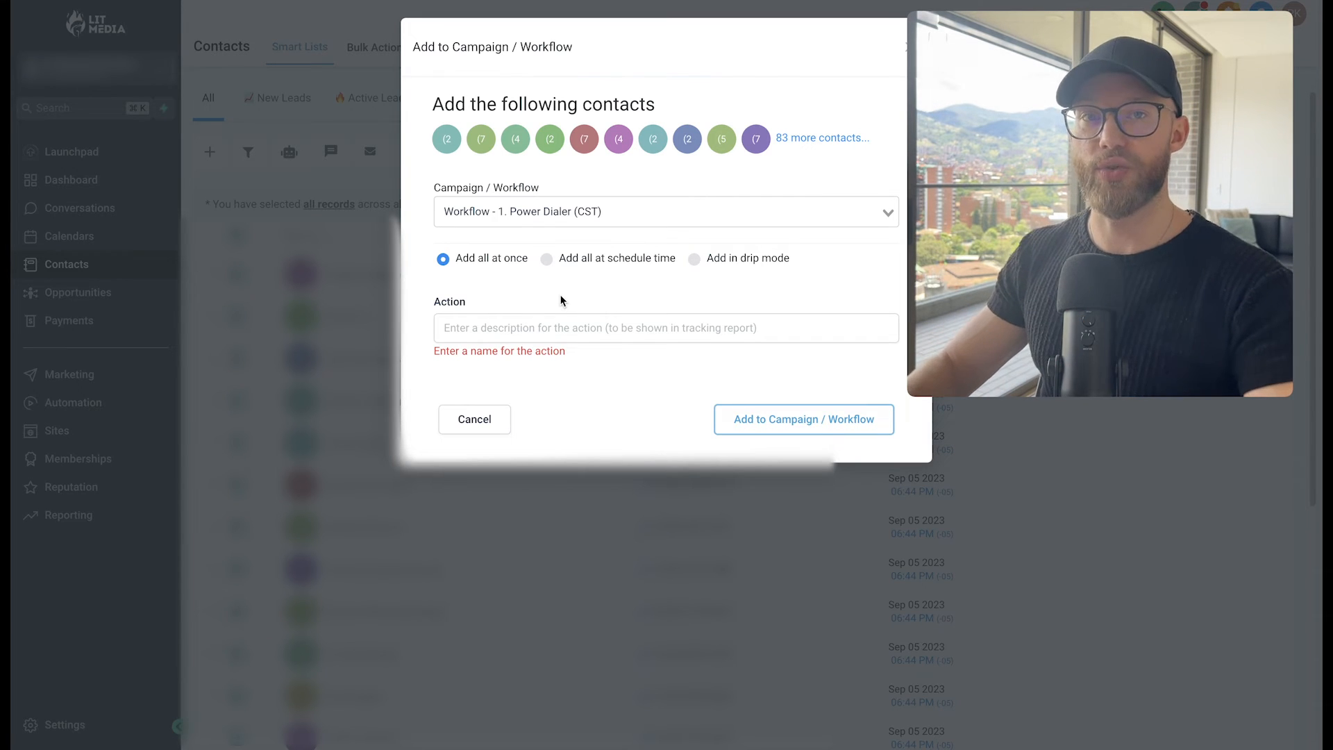
type("august roofing import")
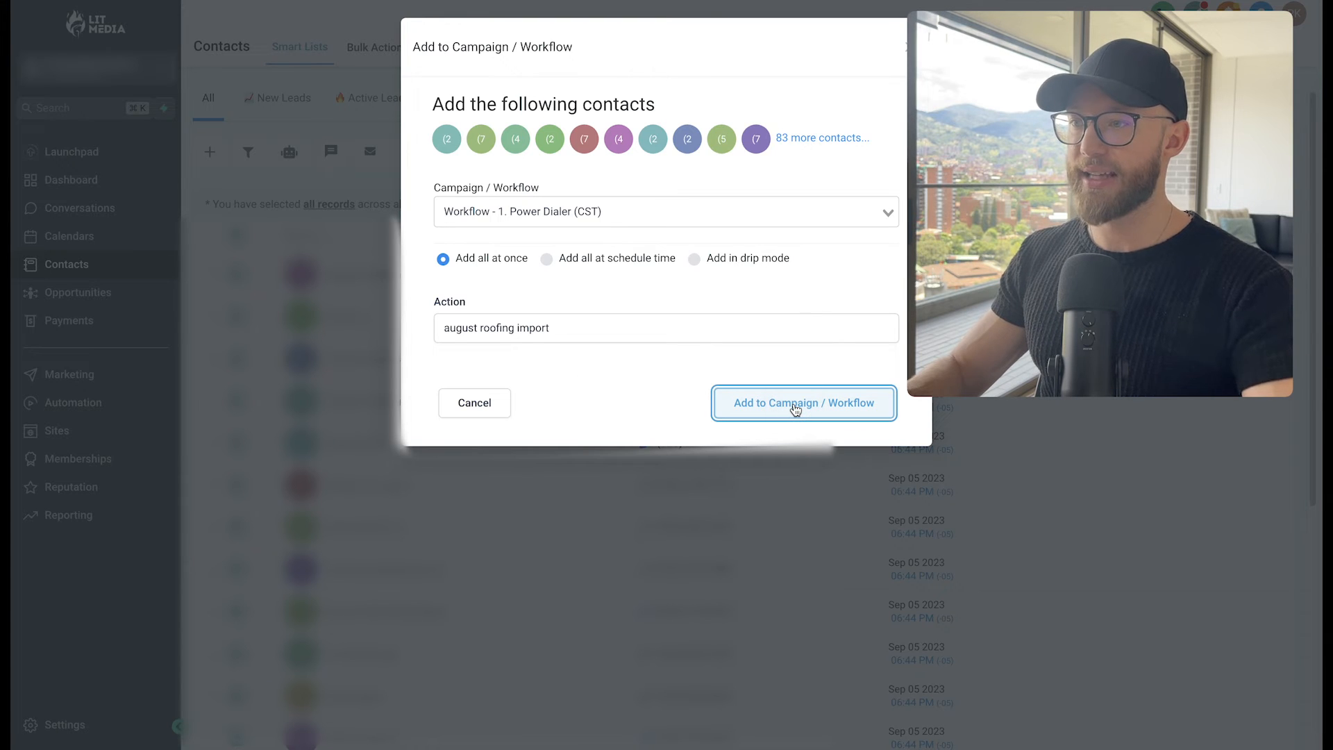
left_click(802, 402)
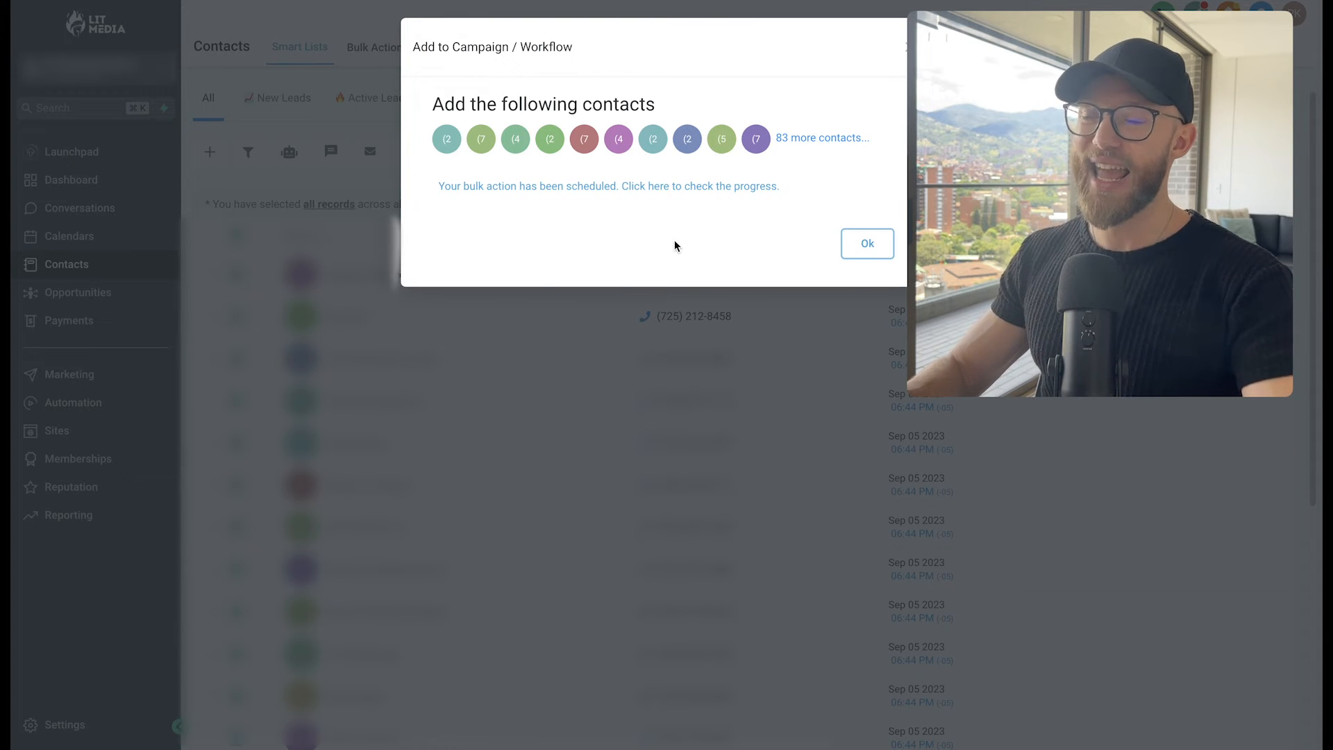
left_click(866, 243)
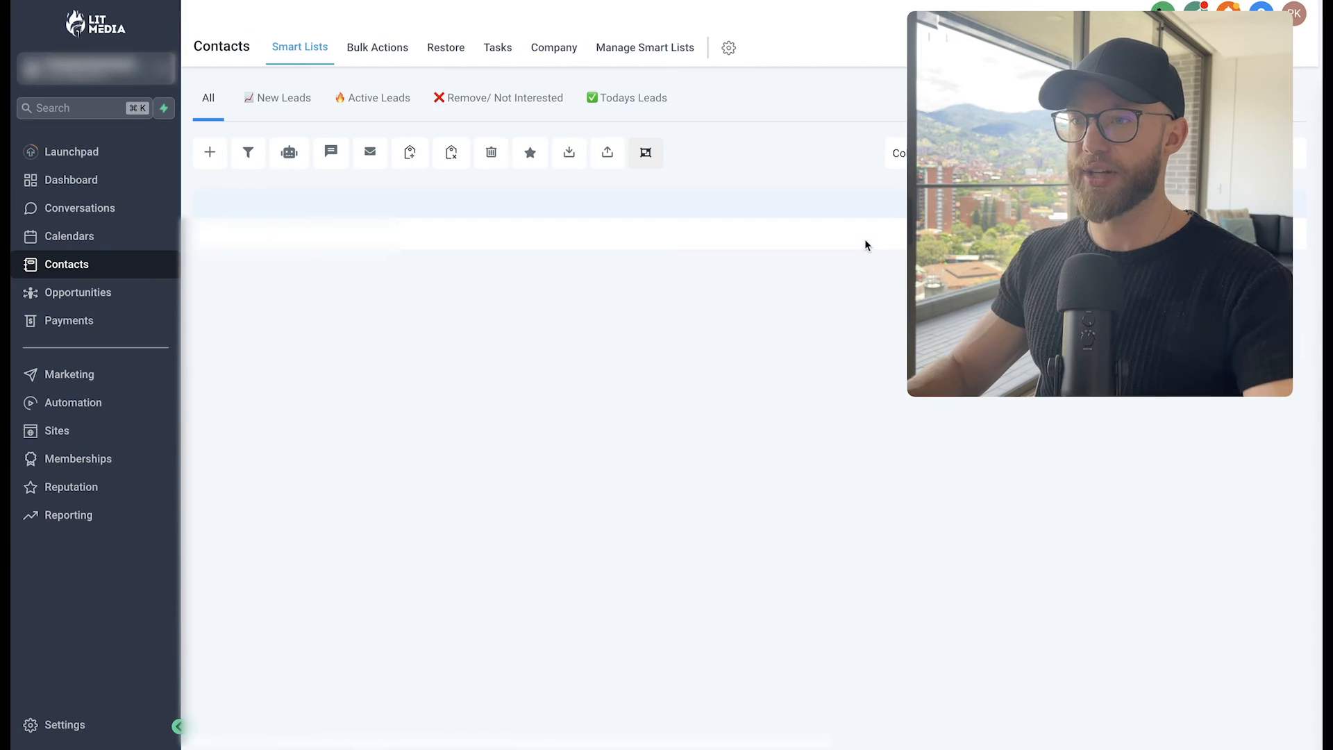
left_click(80, 208)
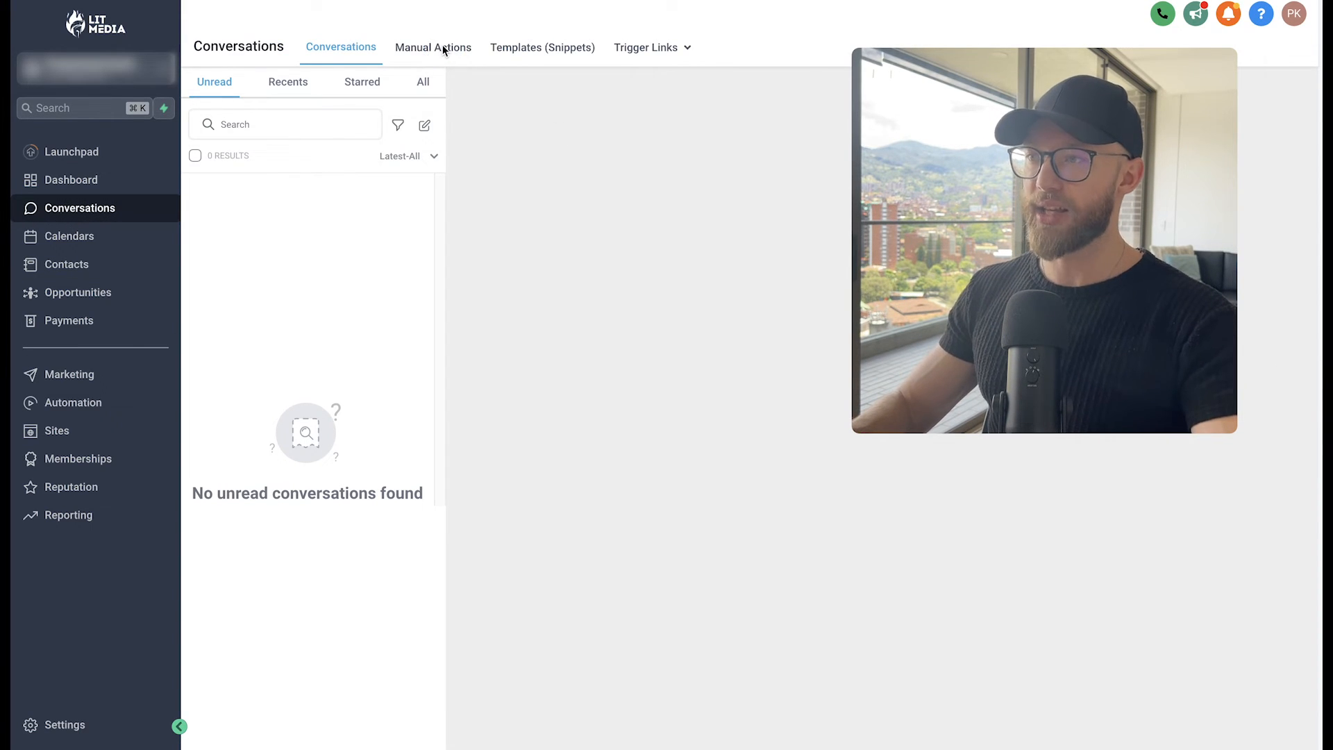
Step: Start the Manual Actions call queue and log the first call as Completed
left_click(433, 46)
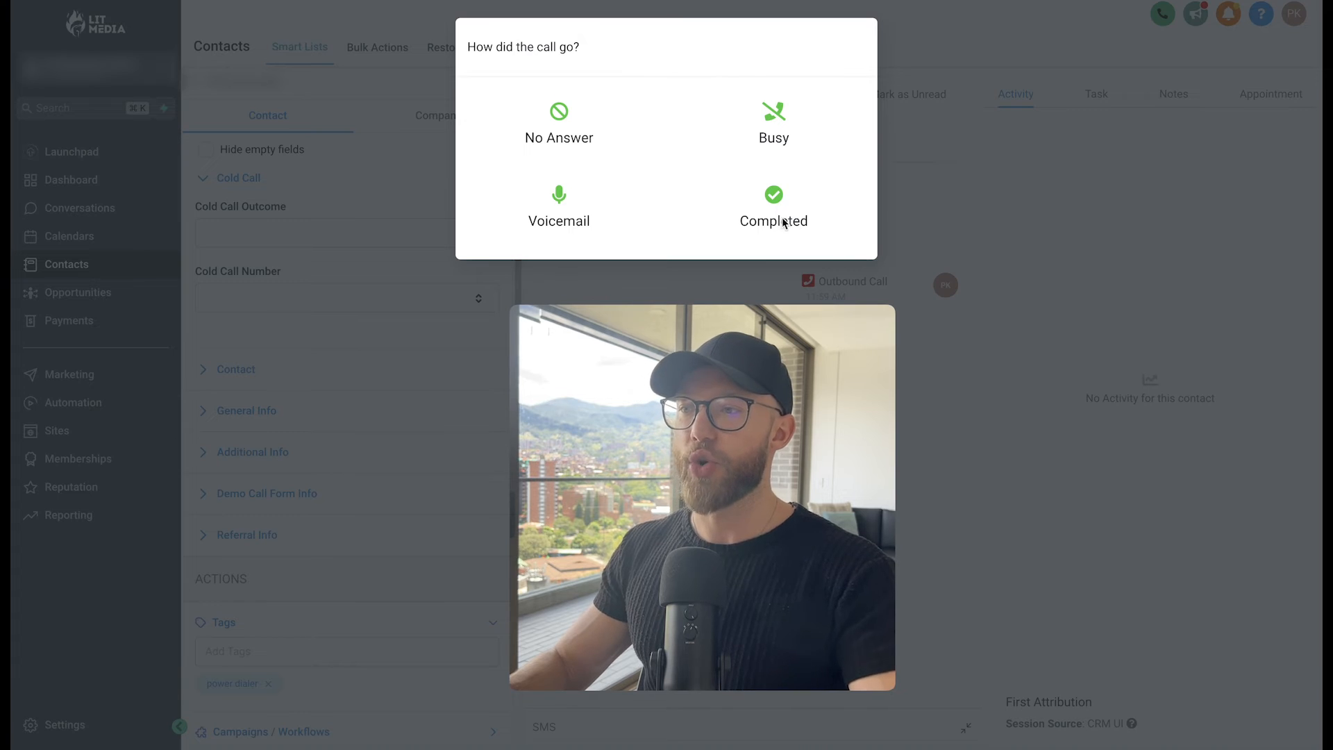
mouse_move(773, 204)
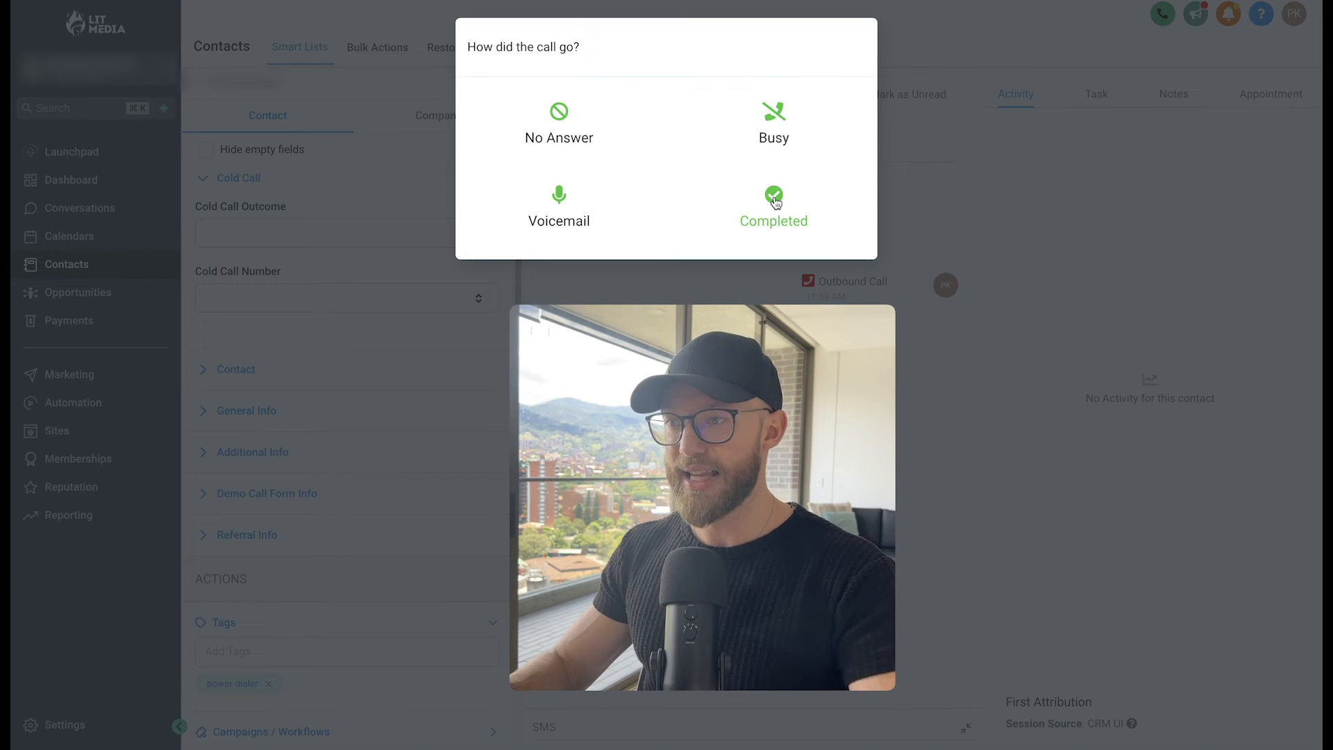
left_click(773, 204)
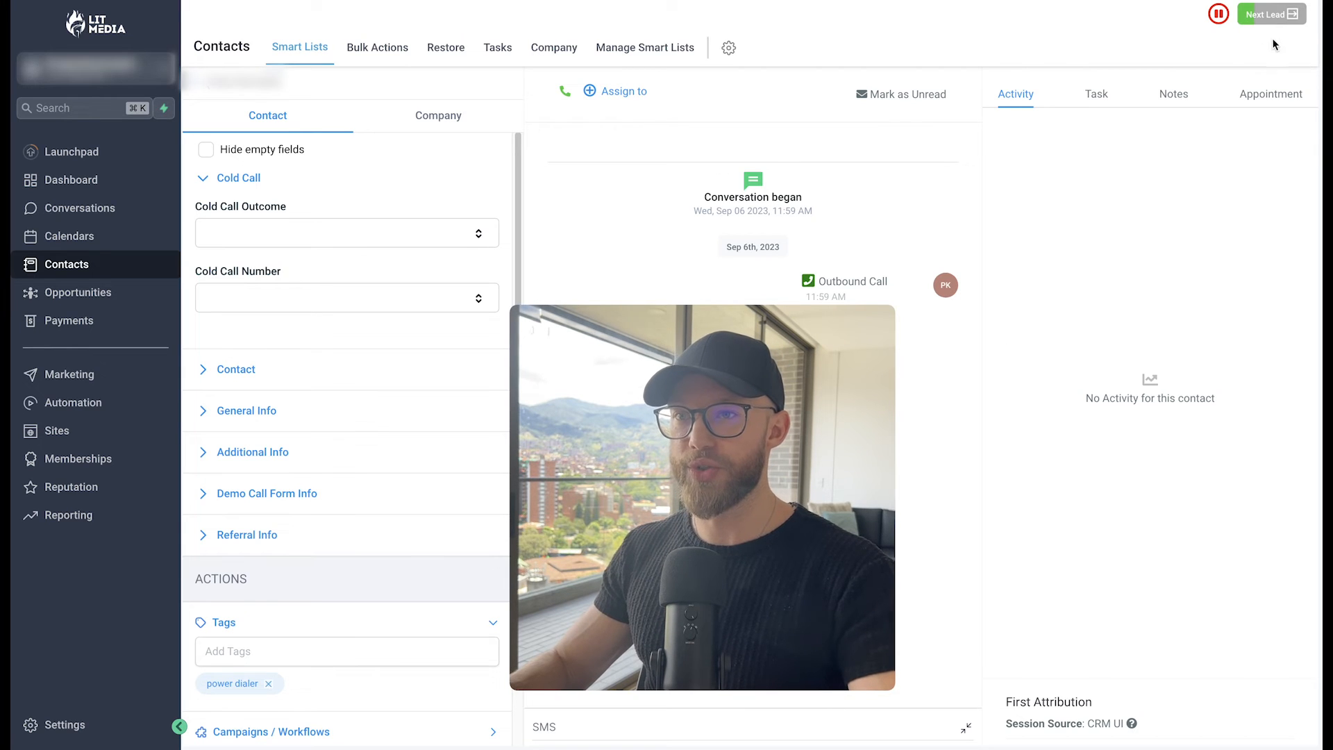
mouse_move(1292, 40)
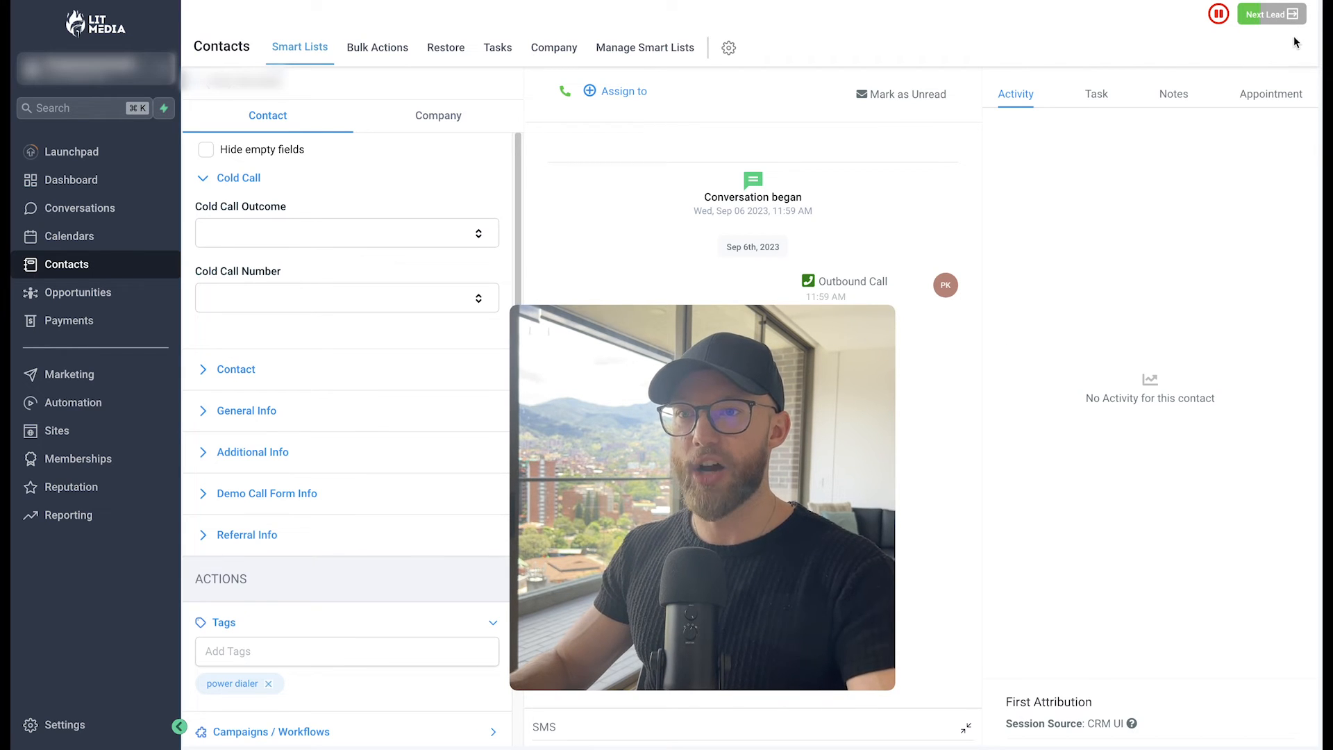
mouse_move(1156, 166)
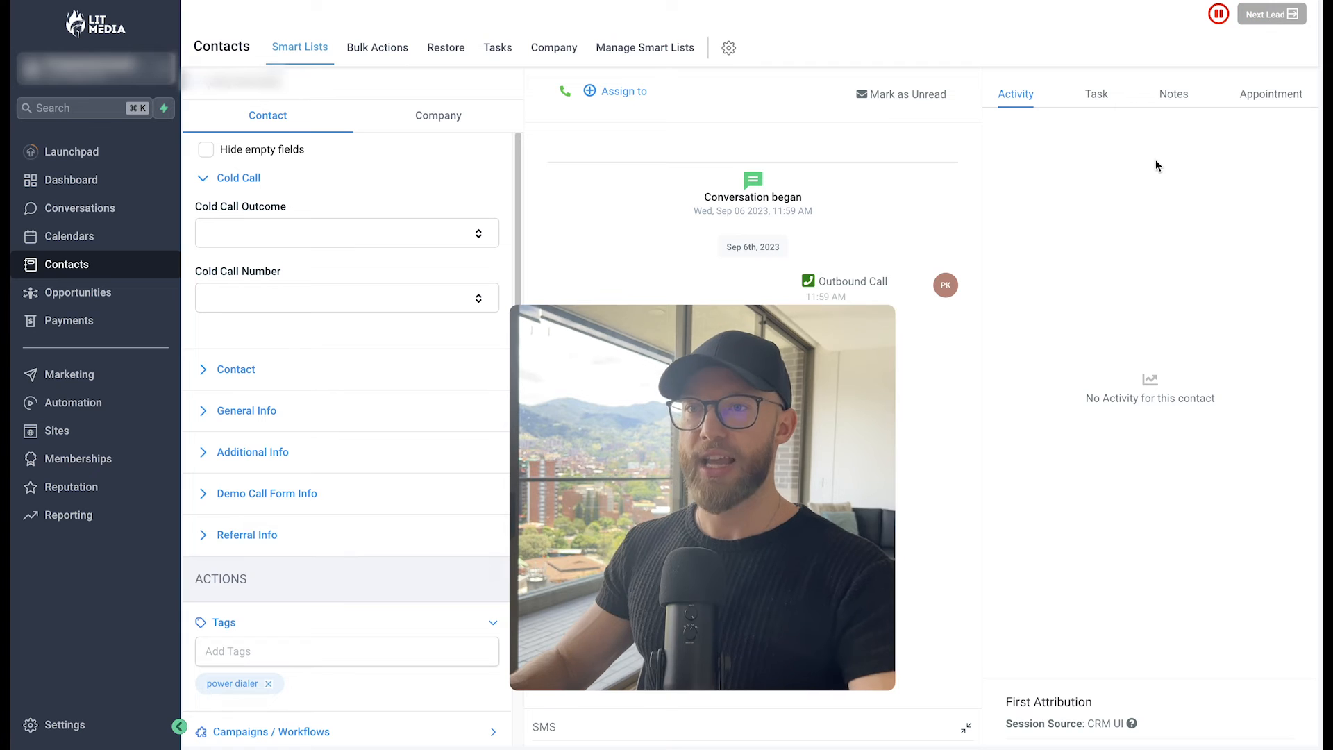
mouse_move(1218, 16)
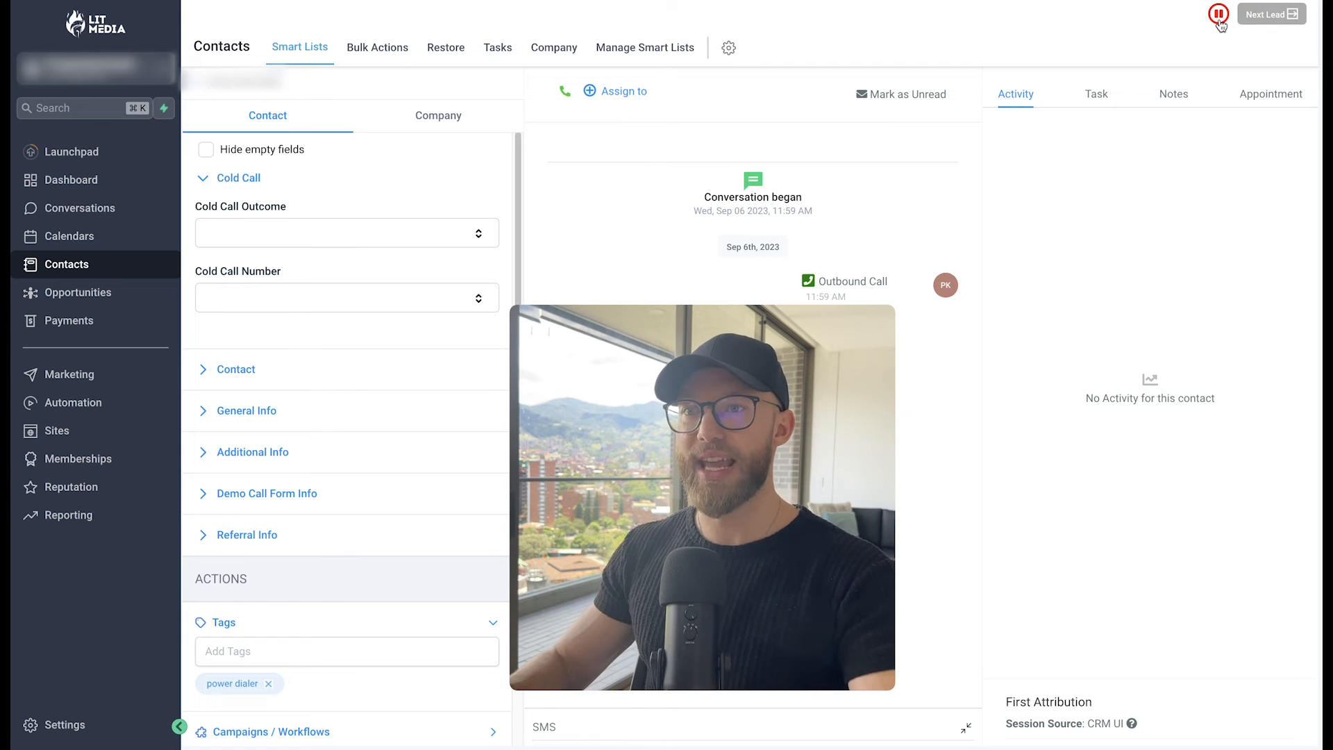
mouse_move(1137, 161)
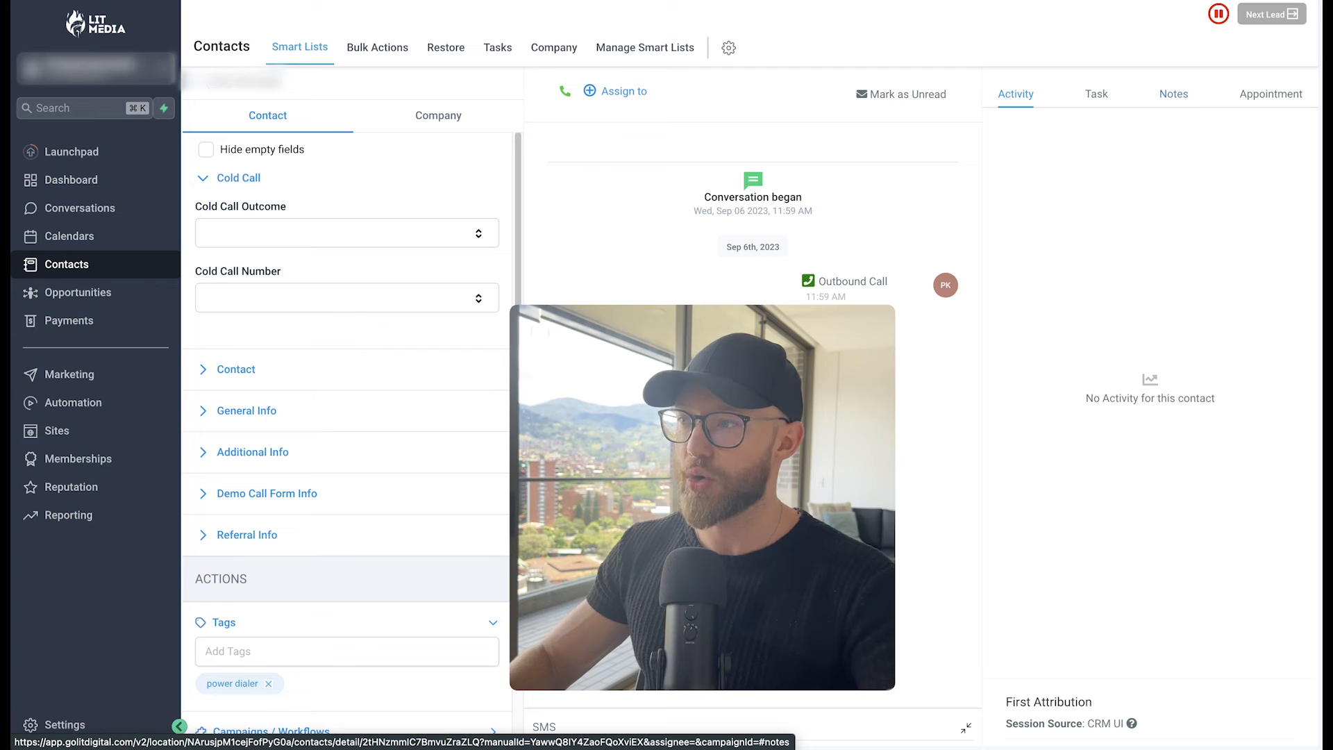
Step: Save this contact's outcome as Not Interested, then log the next lead's call as Completed
left_click(346, 232)
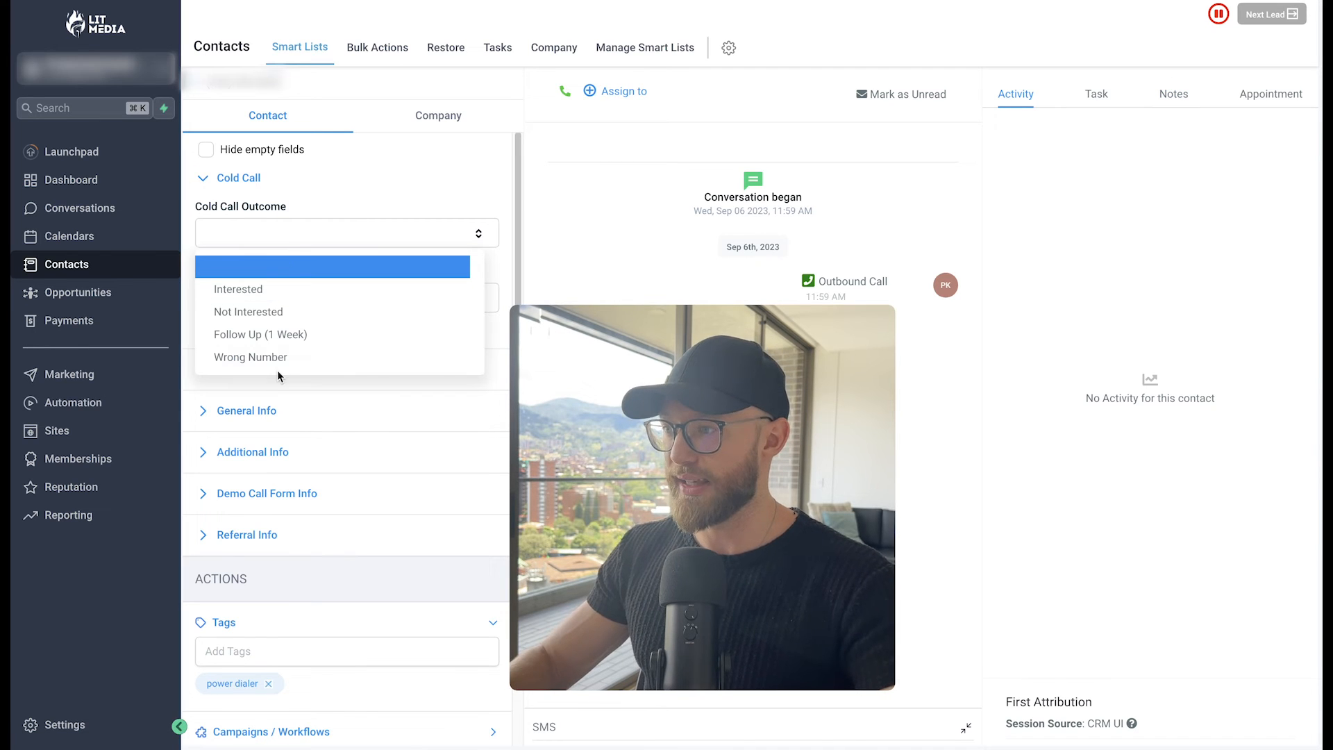
mouse_move(258, 317)
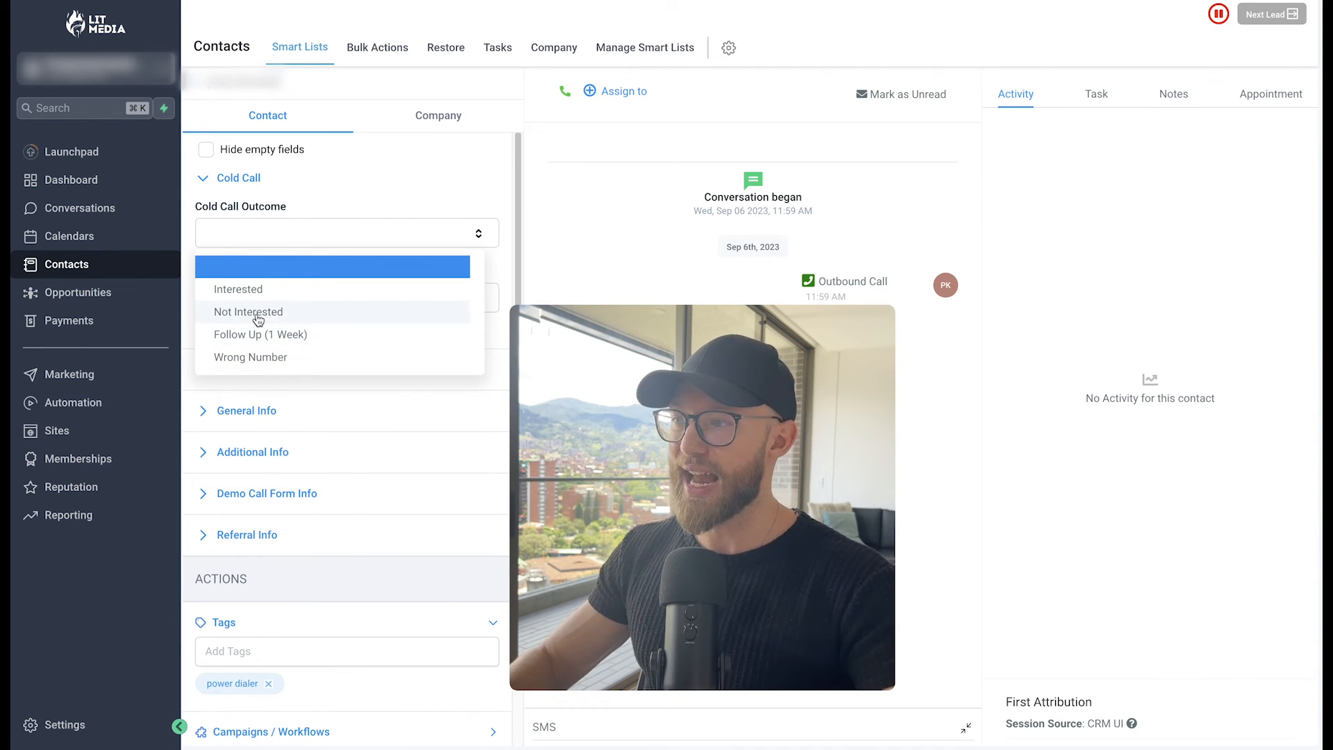
mouse_move(262, 317)
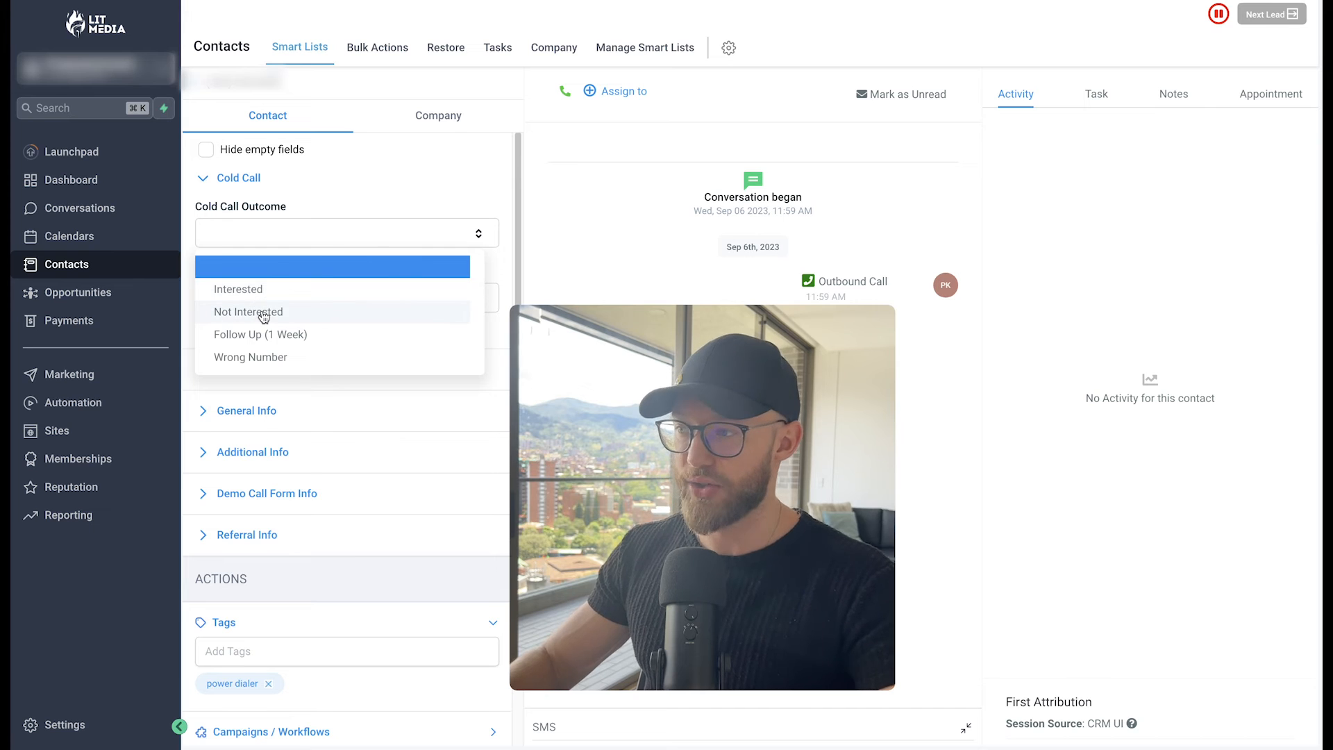
mouse_move(281, 334)
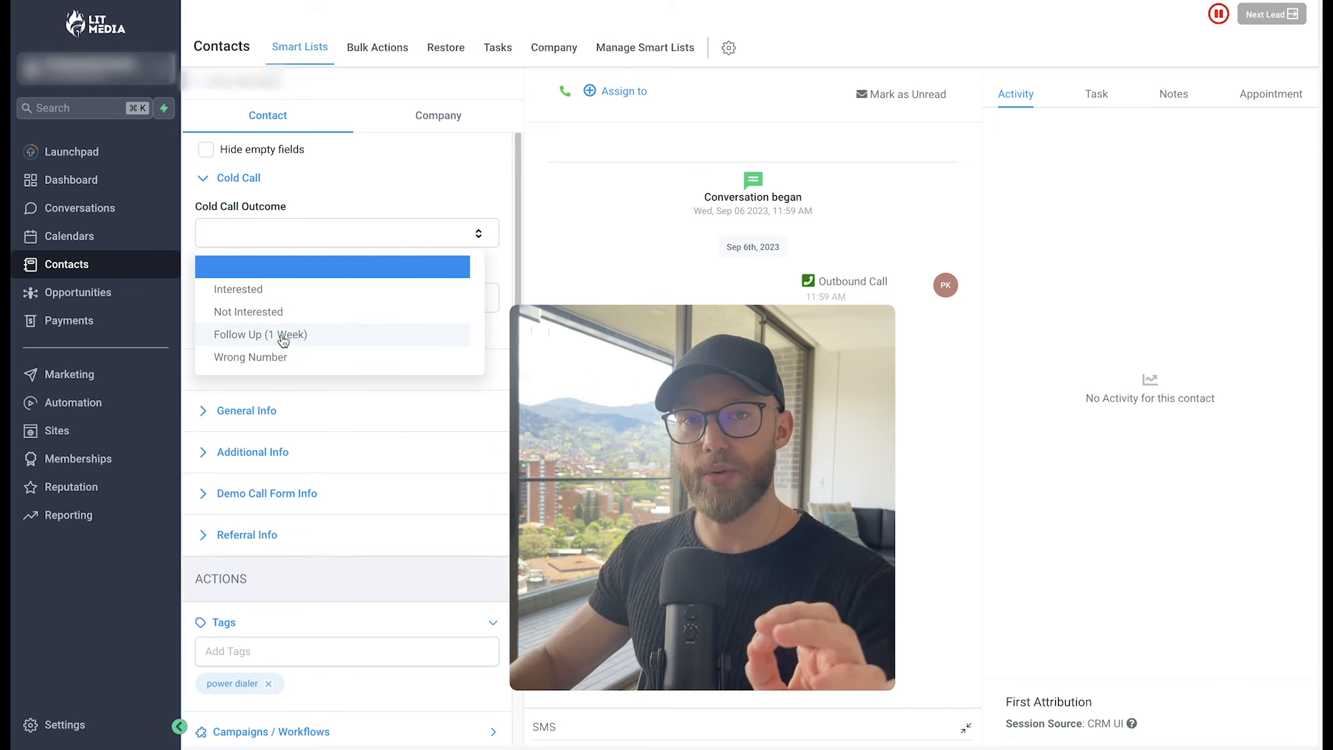
mouse_move(352, 200)
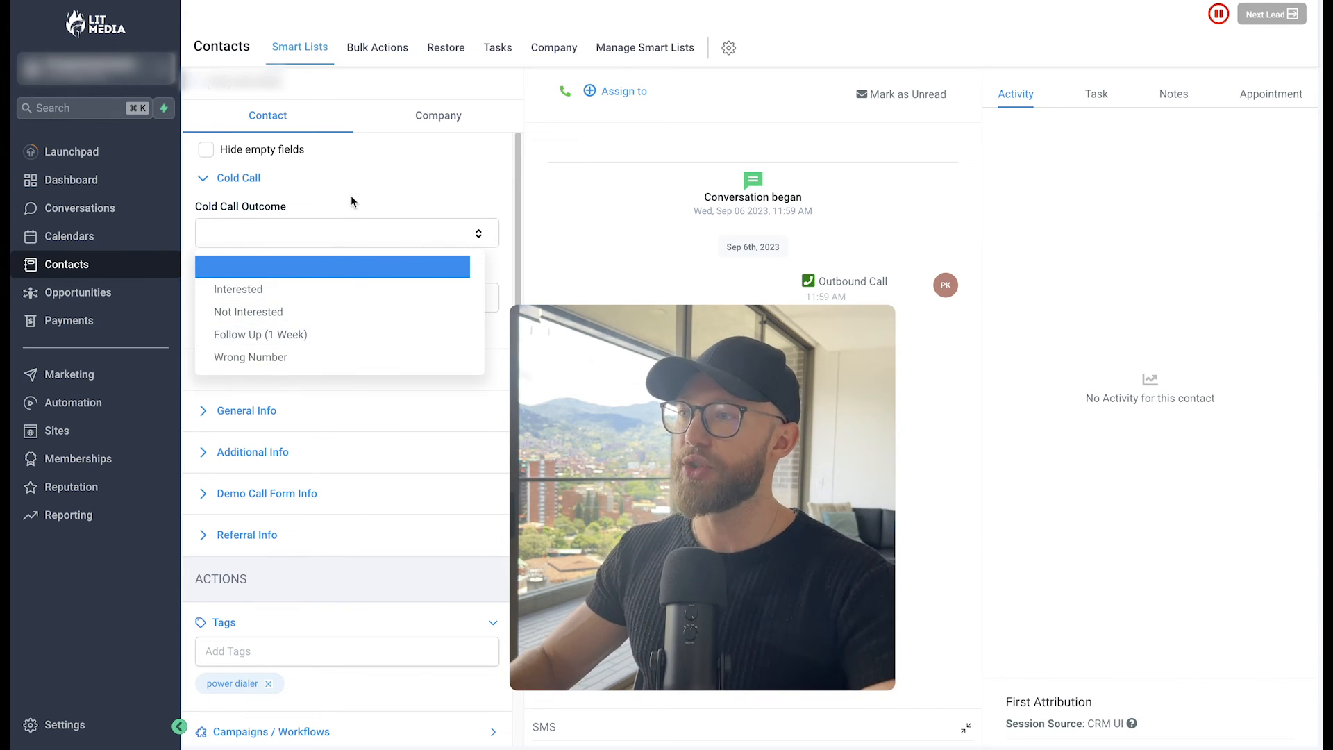
mouse_move(263, 292)
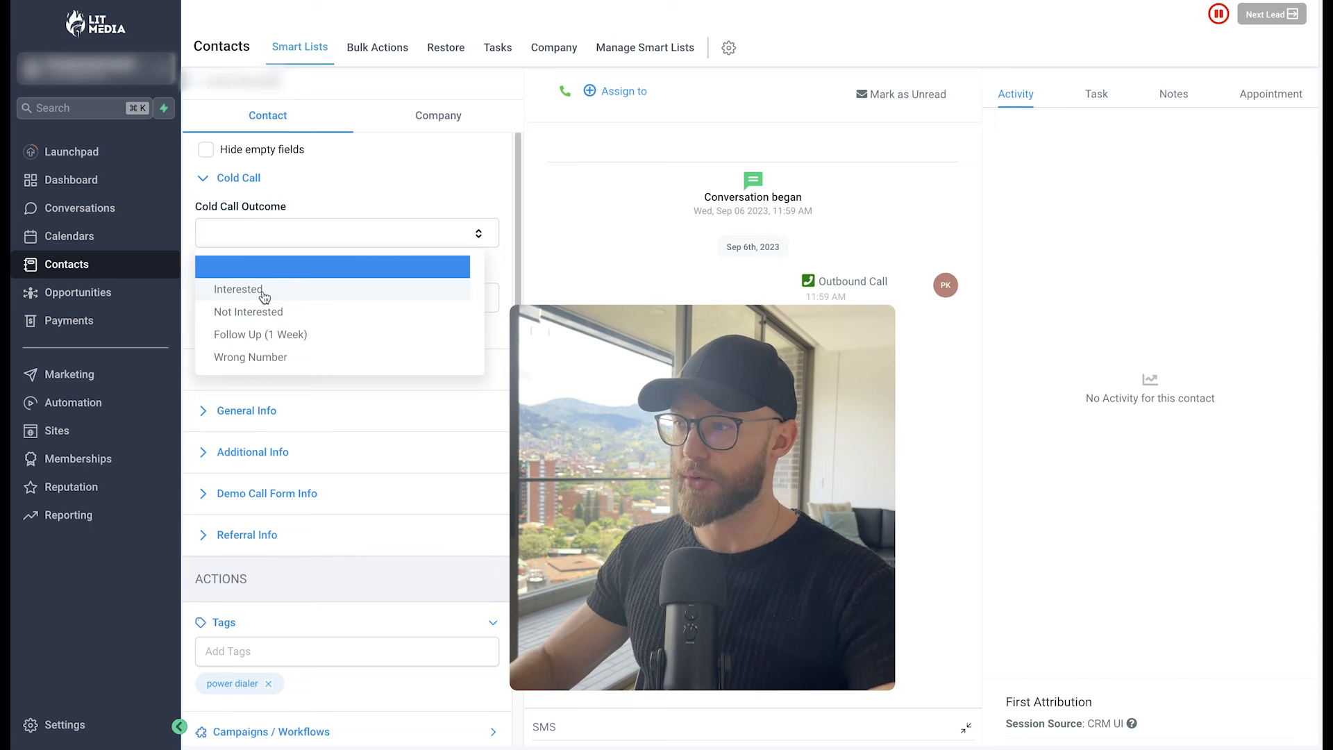
left_click(249, 311)
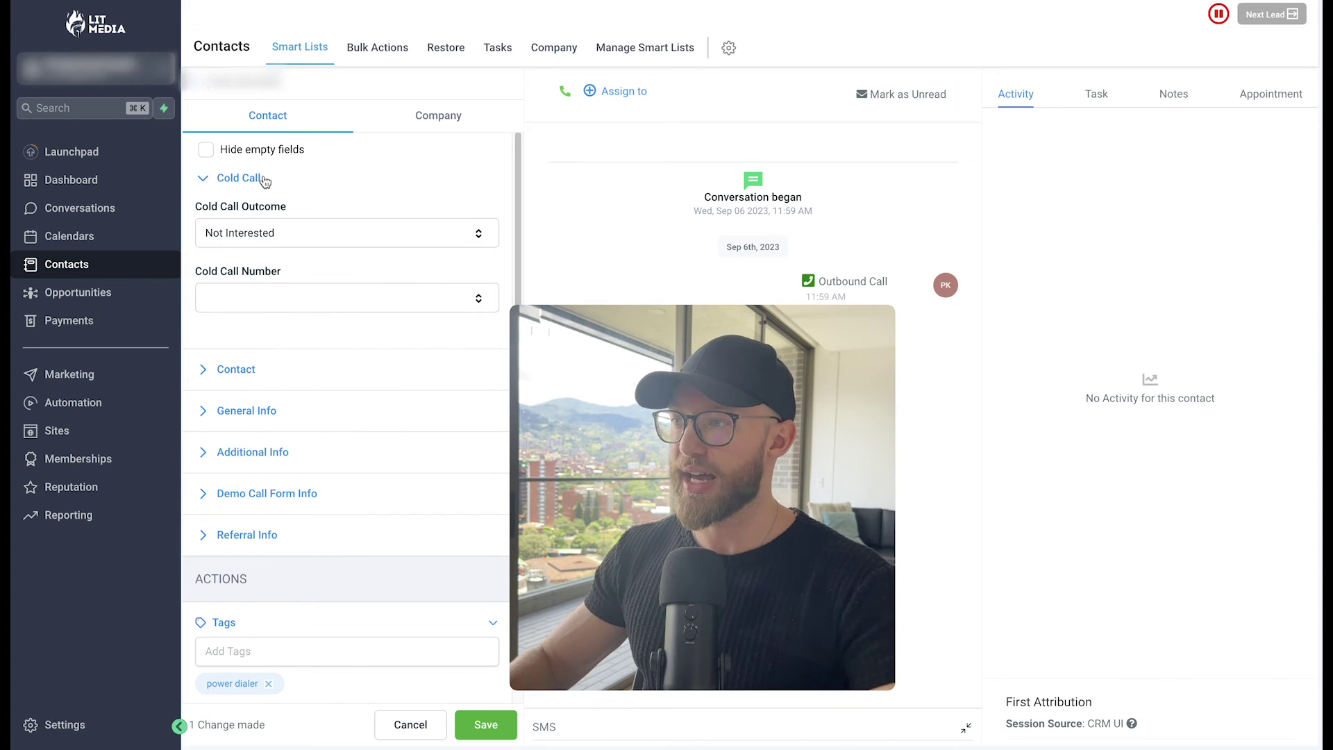
left_click(485, 724)
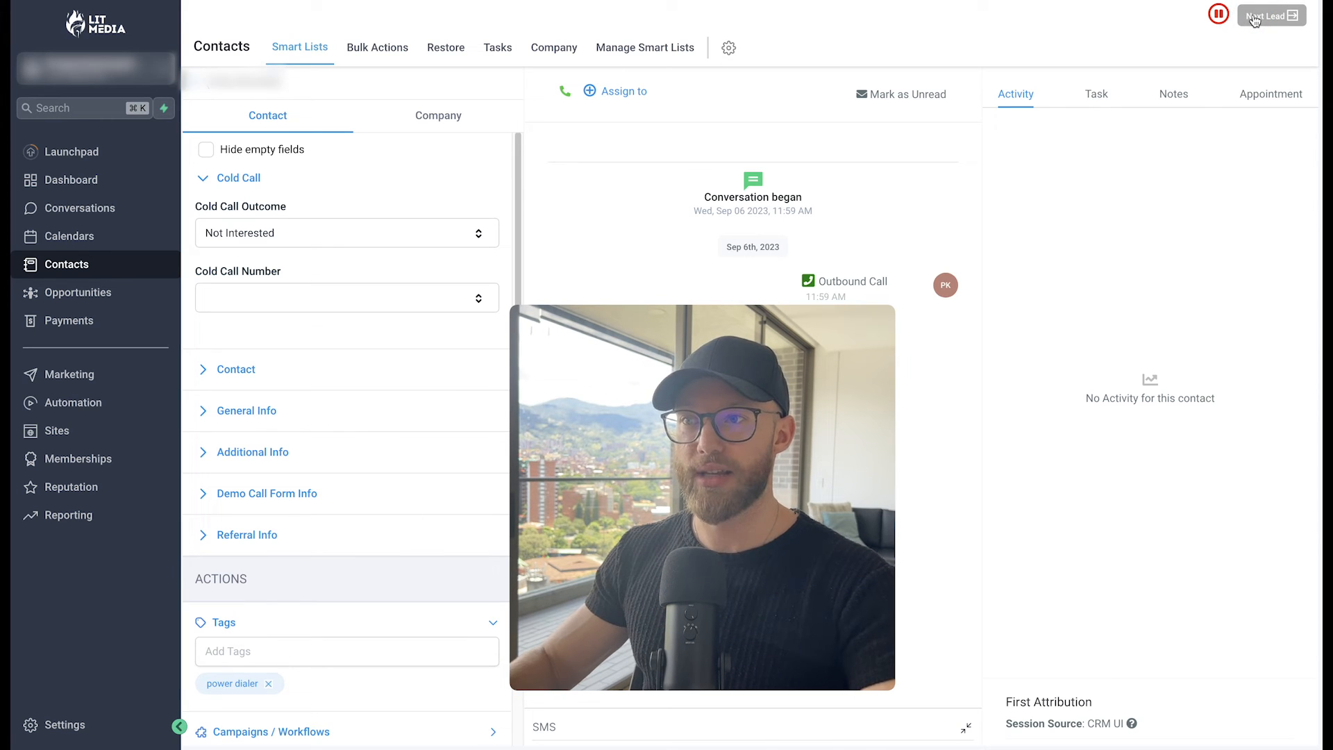
left_click(1271, 15)
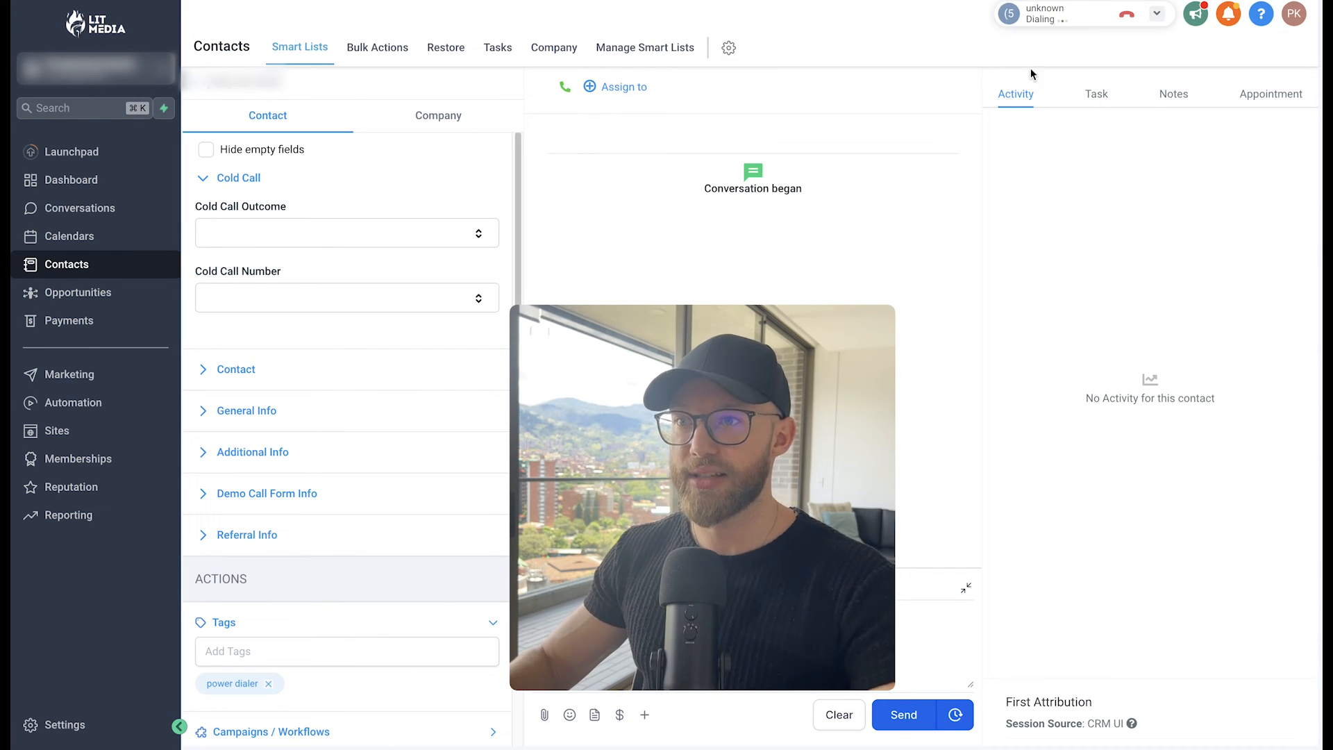
mouse_move(1085, 52)
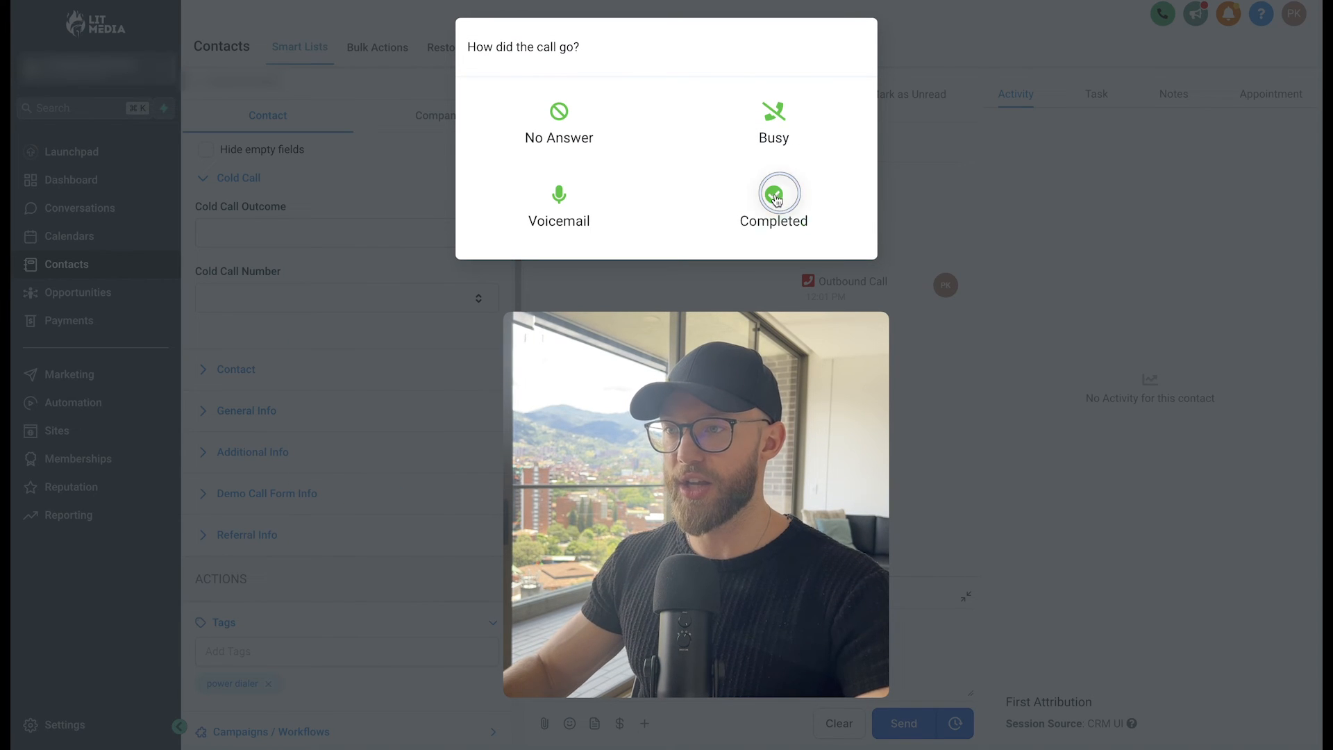
left_click(773, 192)
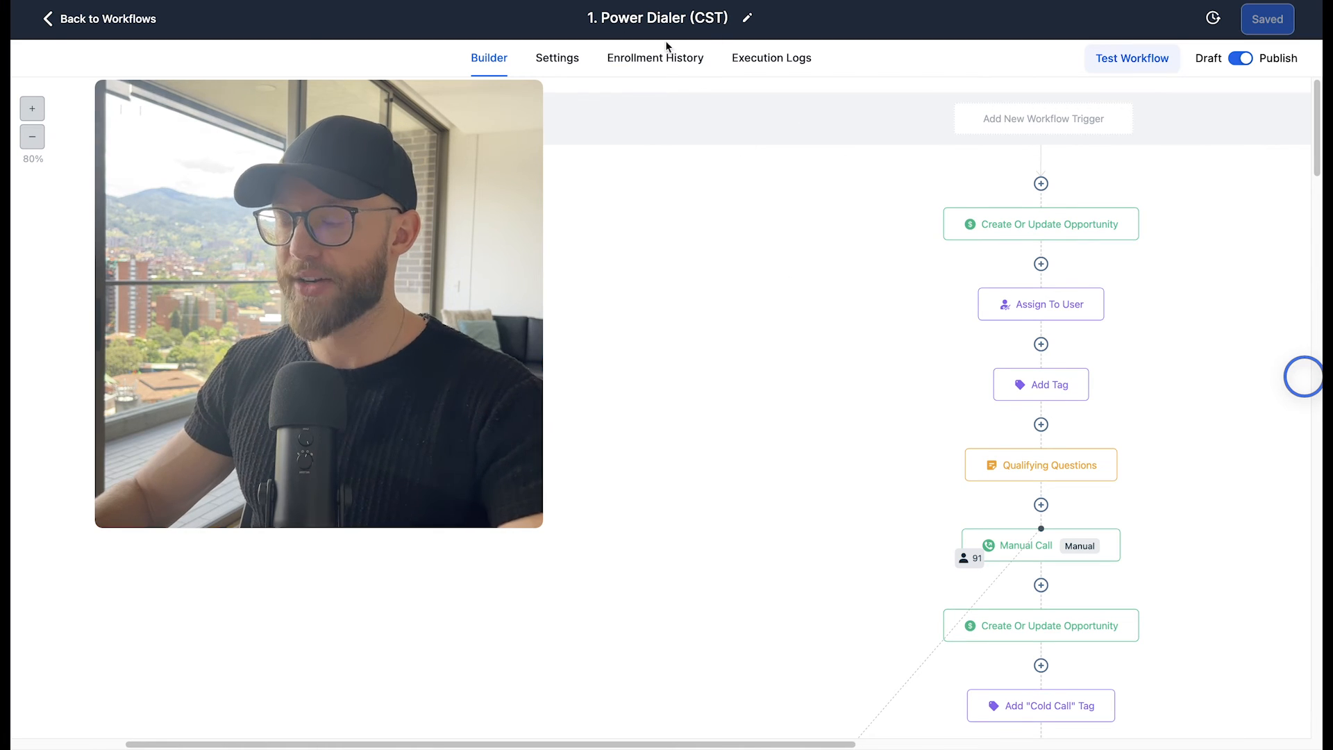
Step: Scroll the Power Dialer (CST) workflow through Manual Call, Wait 5 Minutes and outcome branches
scroll("down", 3)
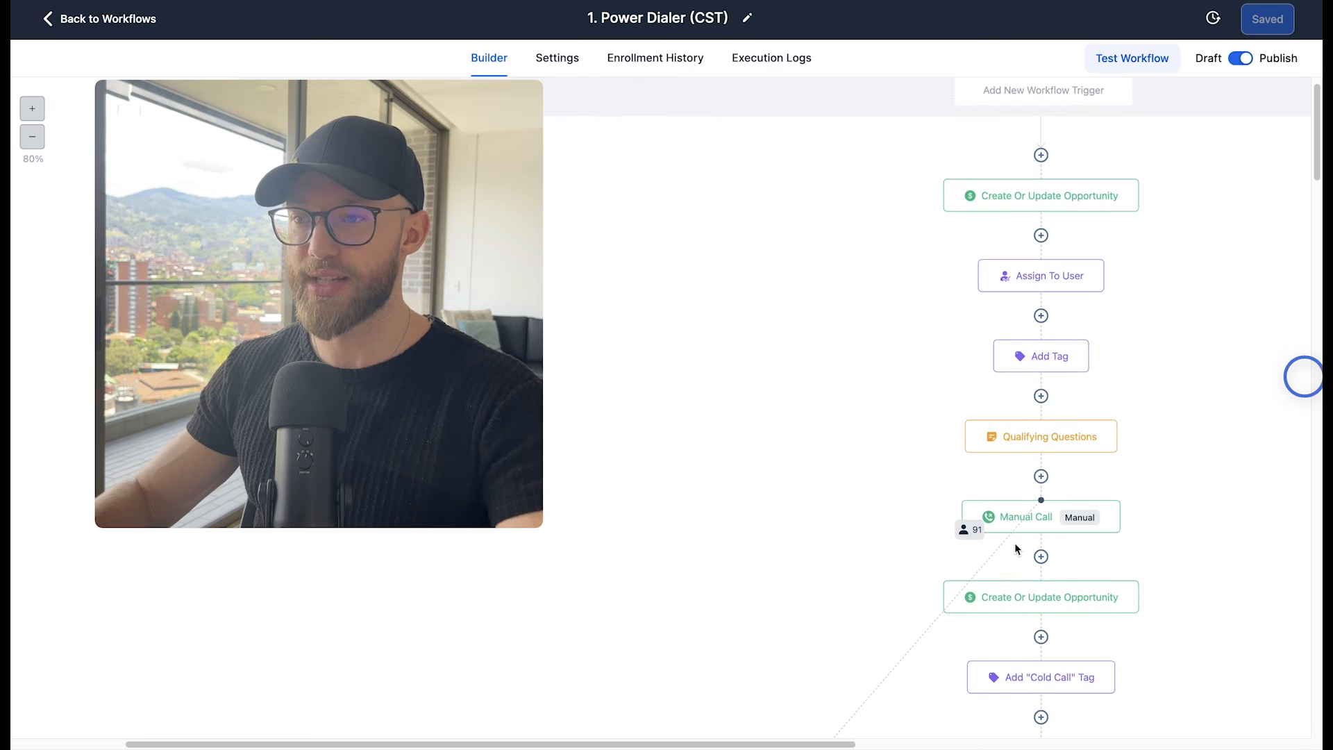
scroll("down", 3)
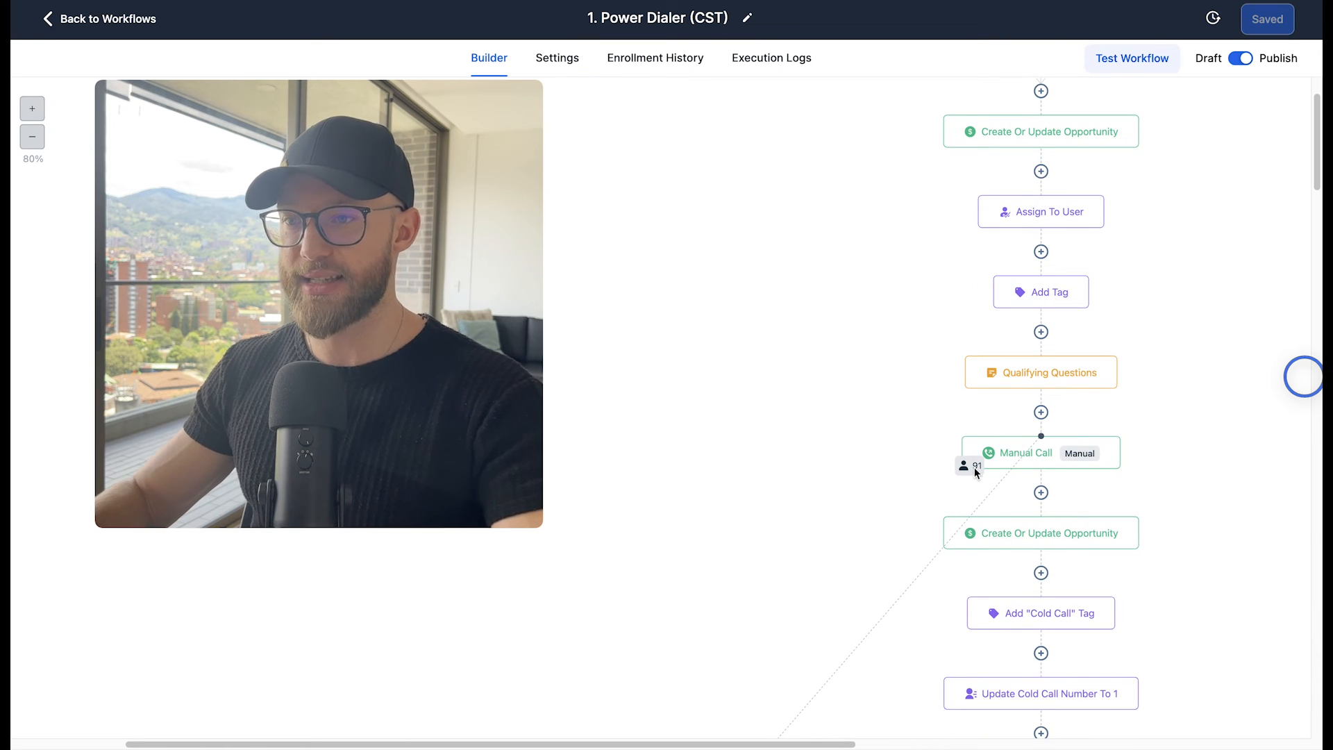
scroll("down", 3)
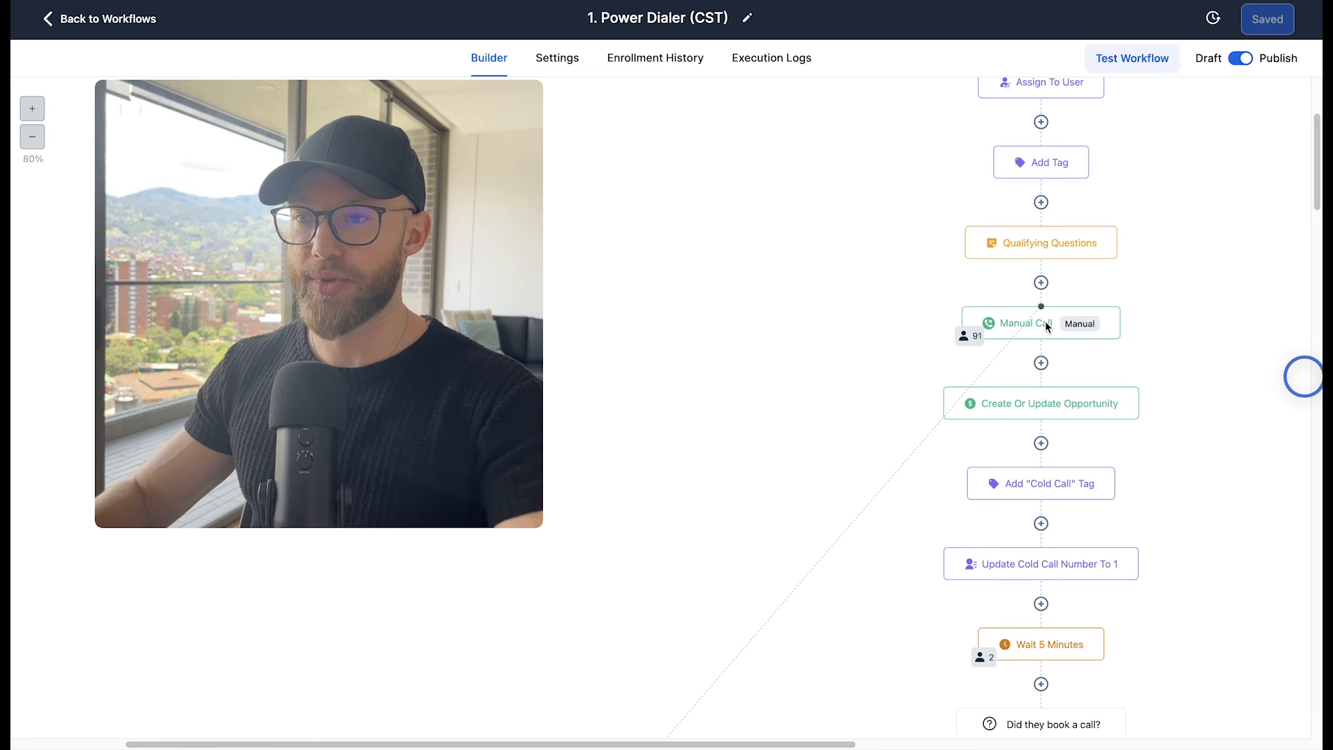
scroll("down", 3)
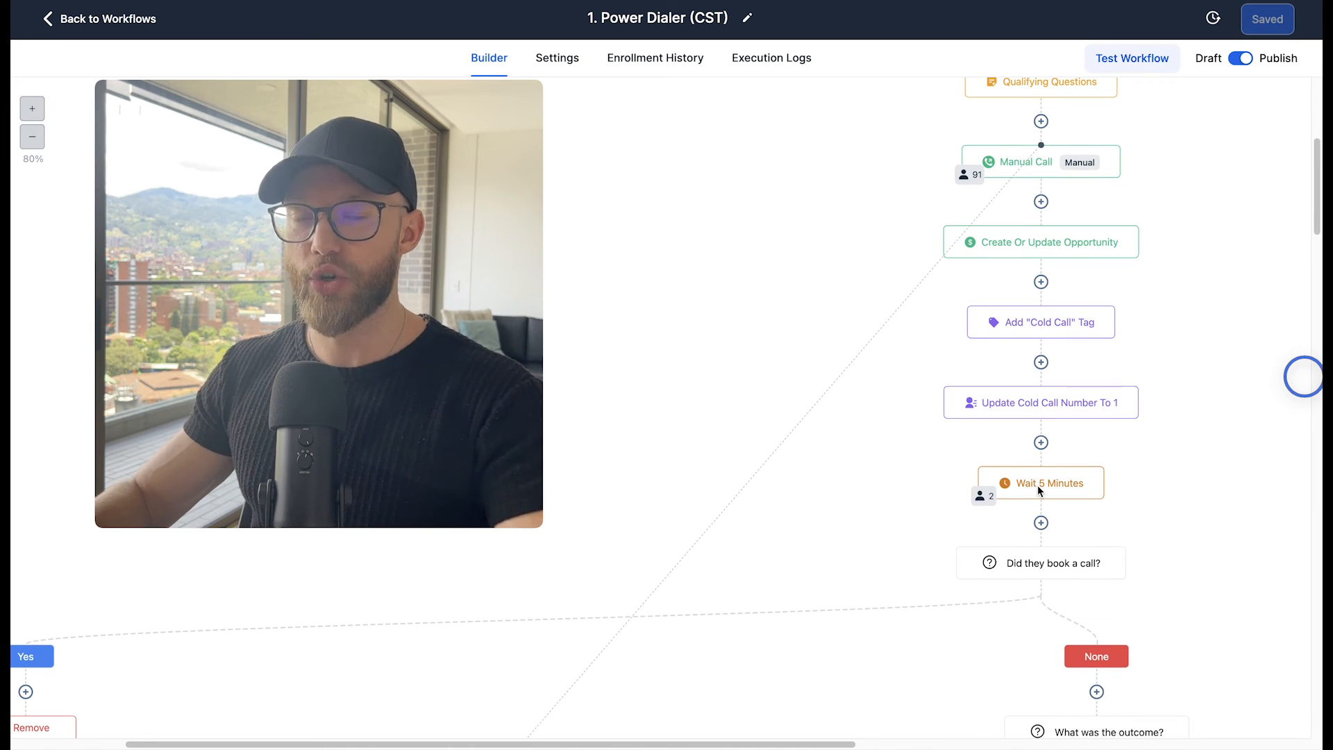
scroll("down", 3)
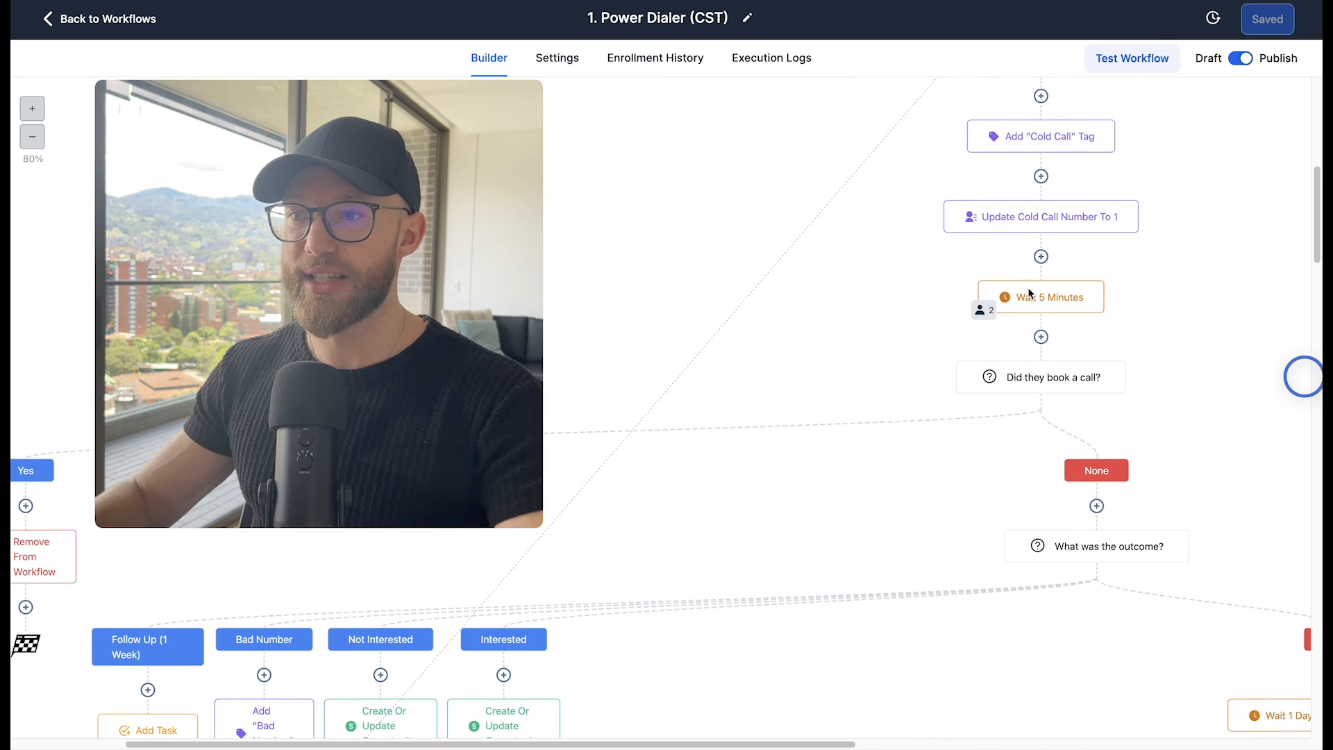
scroll("down", 3)
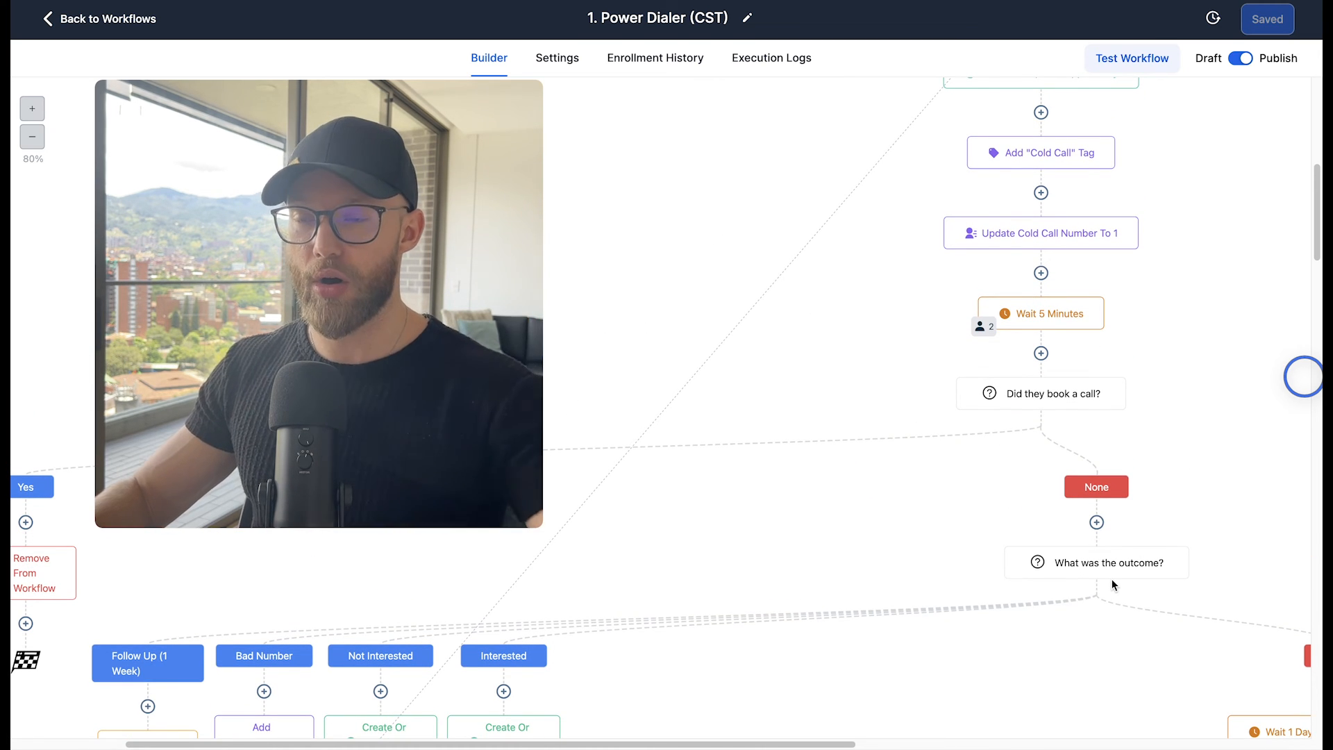
scroll("down", 3)
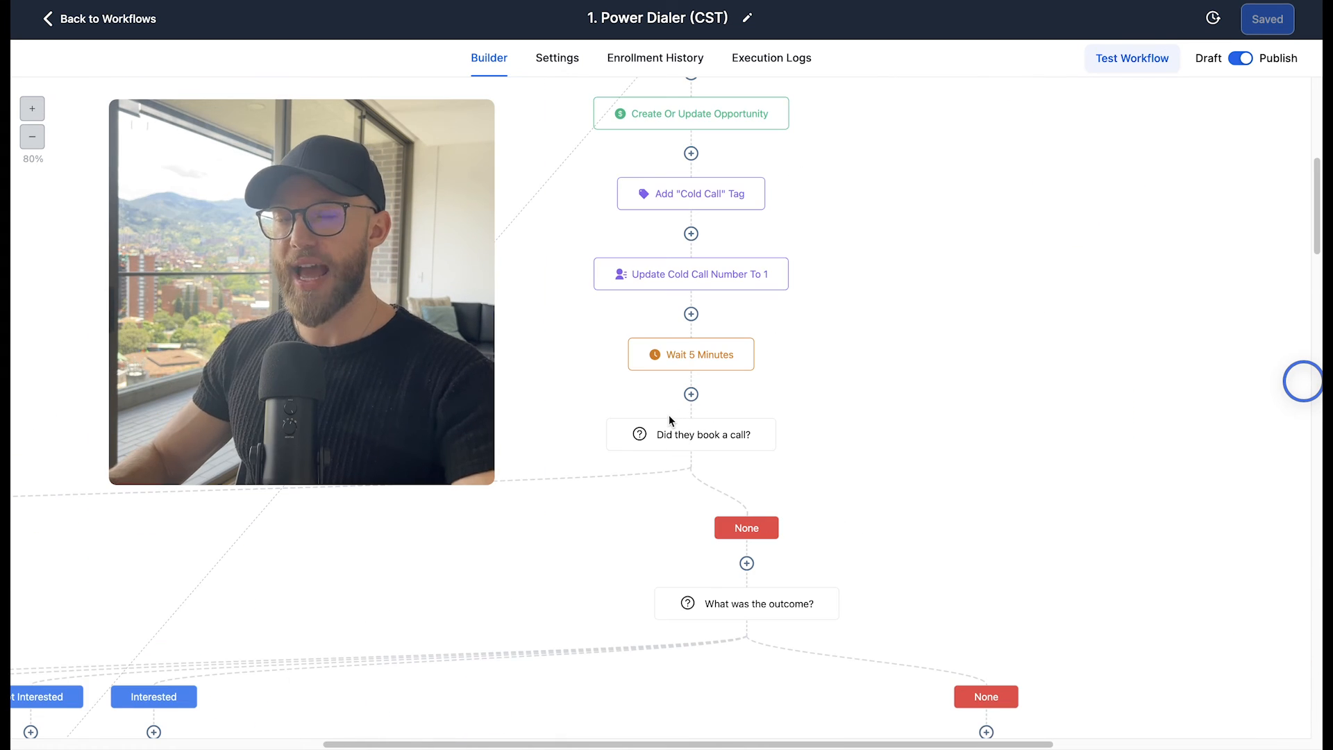
scroll("up", 3)
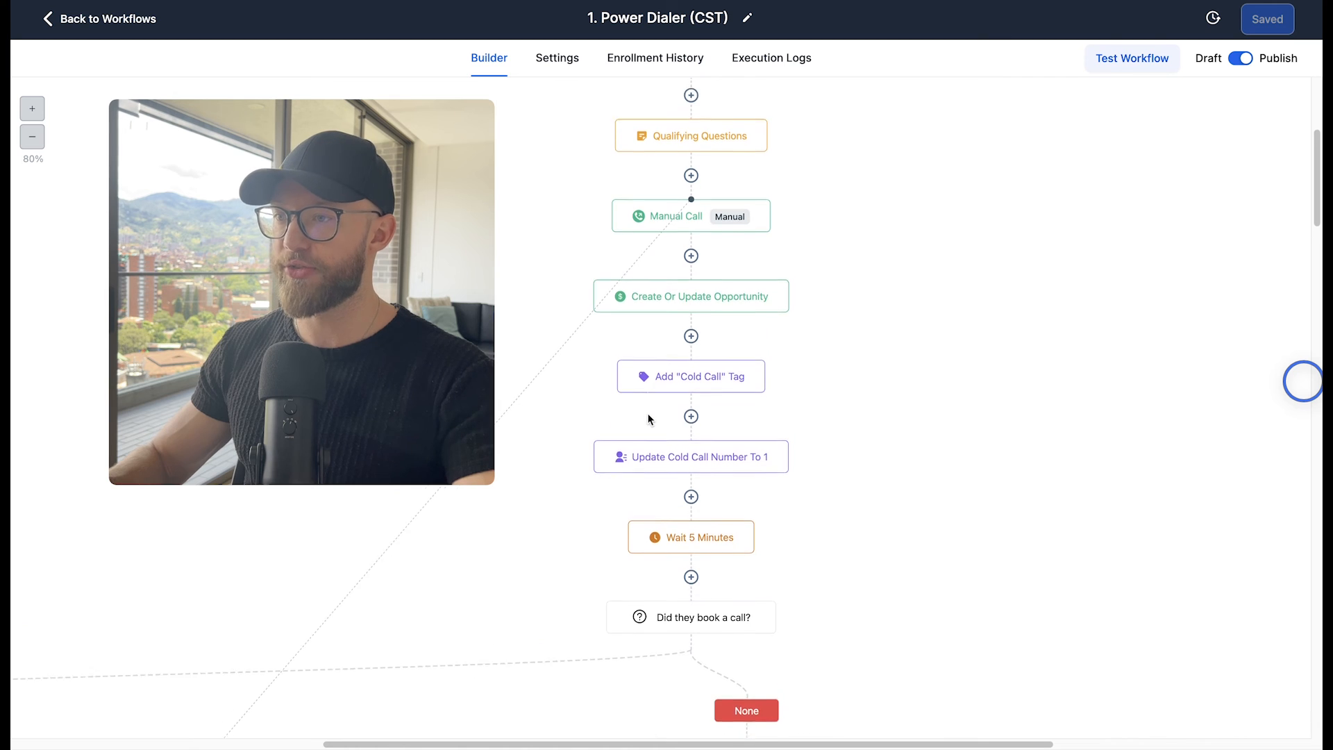
scroll("down", 3)
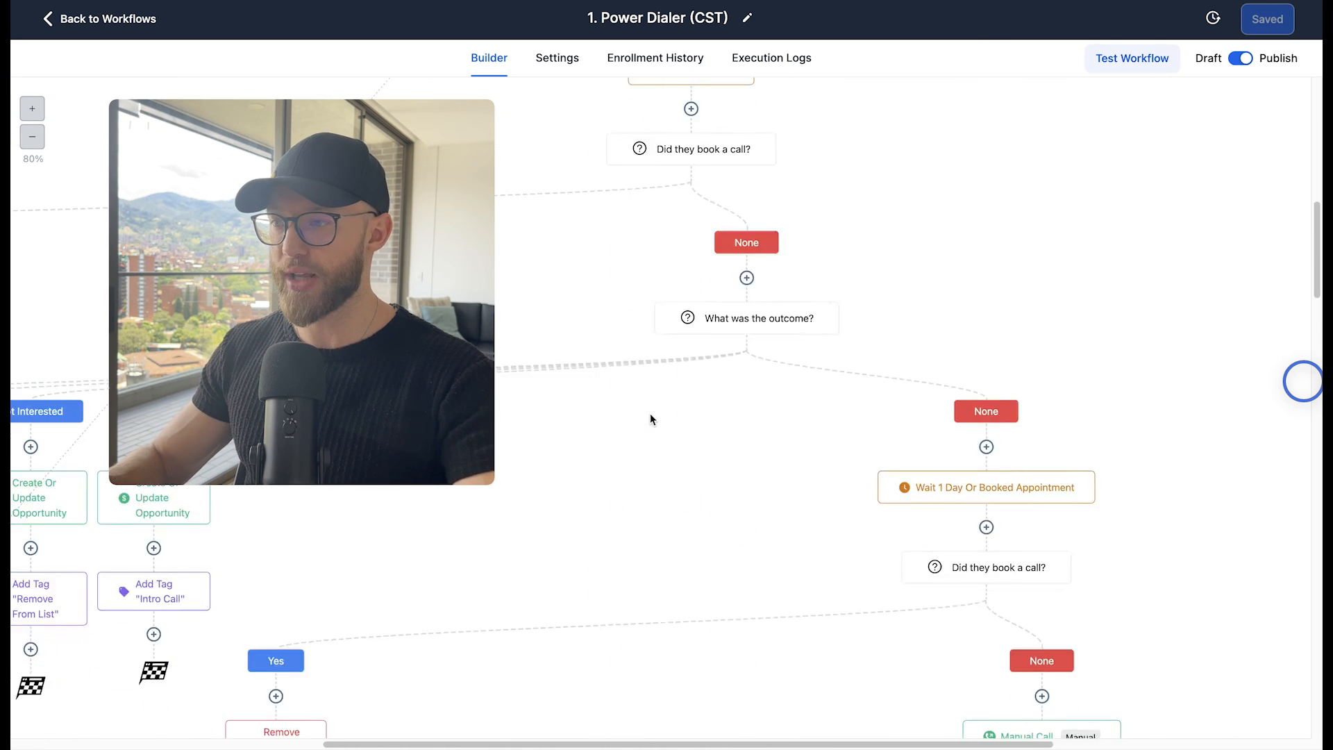
scroll("down", 3)
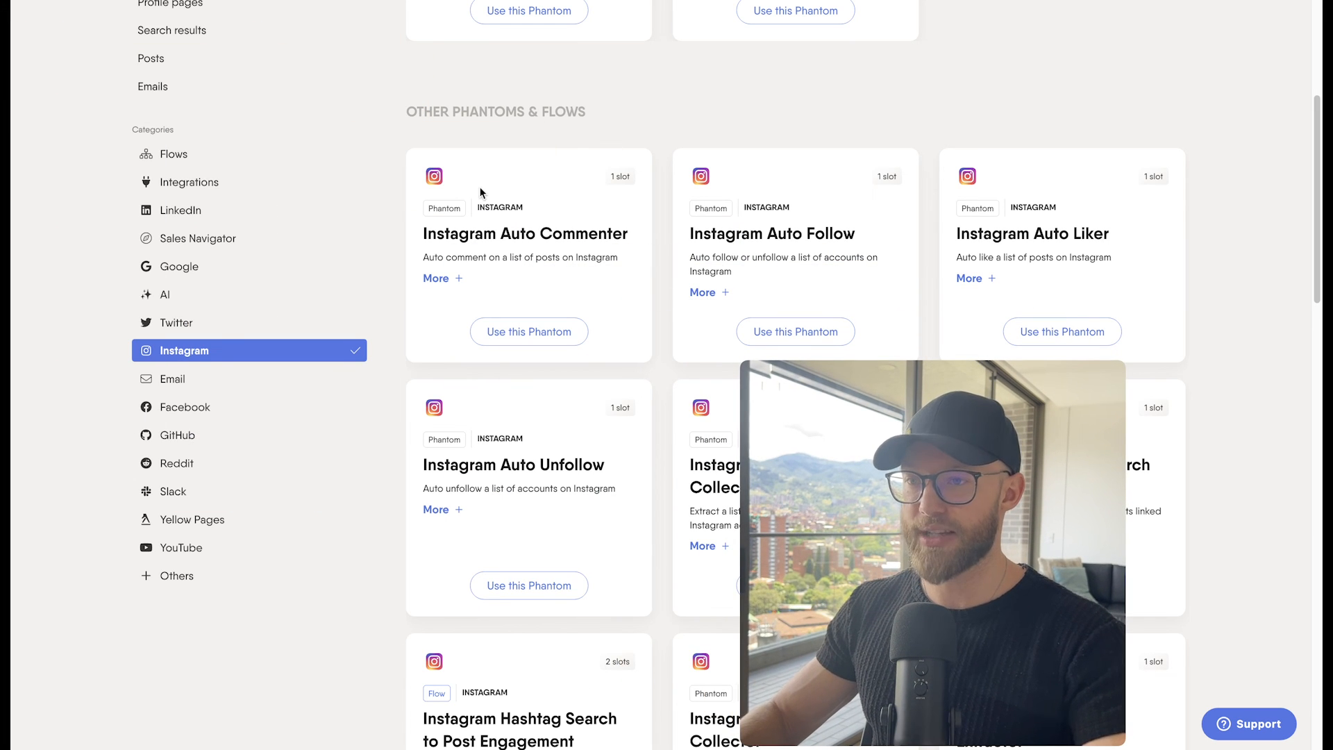
Step: Scroll the Instagram phantom list past Auto Commenter, Auto Follow and Auto Liker
scroll("down", 3)
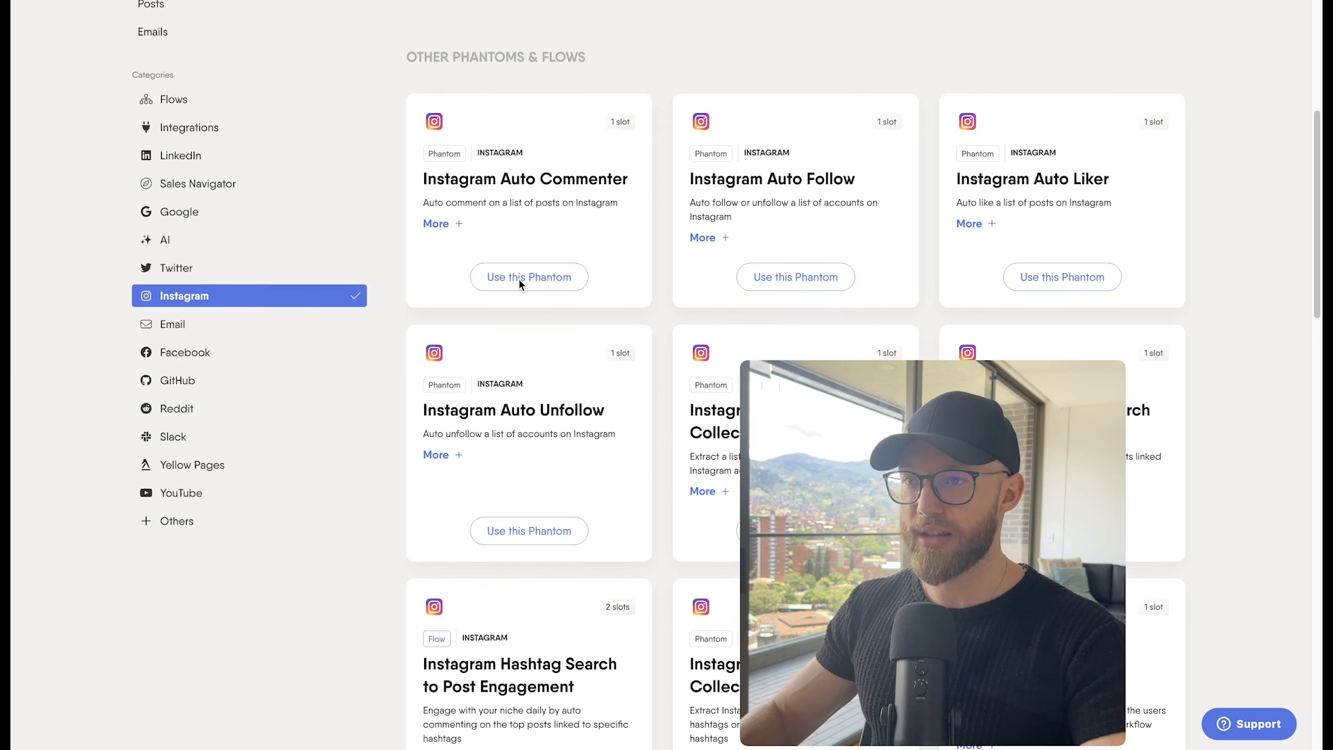
mouse_move(14, 298)
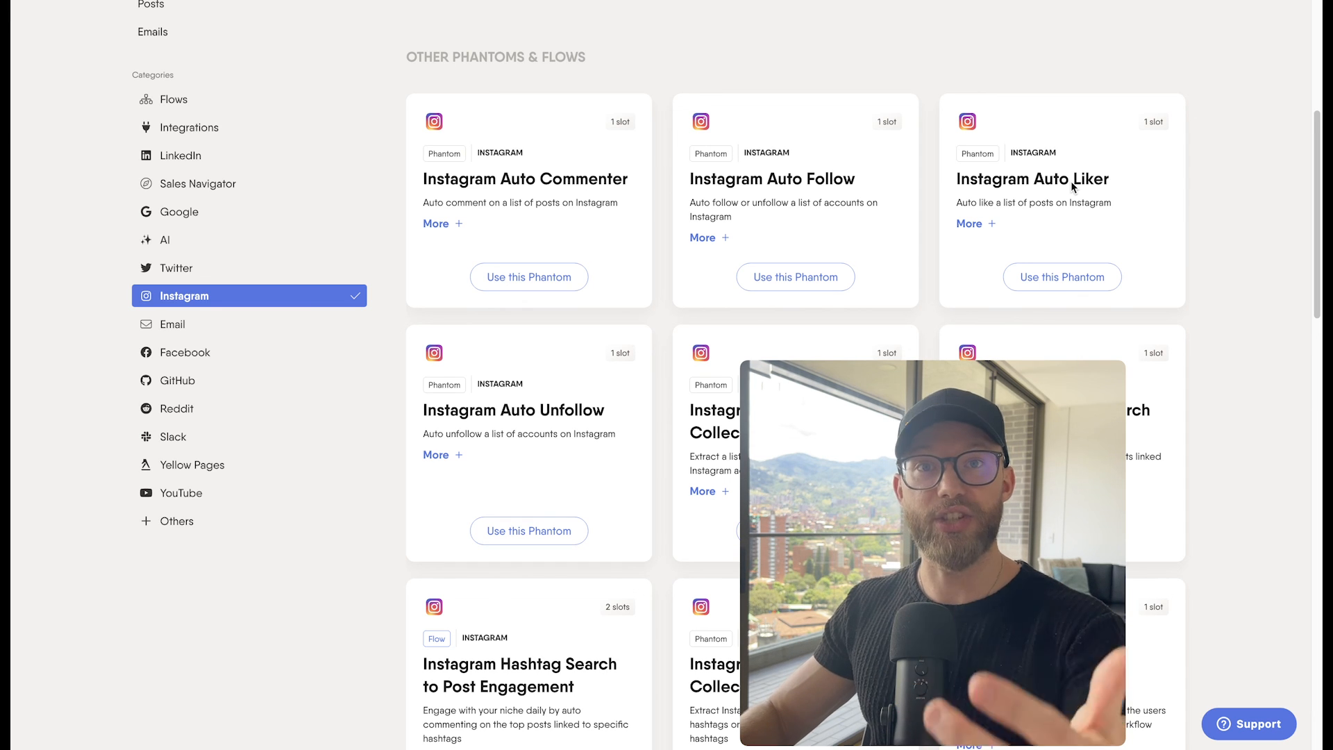
mouse_move(568, 181)
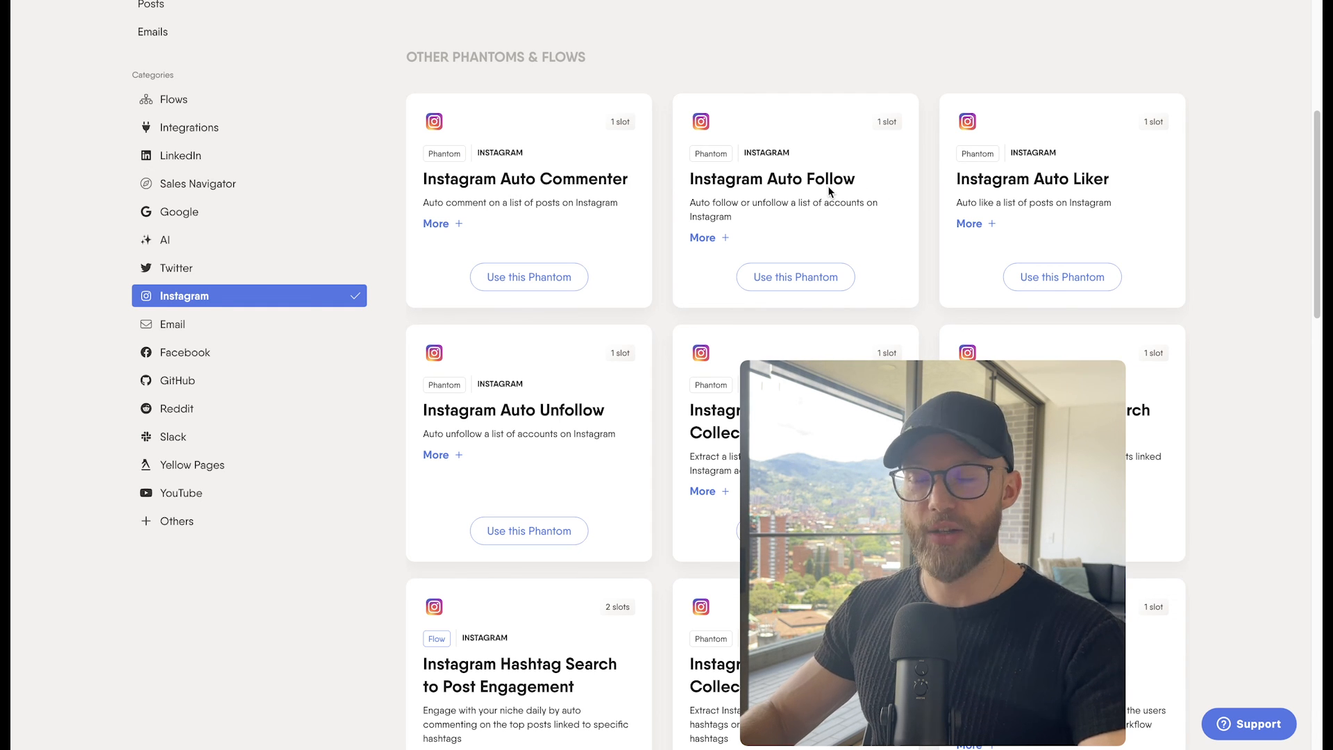
mouse_move(178, 270)
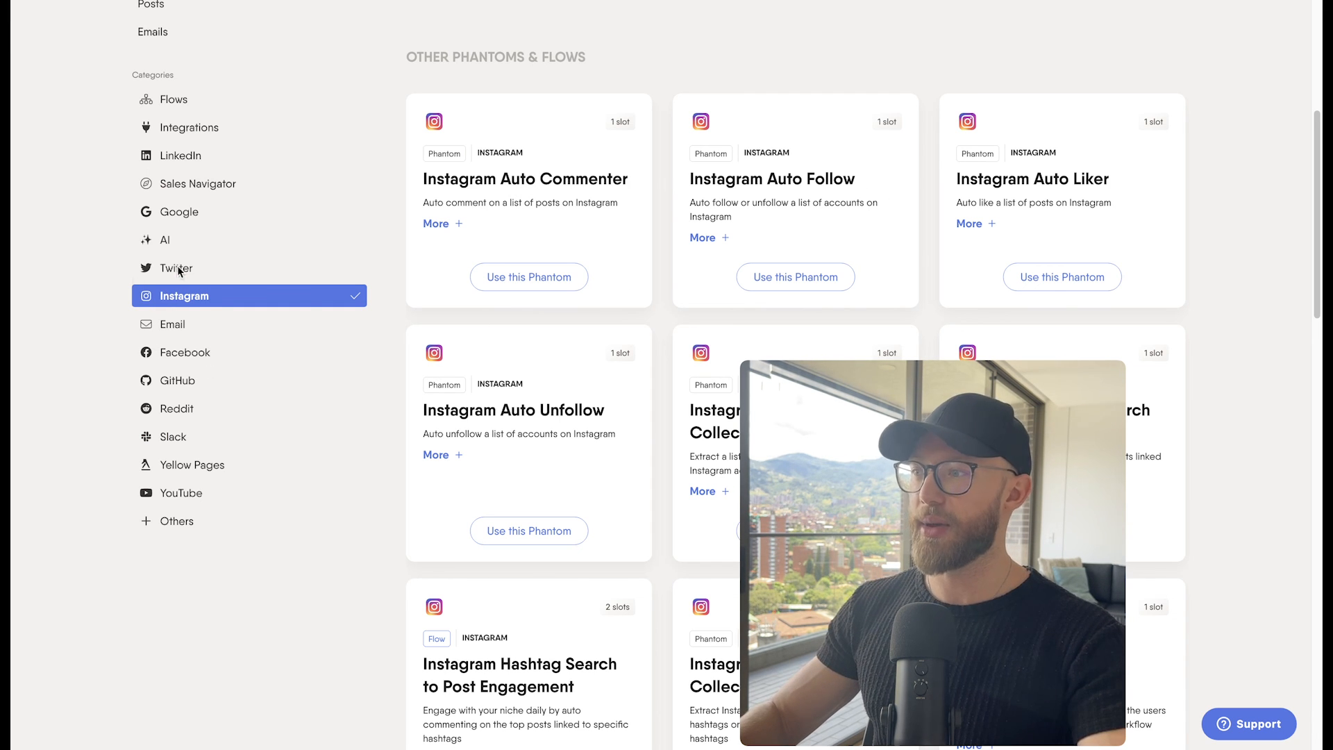
mouse_move(187, 352)
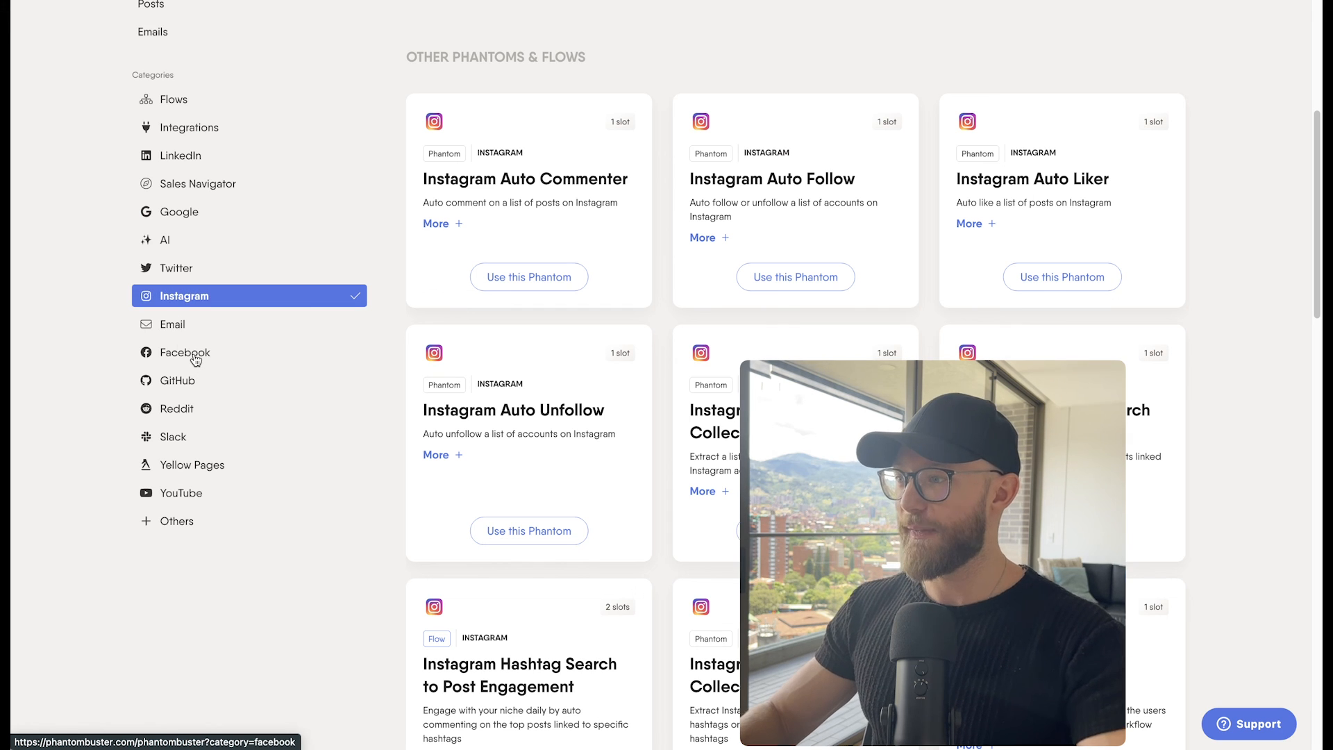
mouse_move(174, 163)
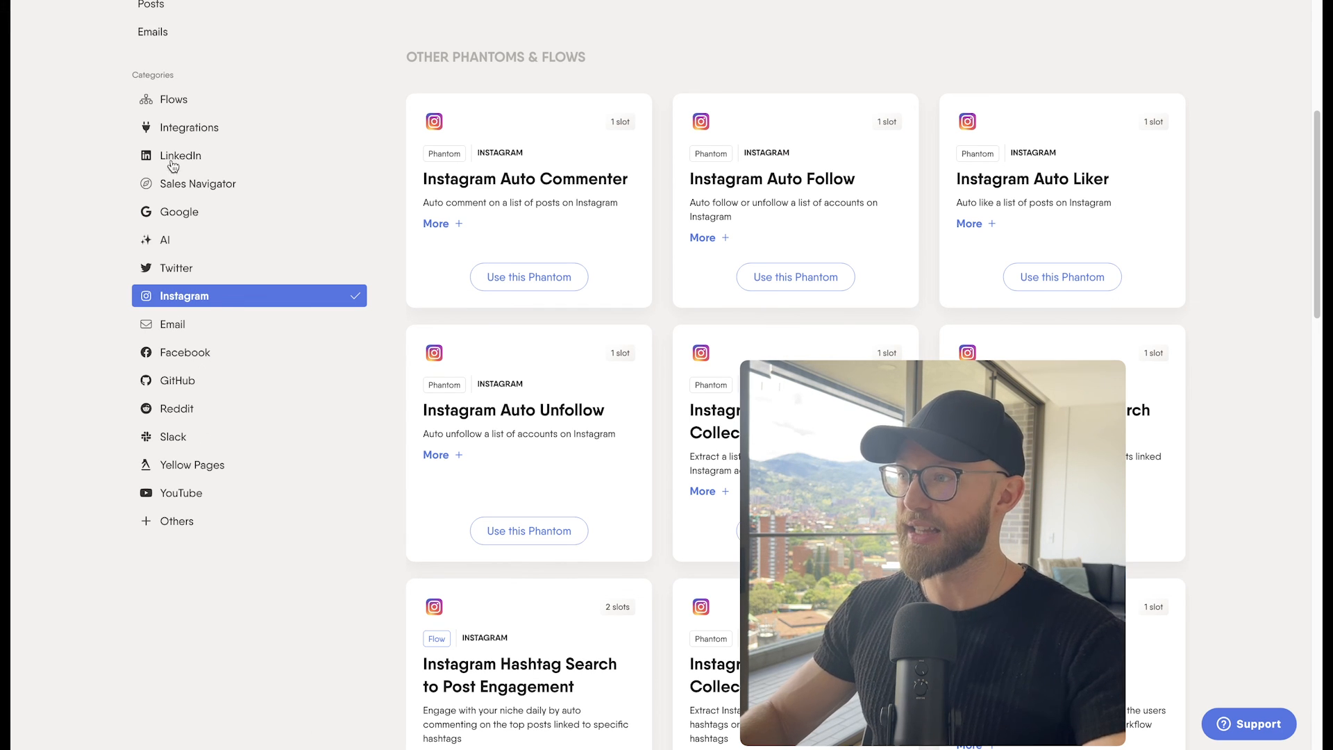
mouse_move(180, 155)
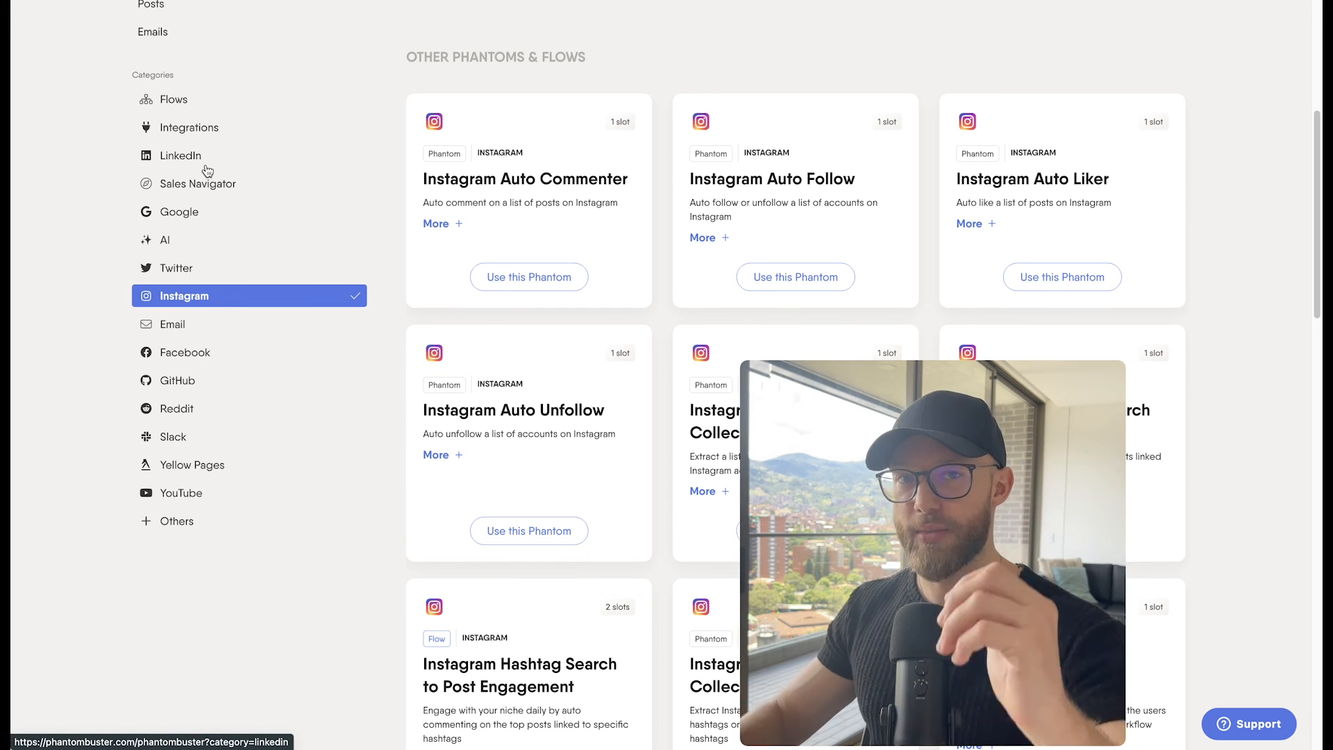